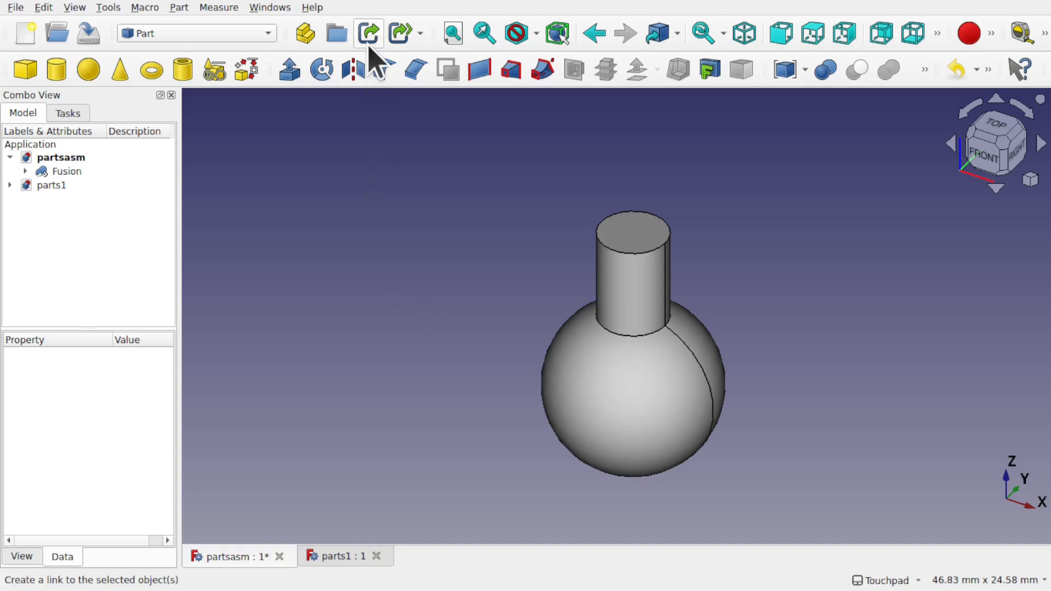
mouse_move(368, 33)
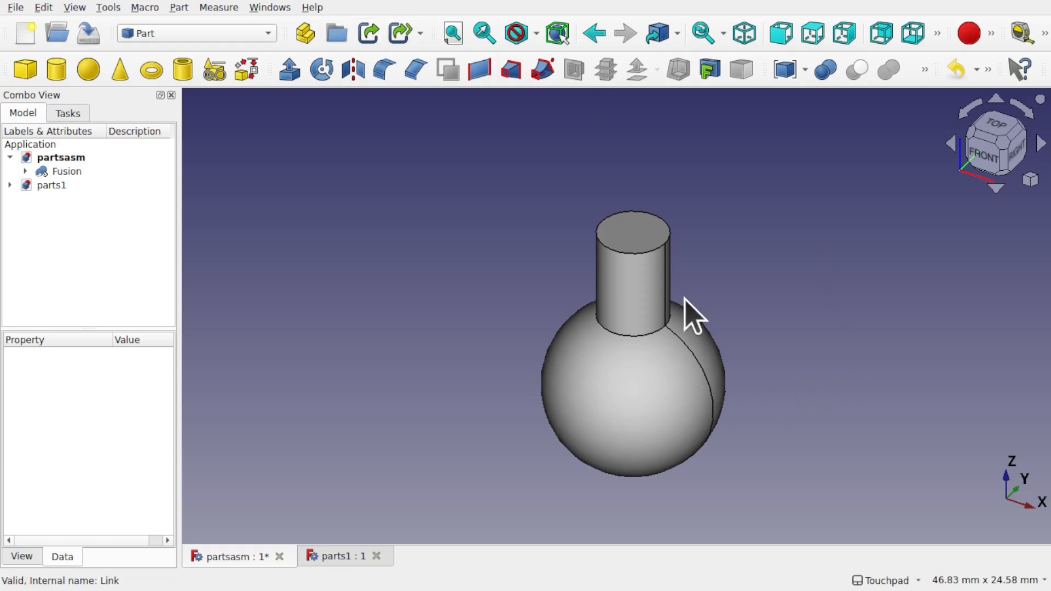
mouse_move(61, 212)
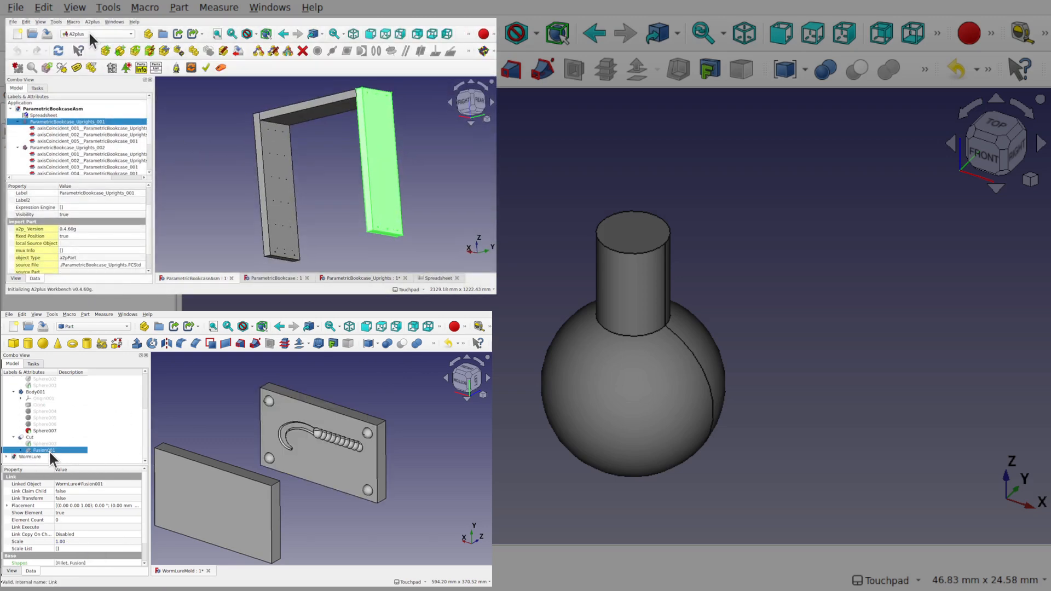
Step: Switch across the PayPal, Patreon and YouTube tabs and scroll the channel's About description
click(104, 50)
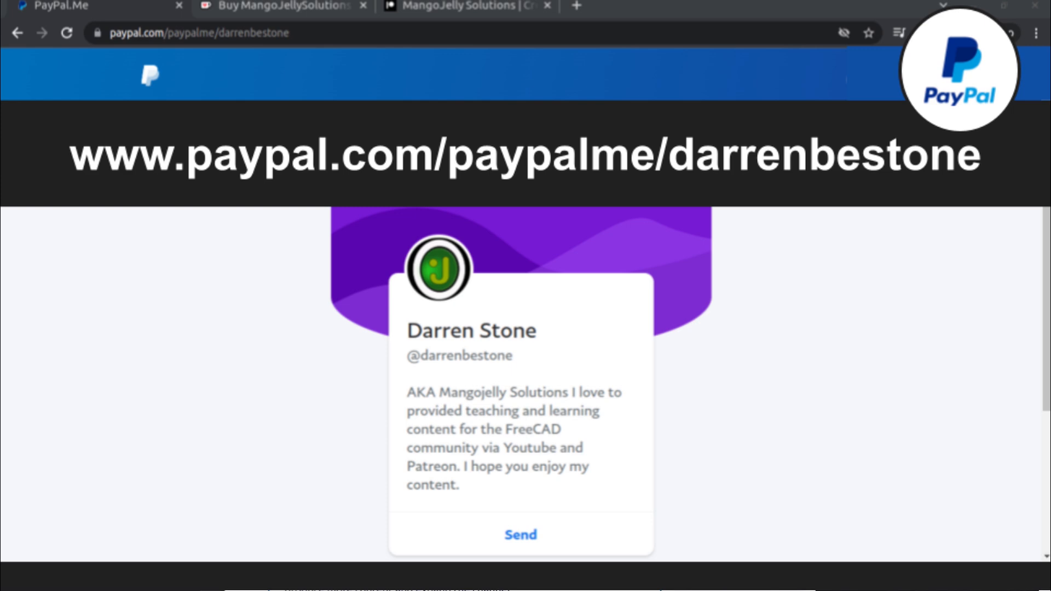
click(467, 14)
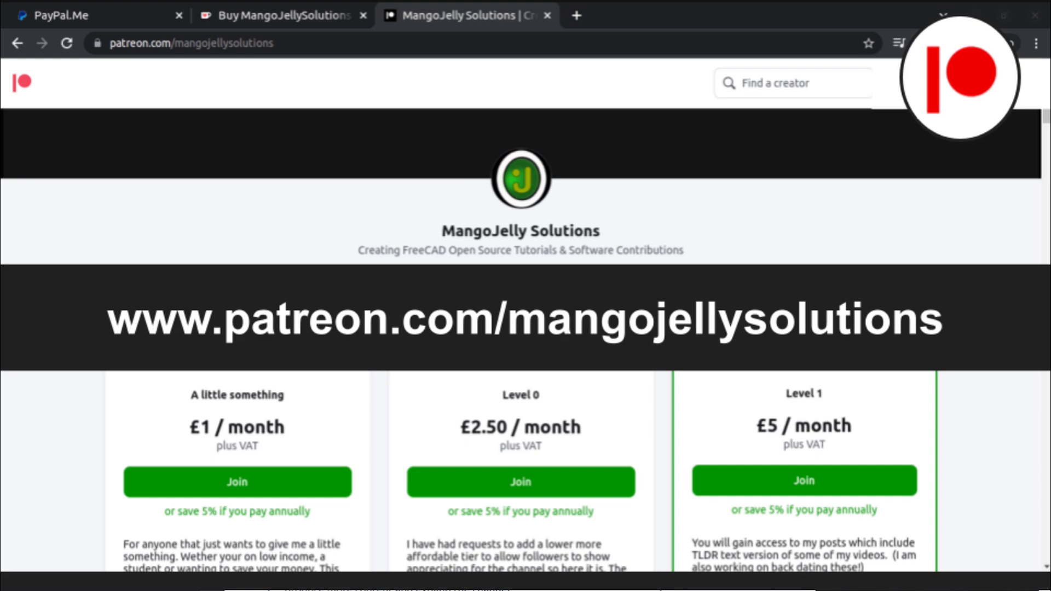
click(462, 15)
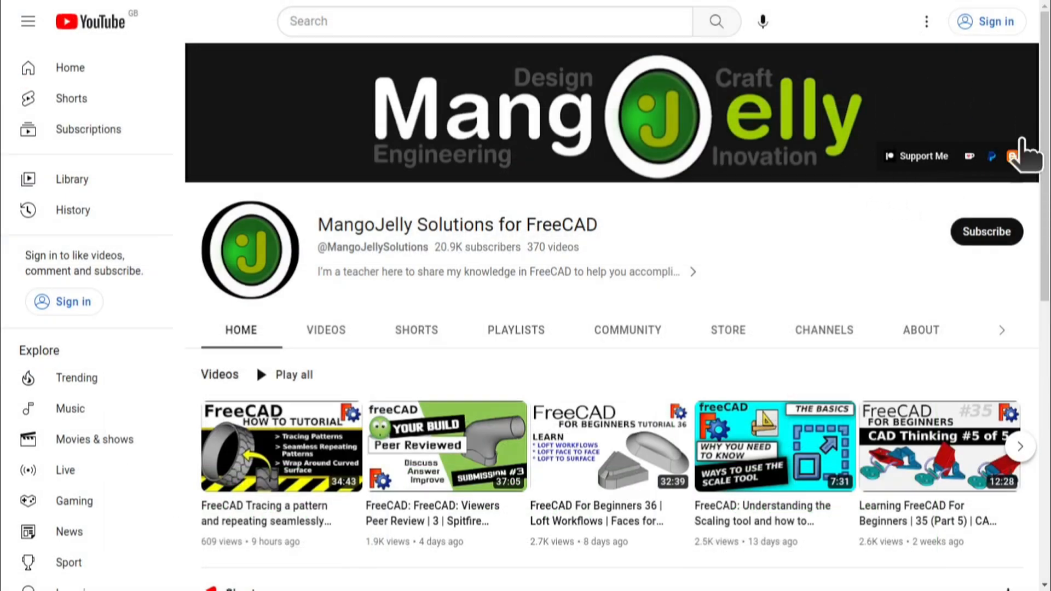
click(921, 330)
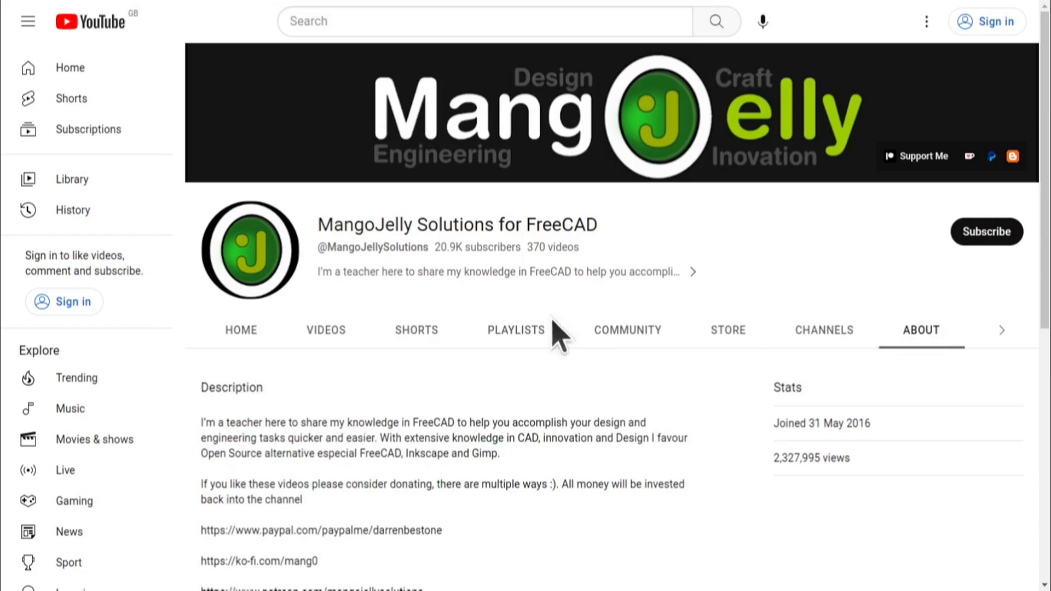
scroll(down, 3)
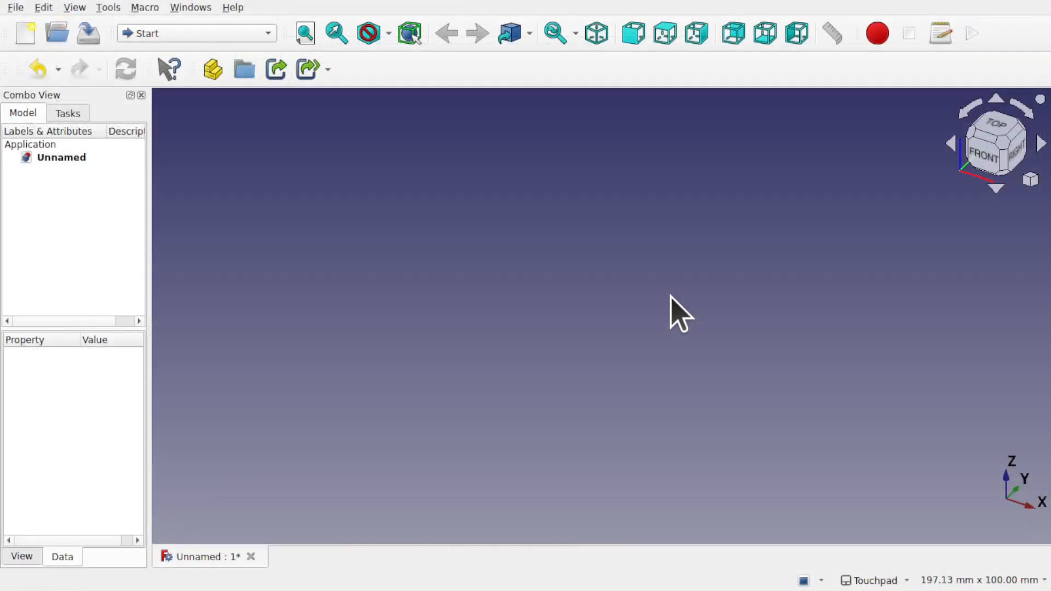
mouse_move(386, 164)
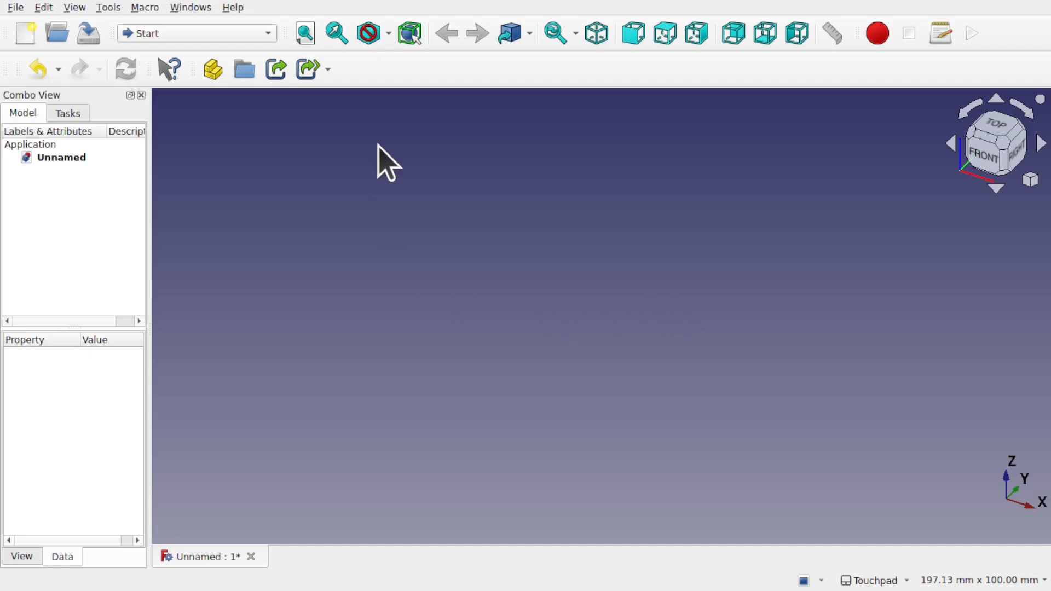
mouse_move(274, 68)
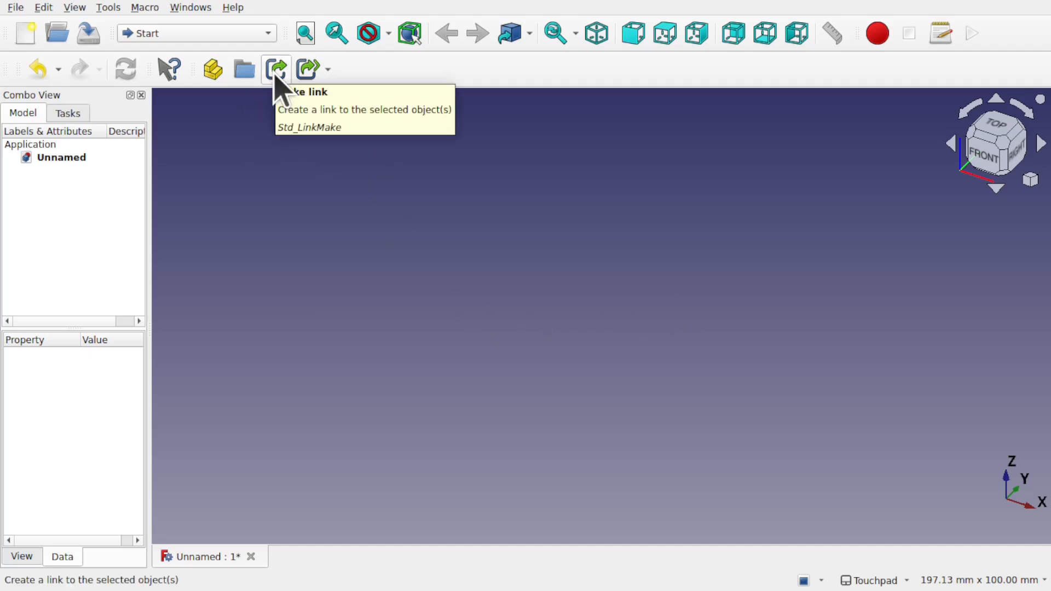
Step: Switch the empty Unnamed document to the Part workbench from the workbench dropdown
click(196, 33)
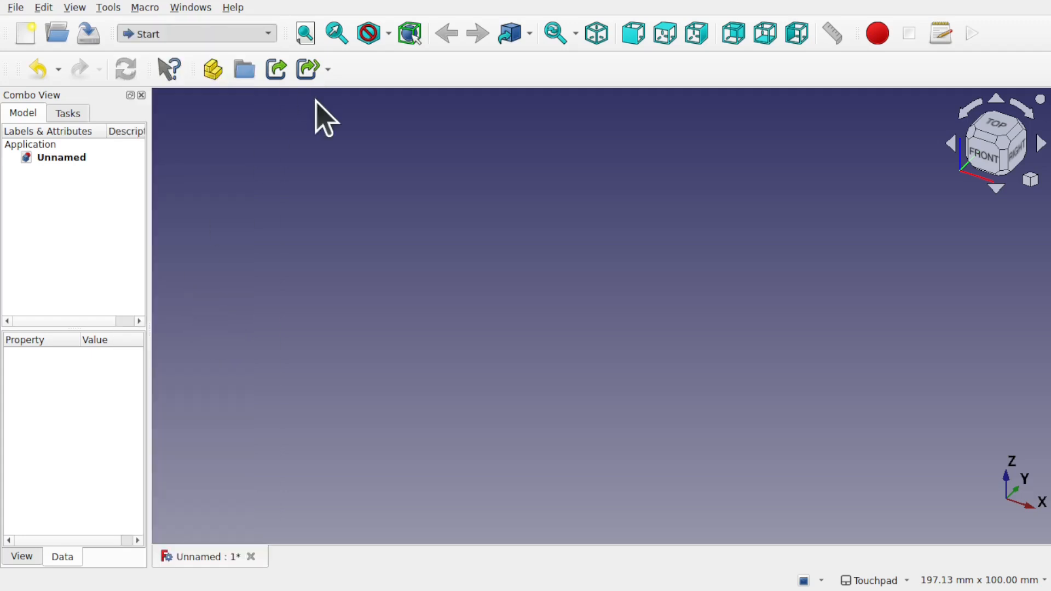
click(196, 34)
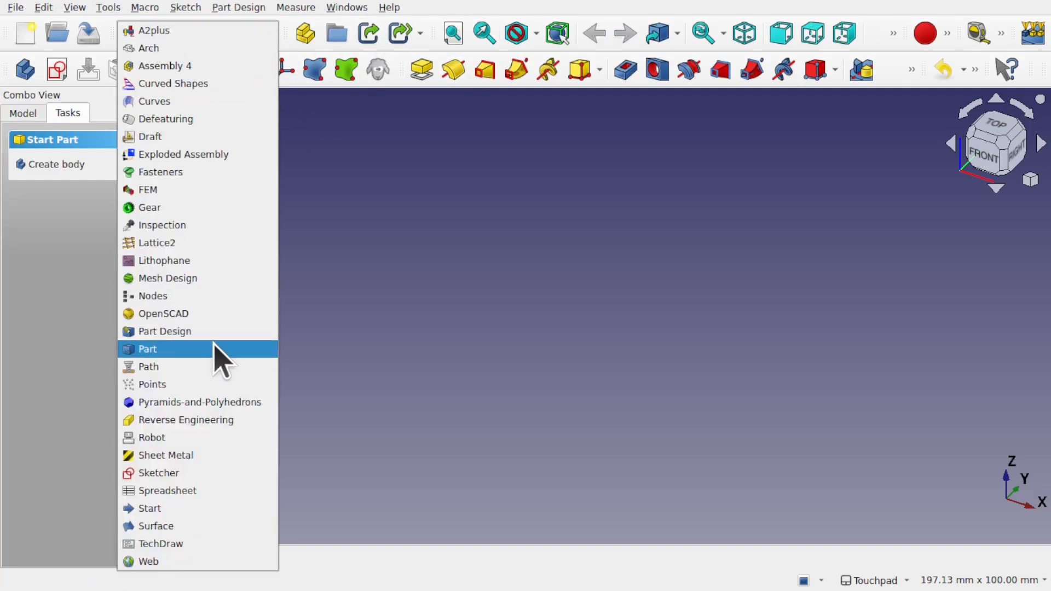
click(147, 348)
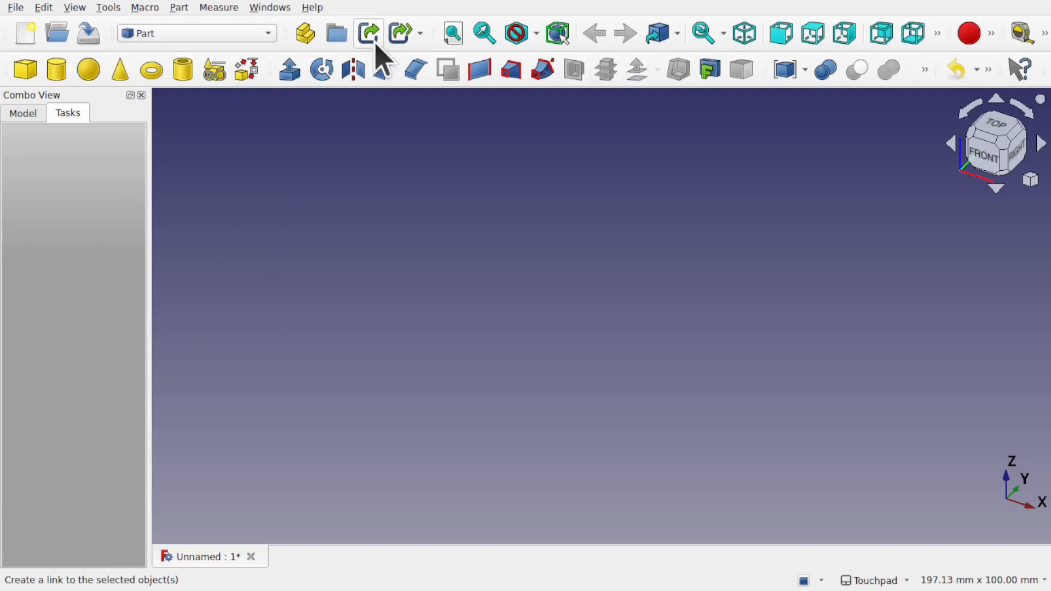
mouse_move(367, 33)
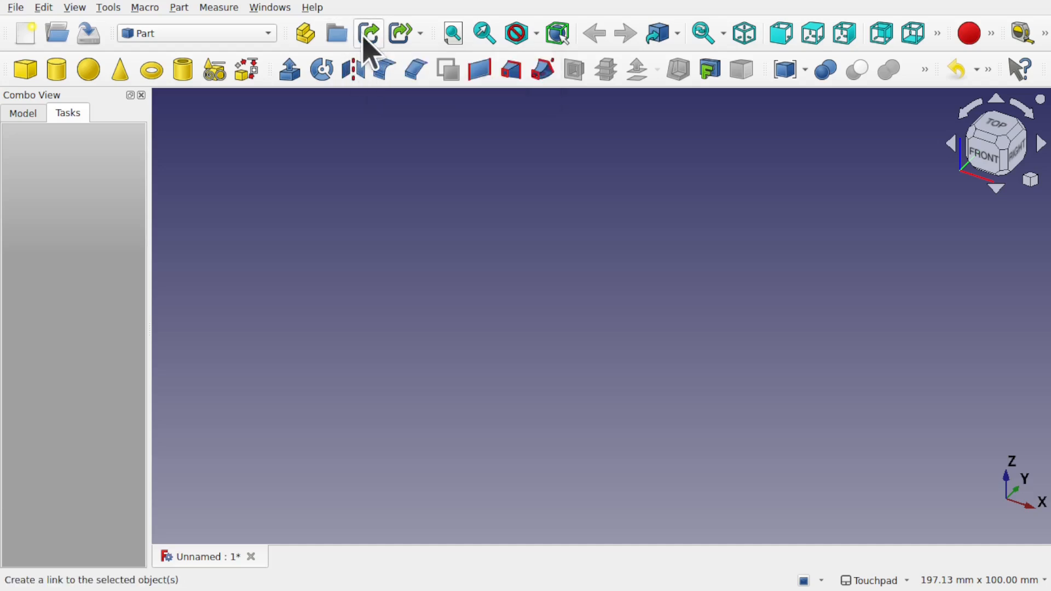
mouse_move(368, 33)
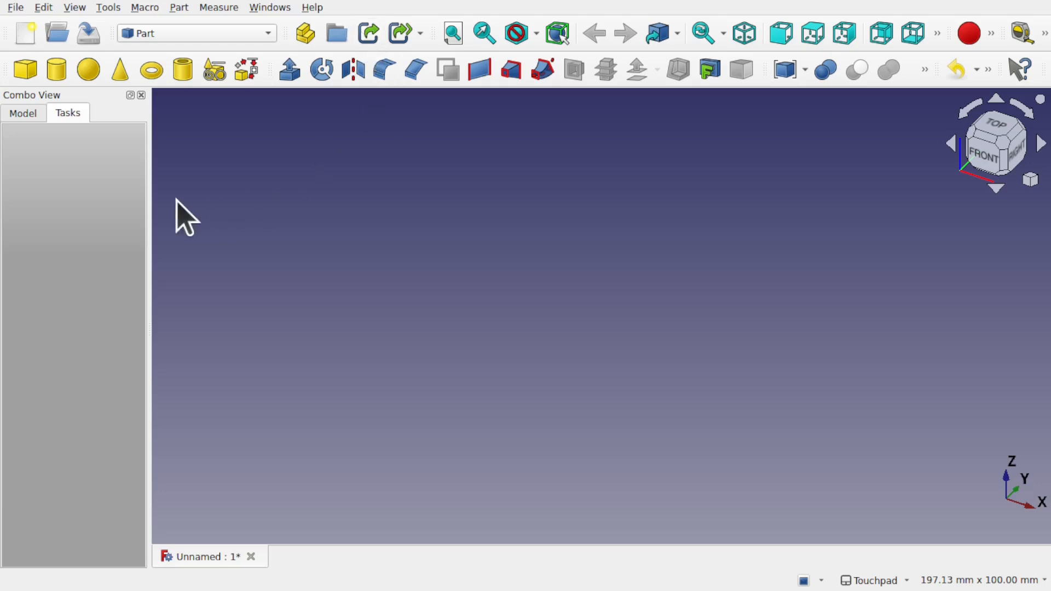
Step: Add a Part Cube and select it in the model tree
click(25, 69)
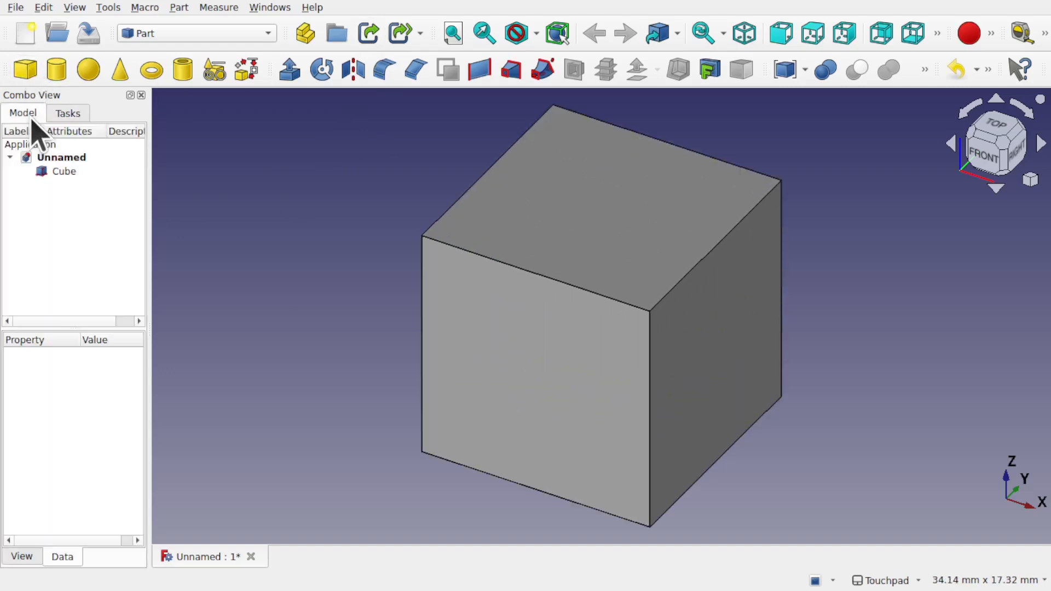
click(64, 171)
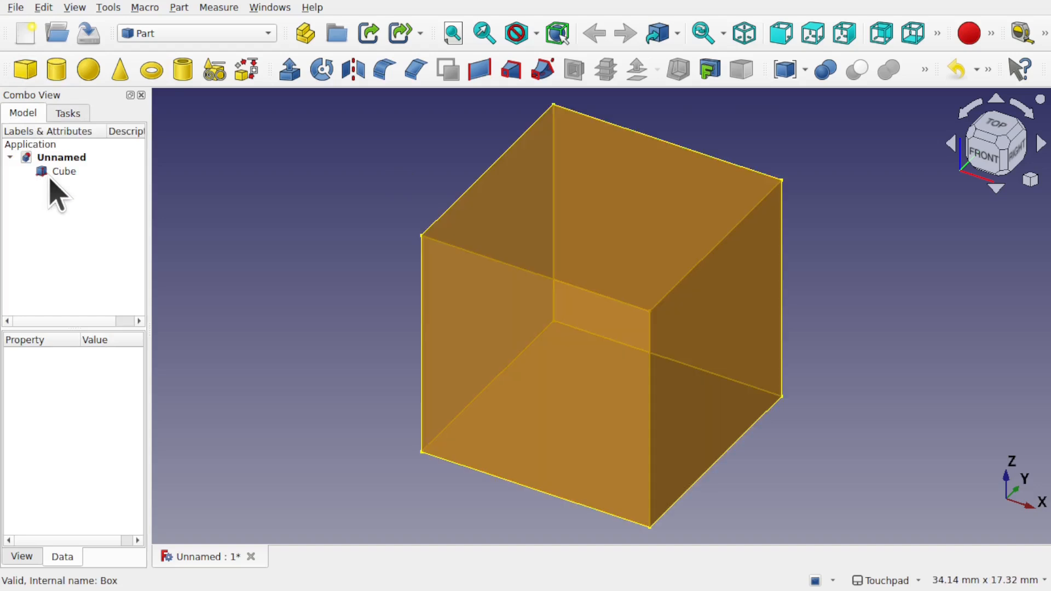
click(64, 171)
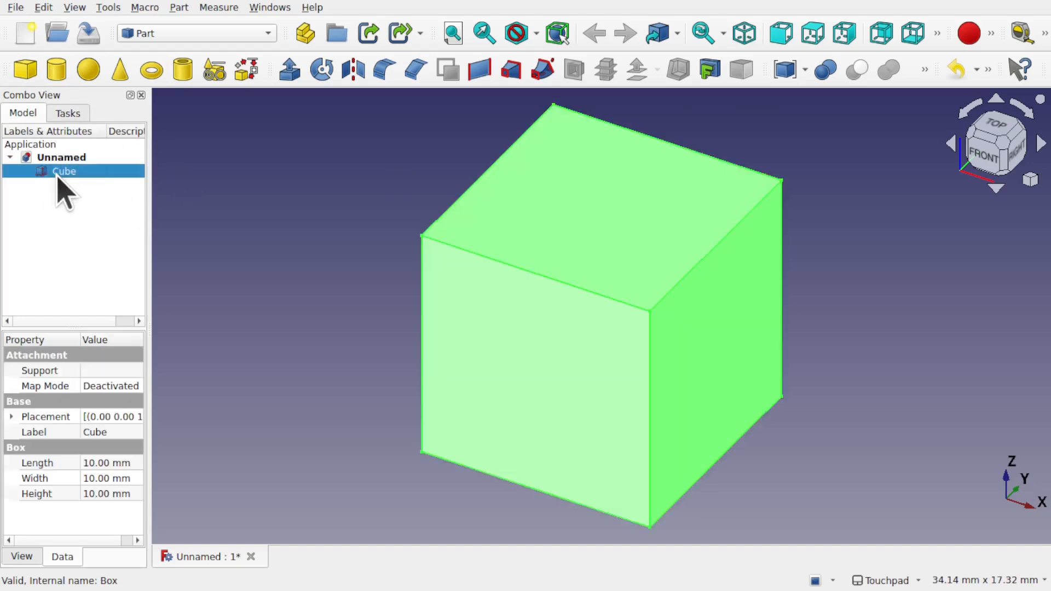
mouse_move(368, 32)
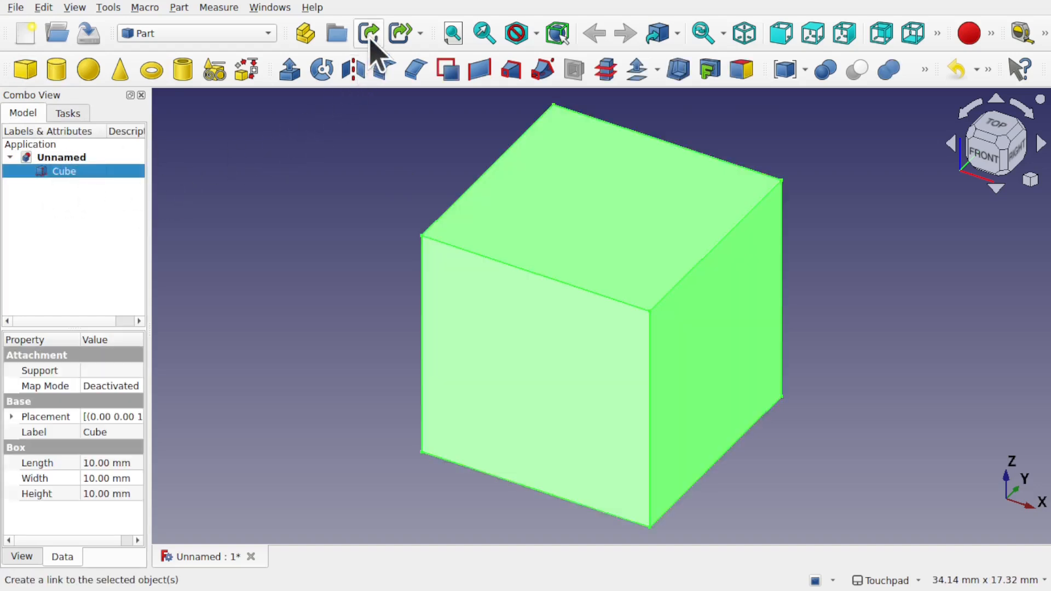
mouse_move(367, 33)
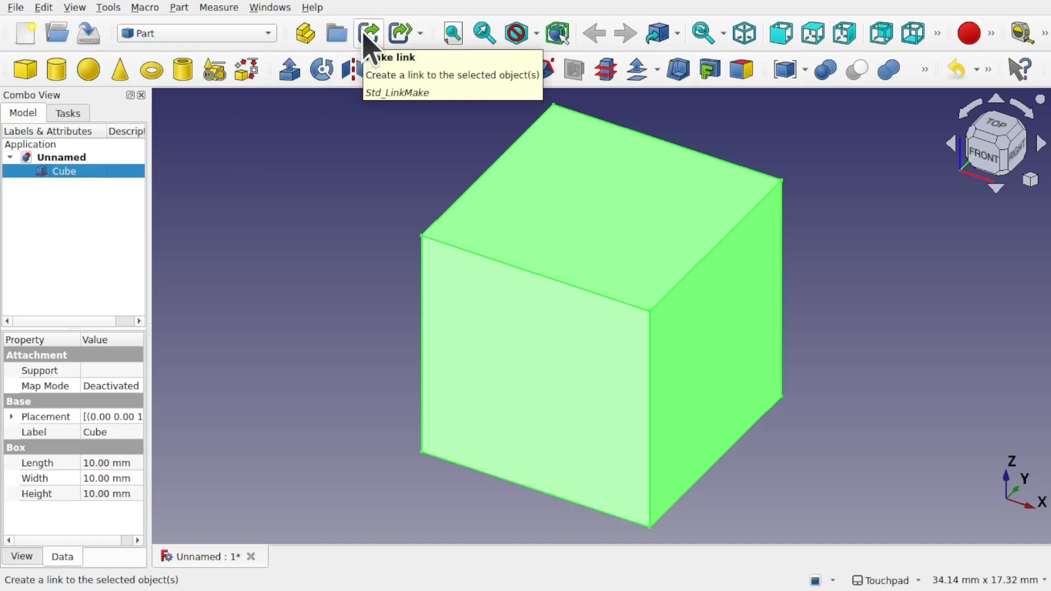
Step: Make a link Cube001 and move it in front of and left of the original cube
click(368, 33)
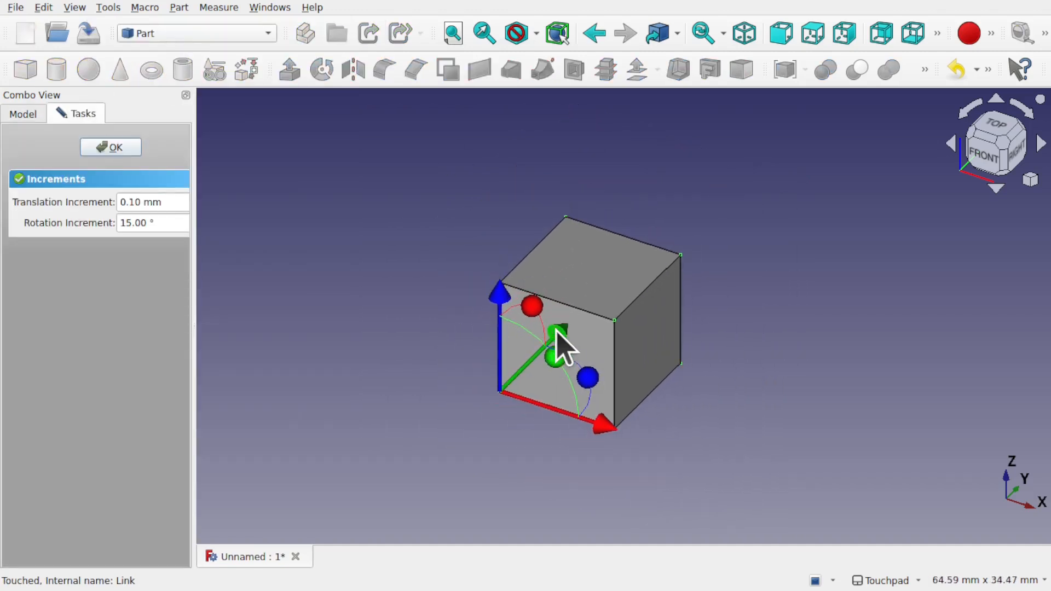
drag(550, 354, 446, 466)
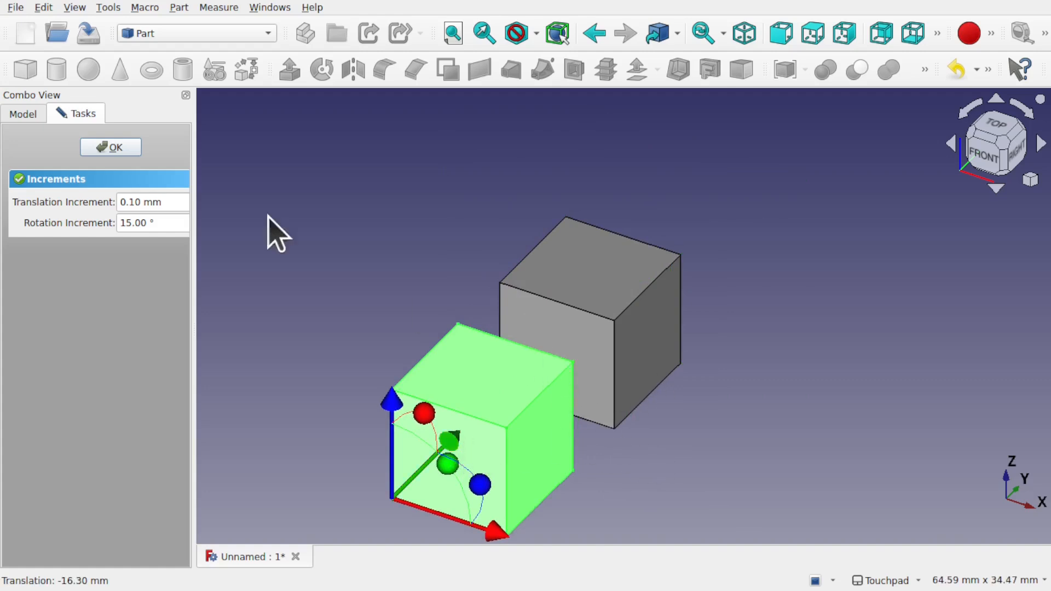
click(109, 146)
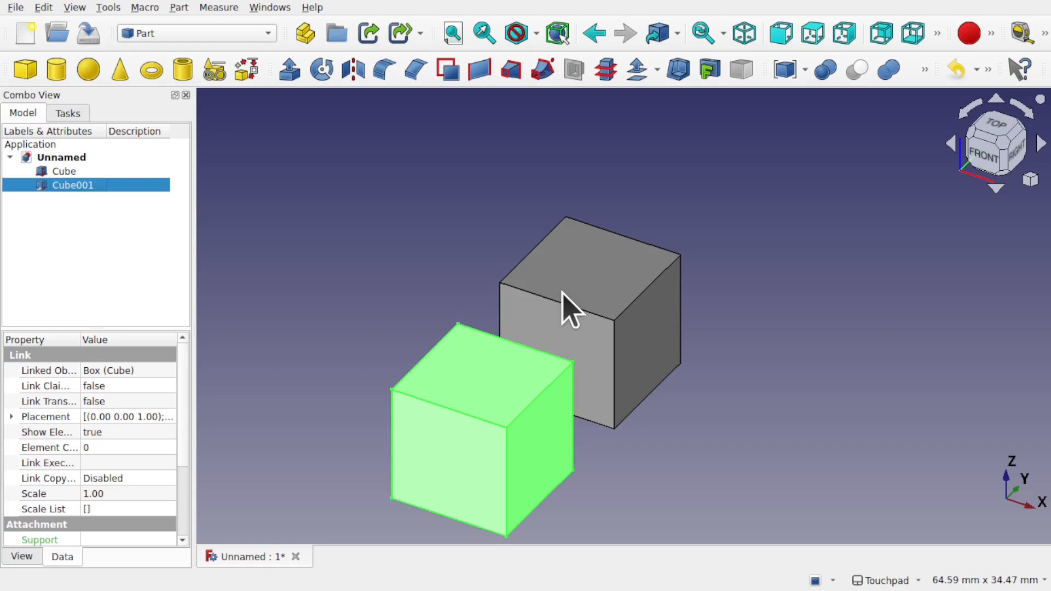
mouse_move(216, 216)
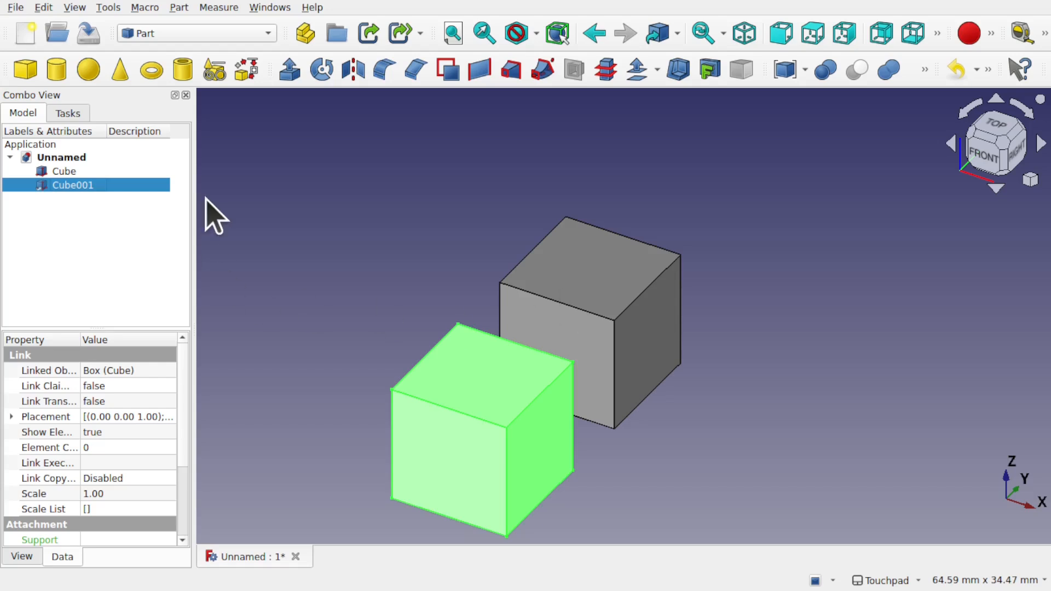
click(72, 185)
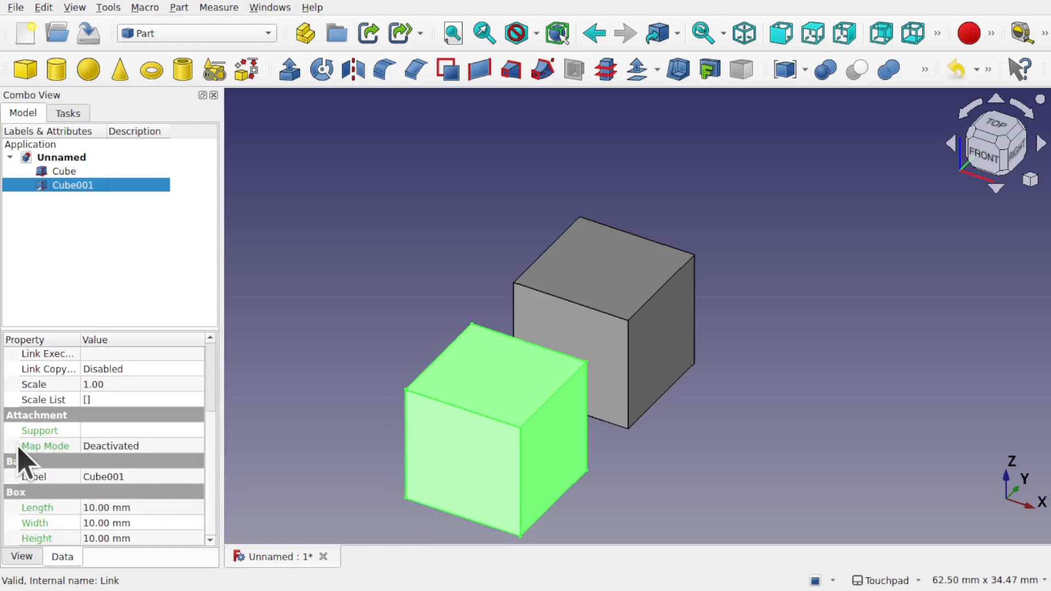
mouse_move(60, 416)
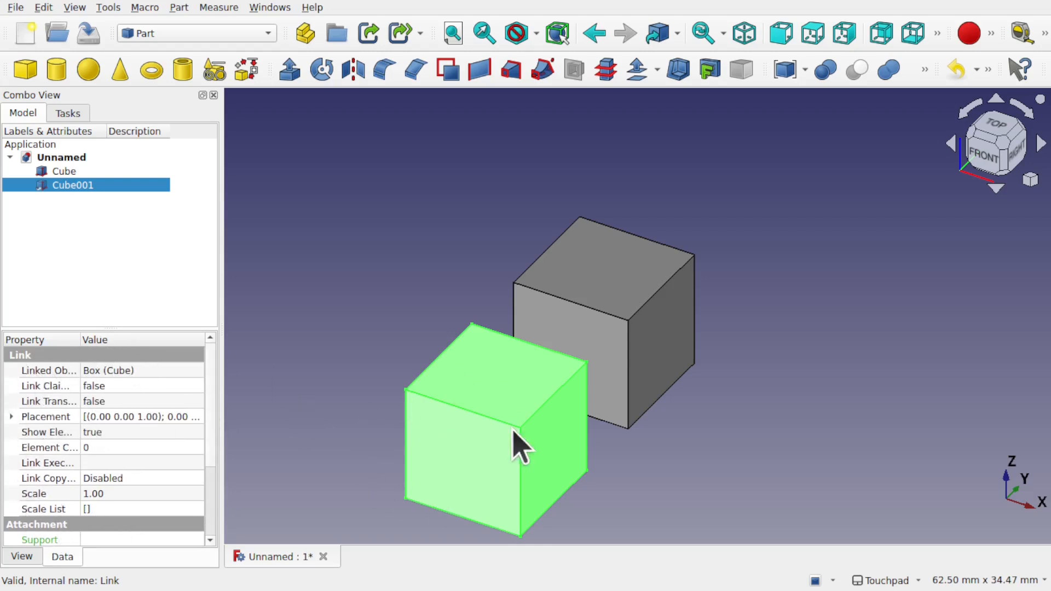
double_click(72, 185)
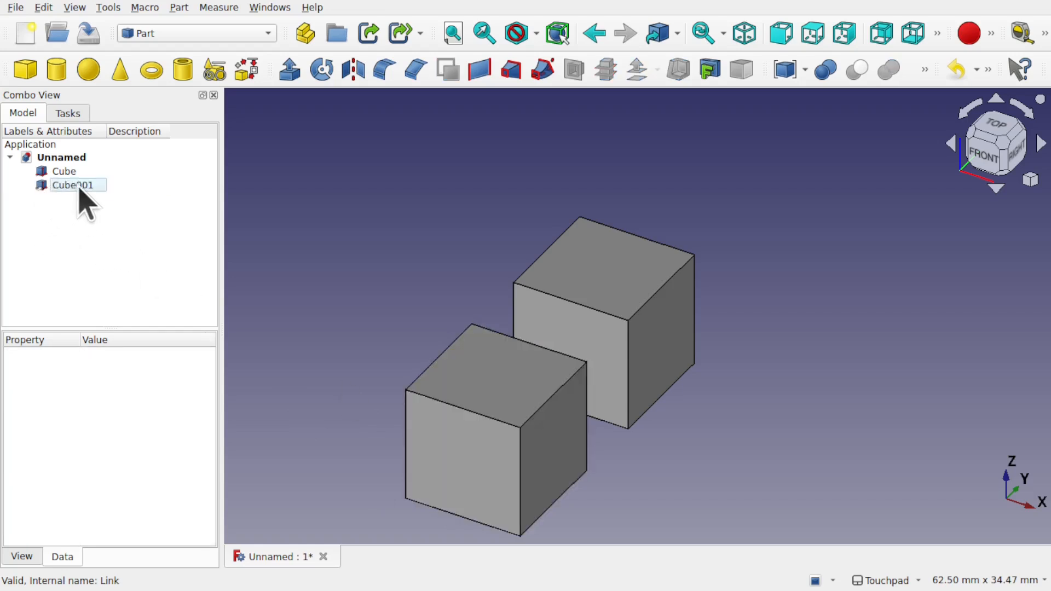
click(73, 185)
text(20)
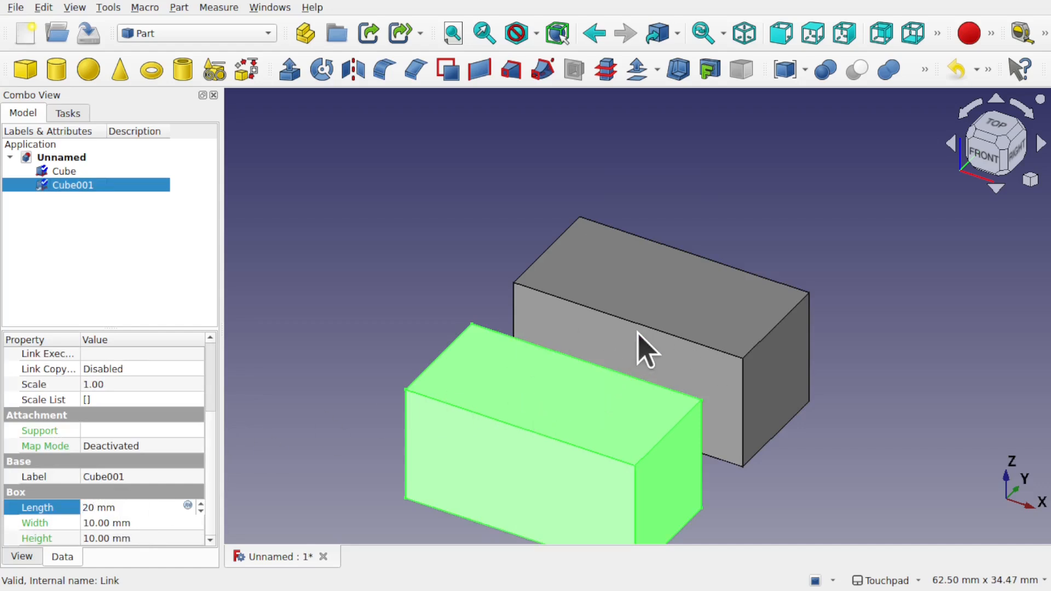
click(65, 170)
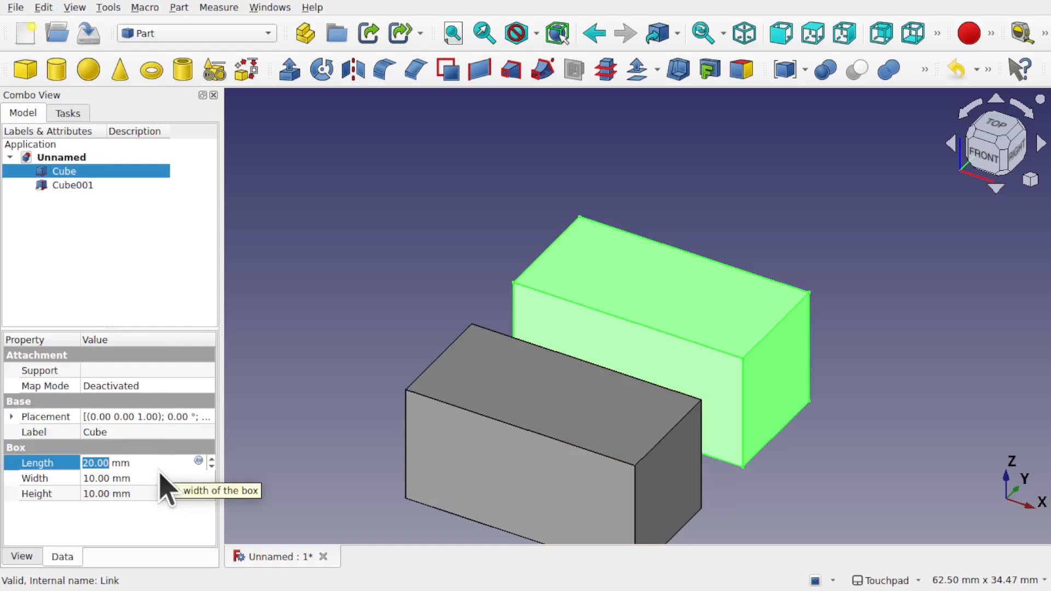
text(10)
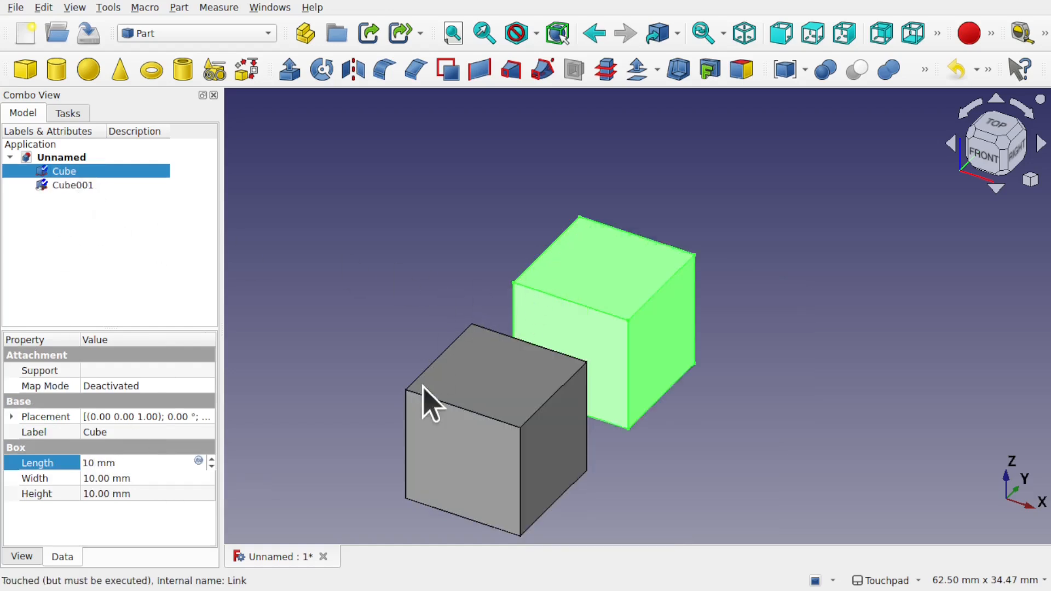
mouse_move(76, 208)
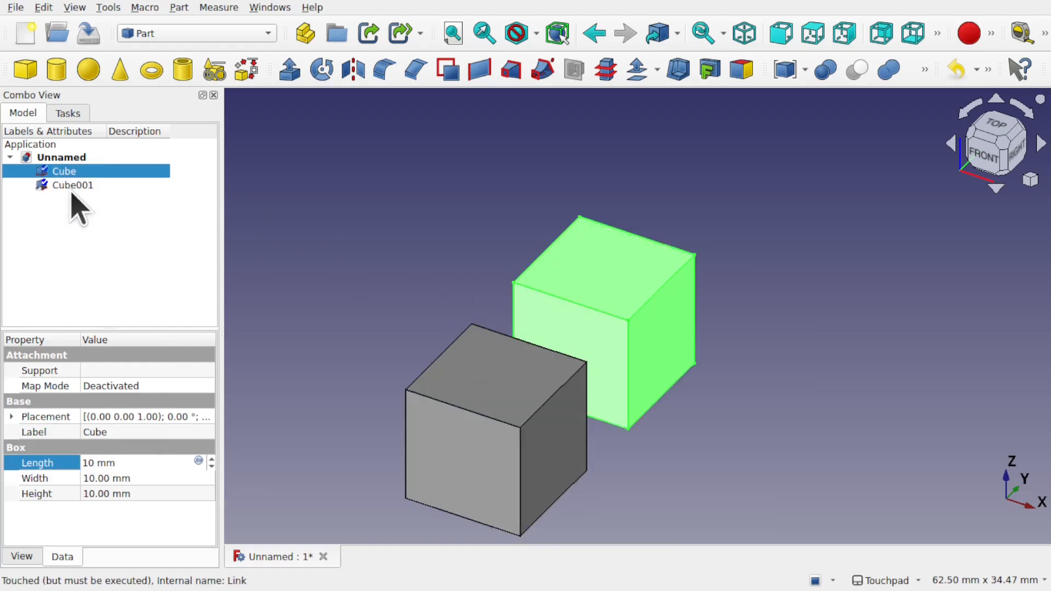
Step: Give the Cube001 link a Scale of 3 in its Data properties
click(73, 185)
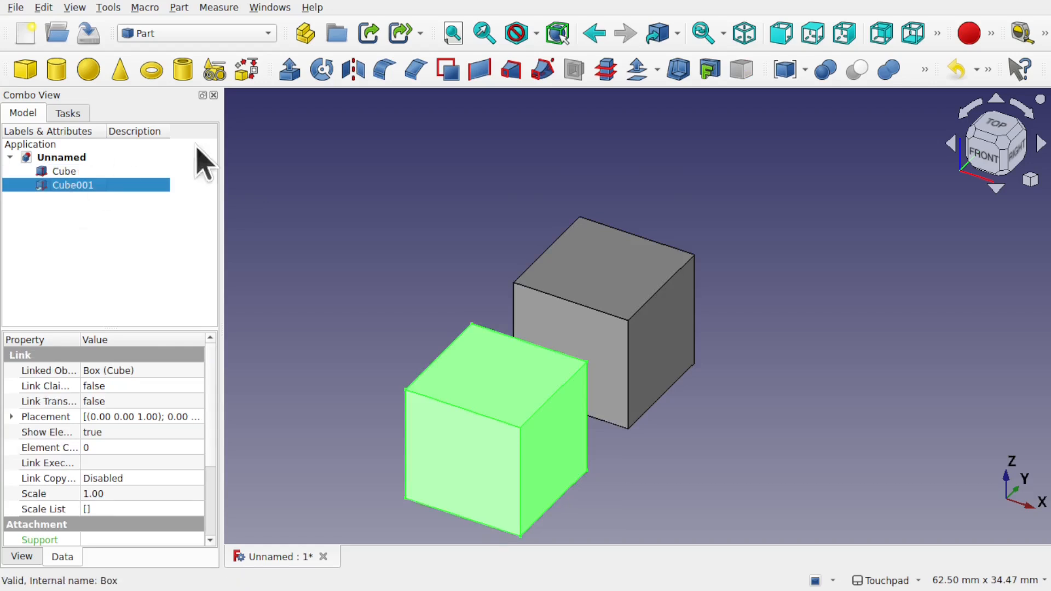
mouse_move(17, 432)
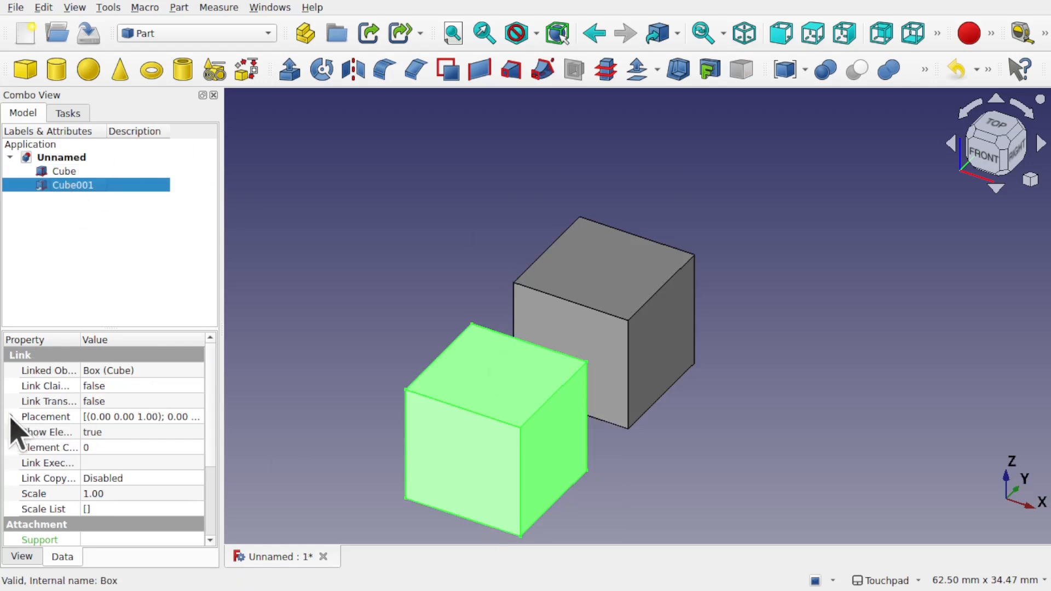
click(11, 416)
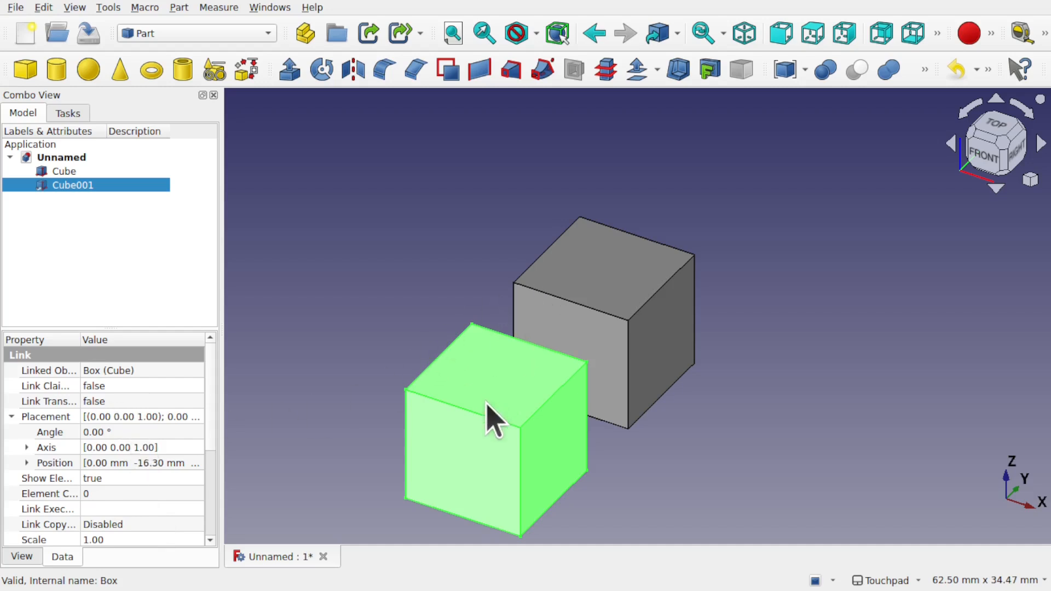
mouse_move(540, 413)
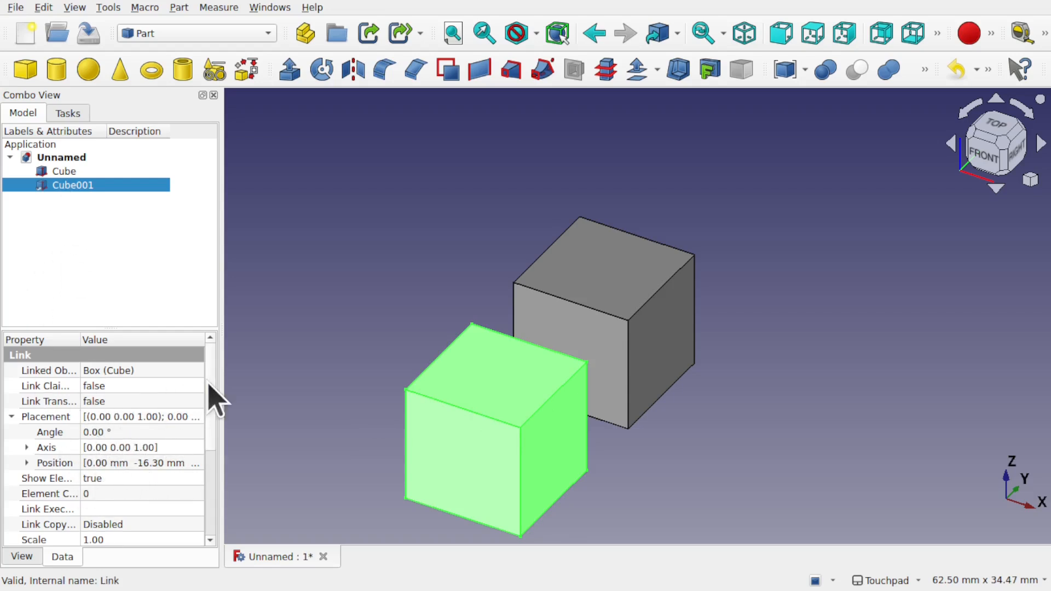
scroll(down, 3)
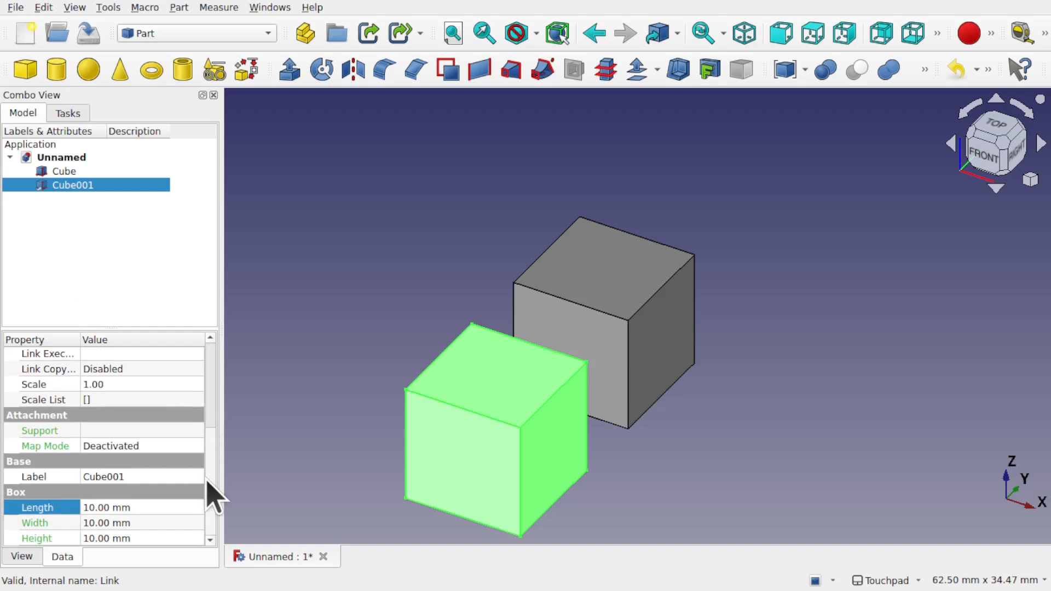
mouse_move(101, 402)
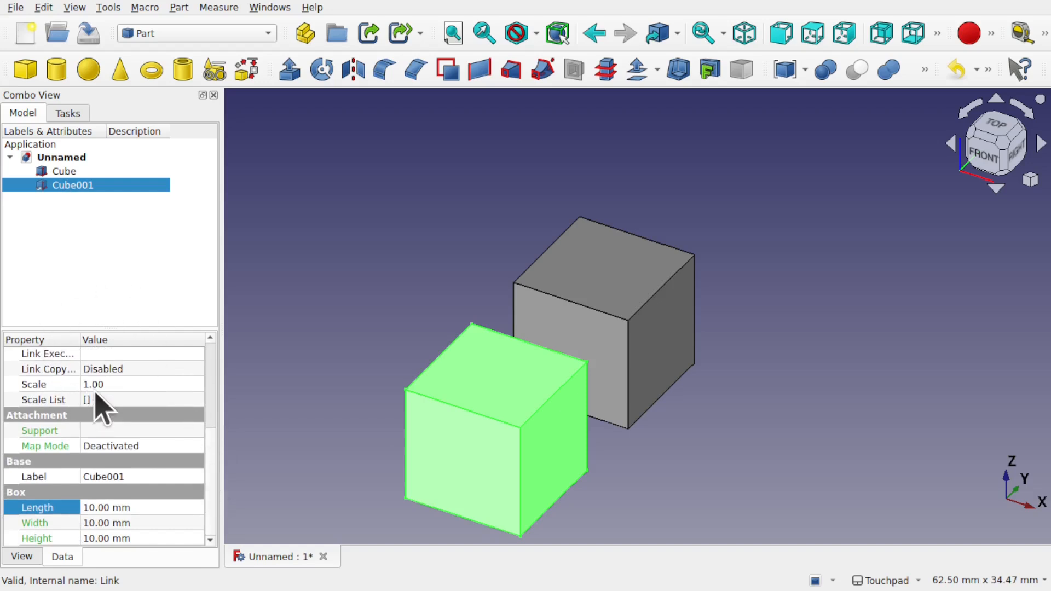
click(94, 384)
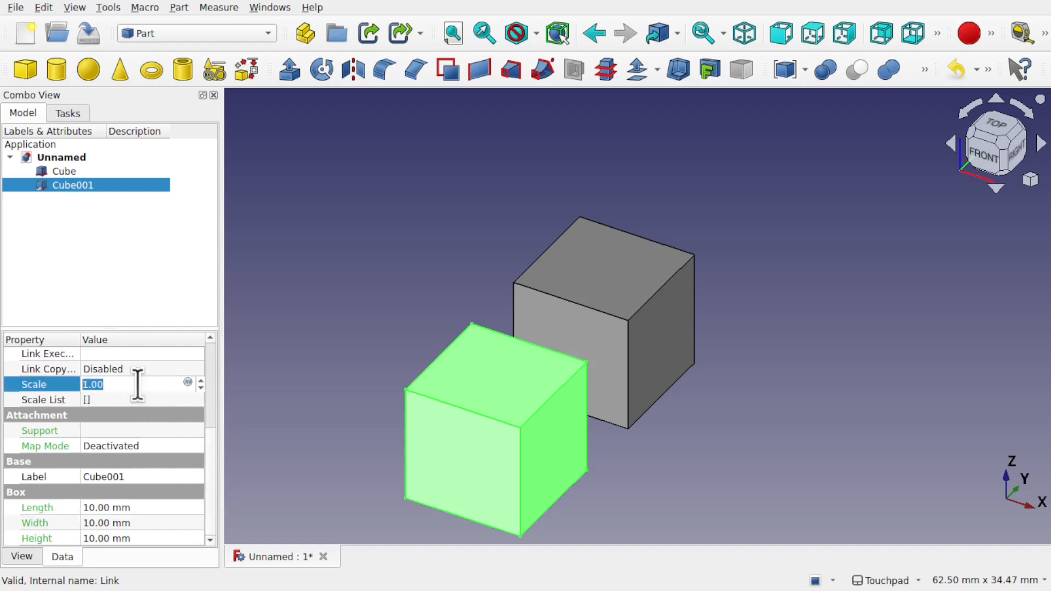
text(3)
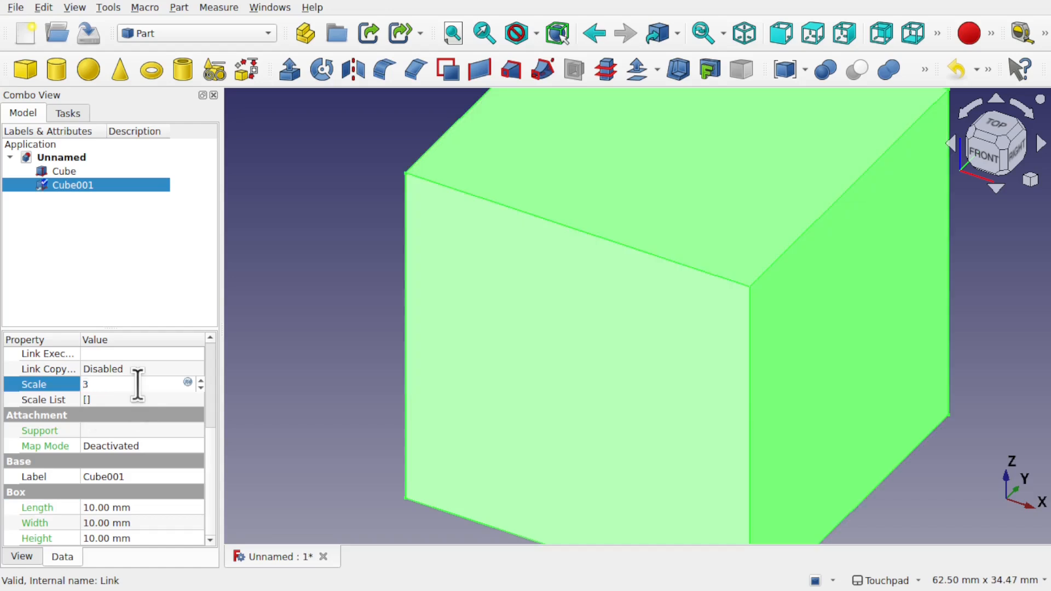
scroll(down, 3)
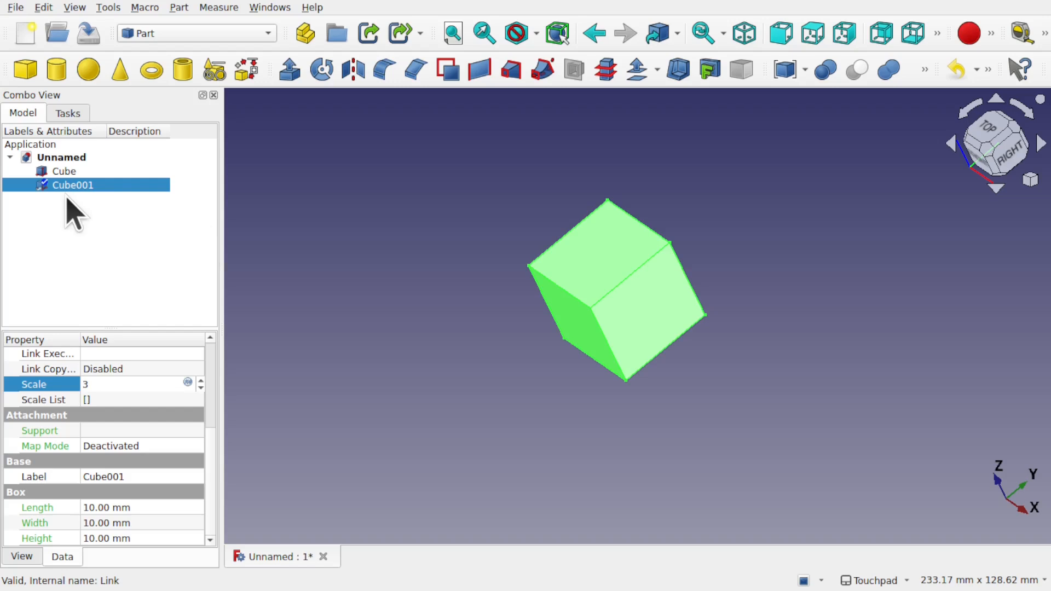
Step: Move the linked cube Cube001 away from the original with Transform
right_click(72, 185)
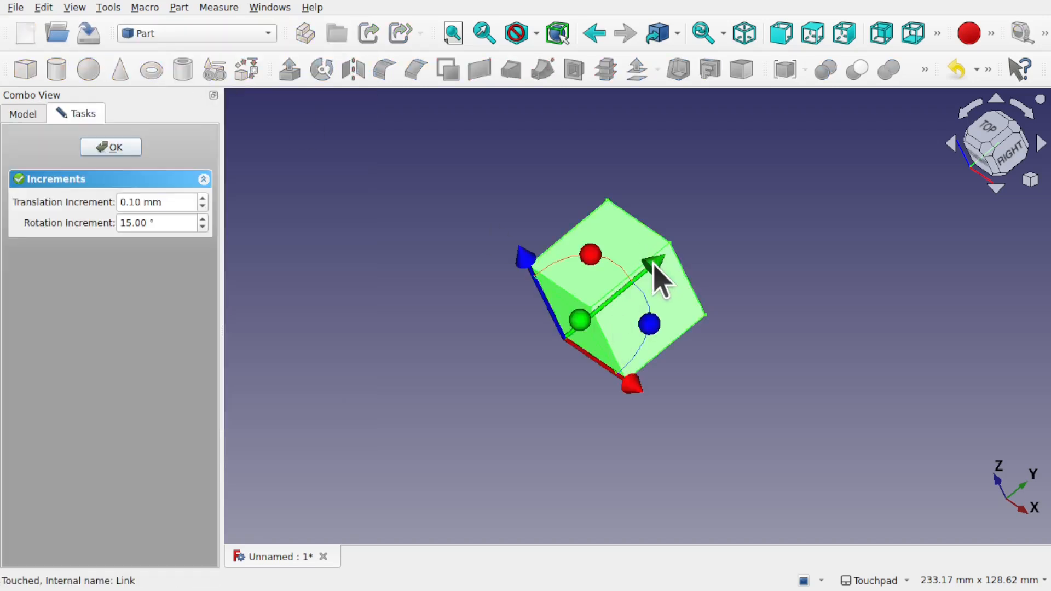
drag(657, 271, 572, 328)
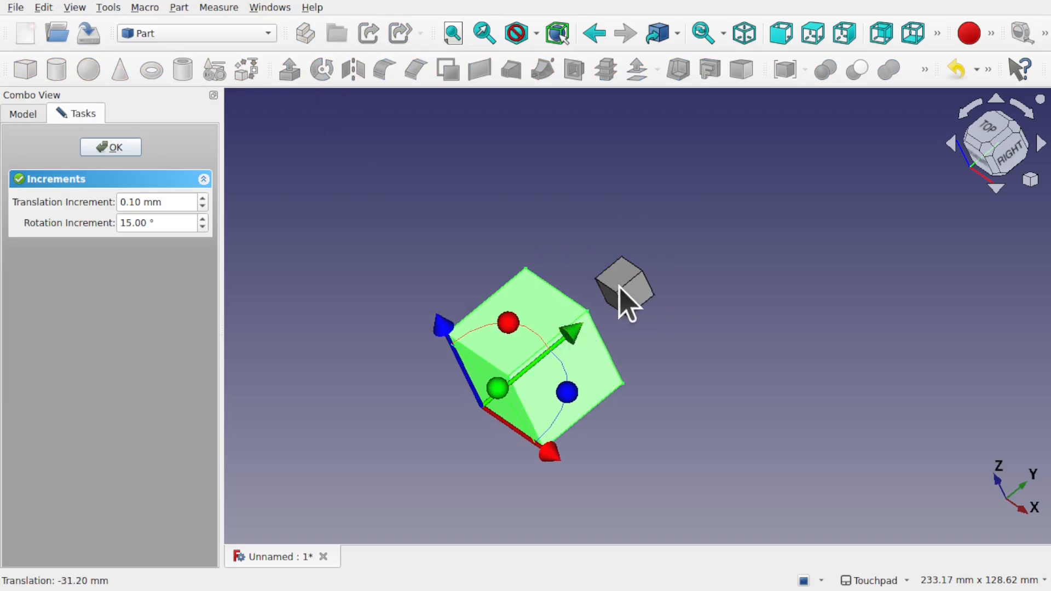
click(110, 147)
text(20)
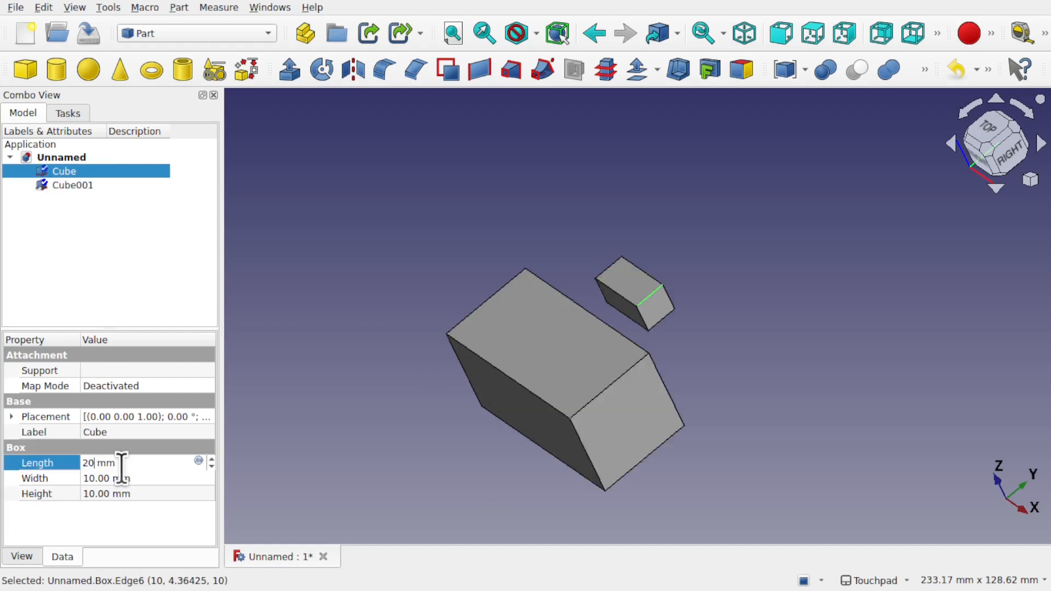
mouse_move(620, 332)
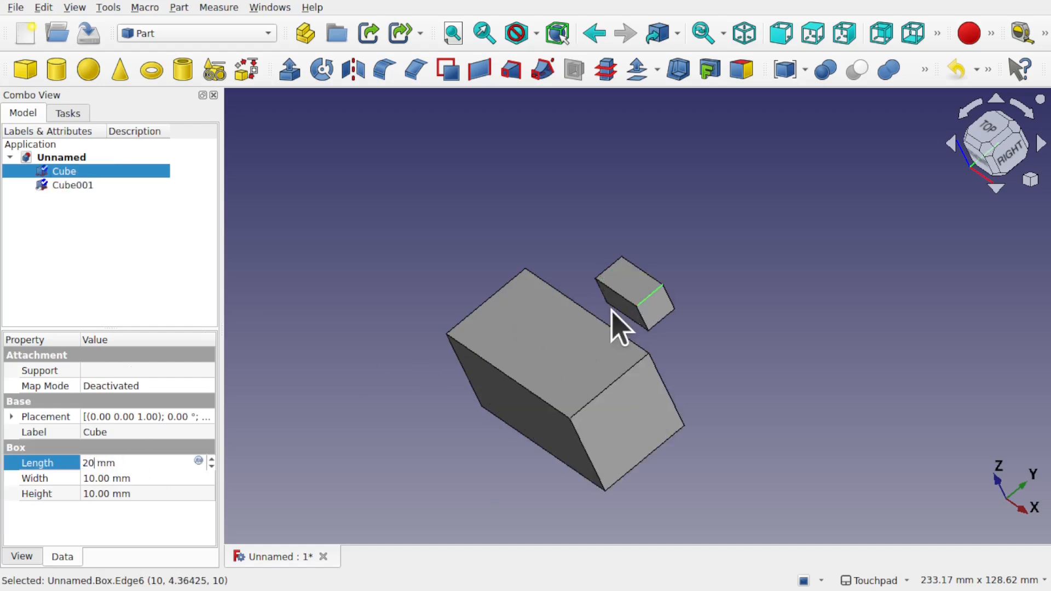
Step: Edit the link's scale to -1, then clear the cubes and add a Cone
click(72, 185)
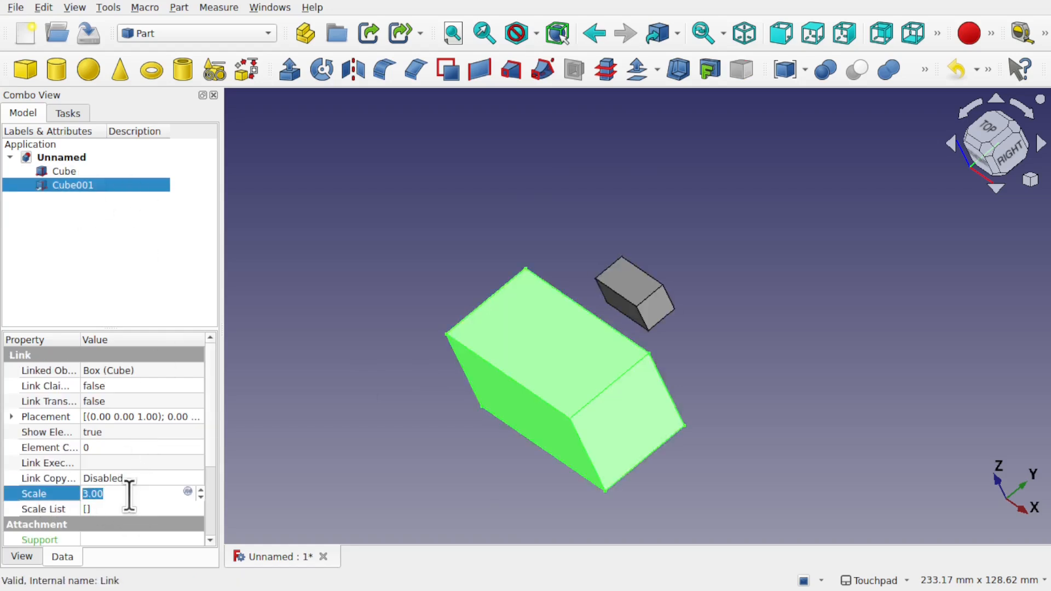
text(-1)
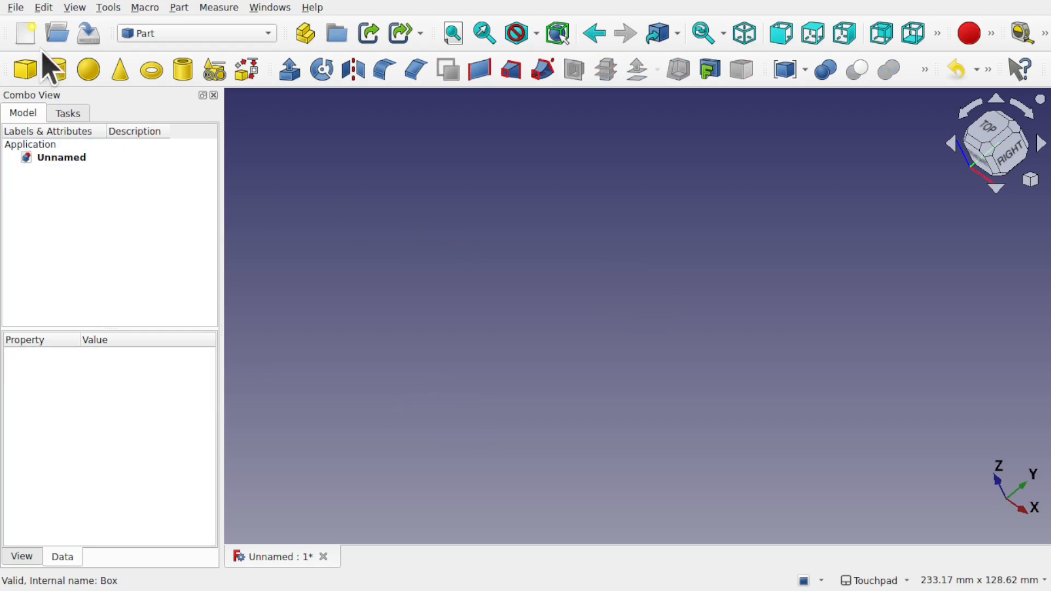
click(120, 69)
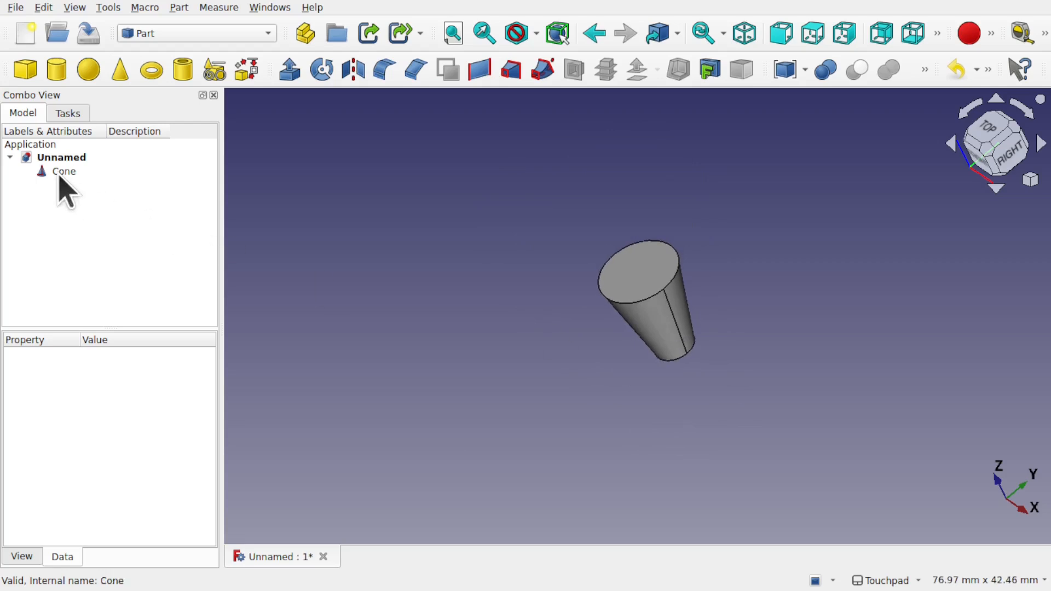
Step: Make a link Cone001 from the Cone and move it apart with Transform
click(64, 170)
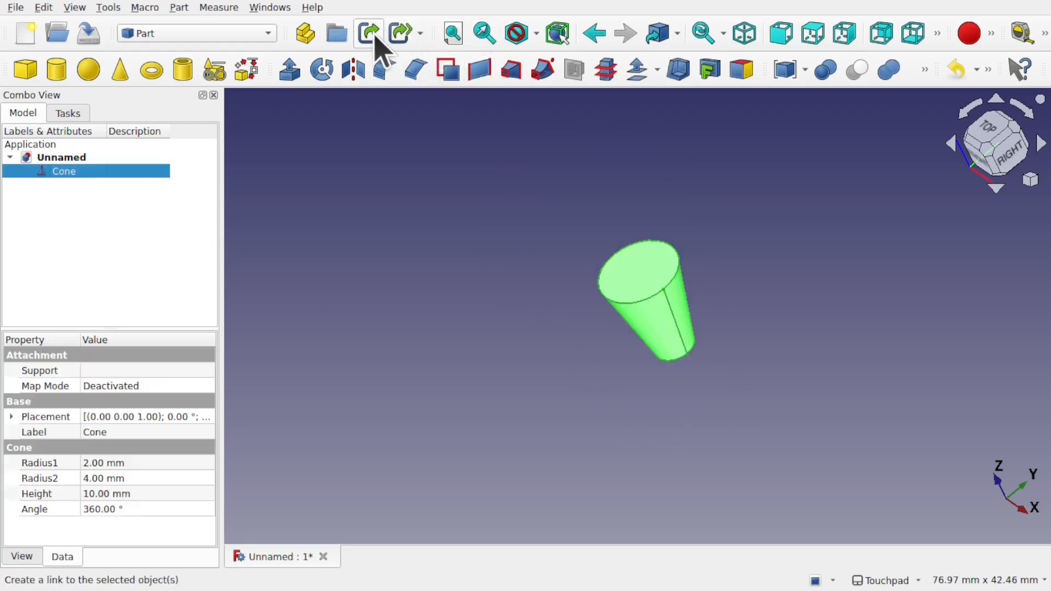
click(368, 33)
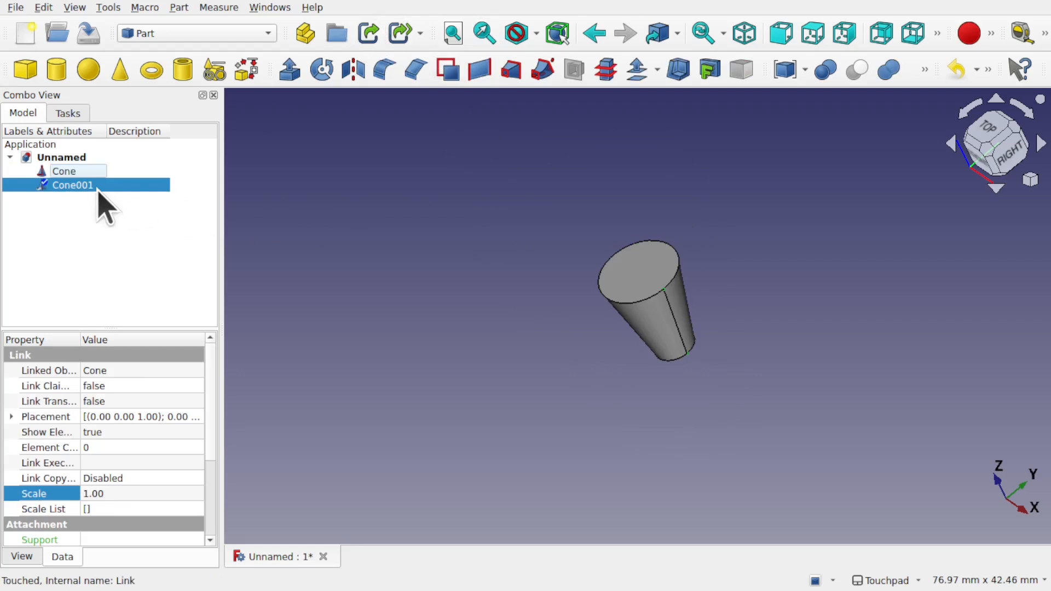
right_click(72, 185)
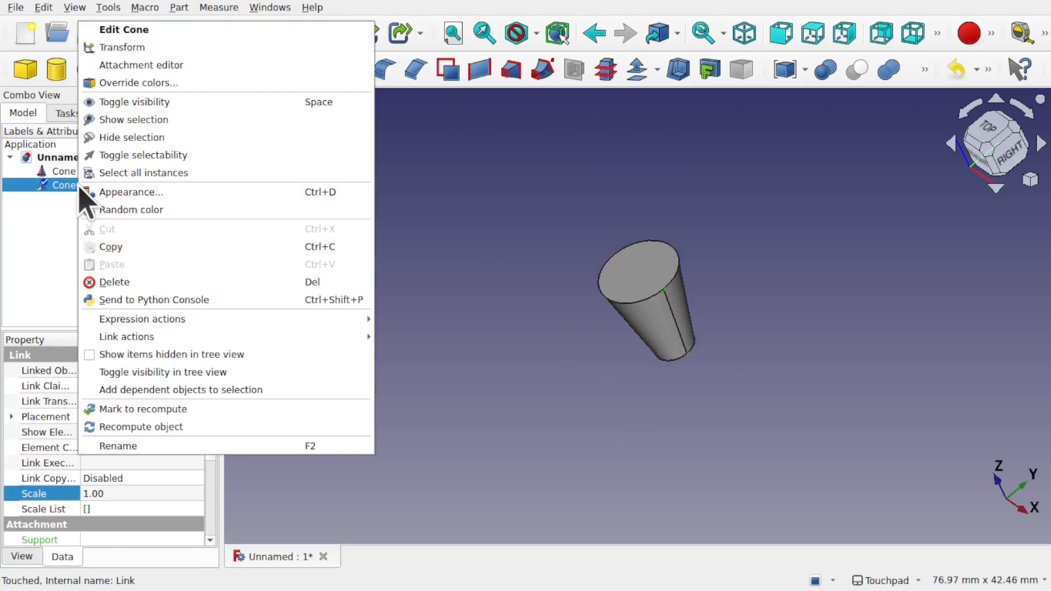
click(121, 47)
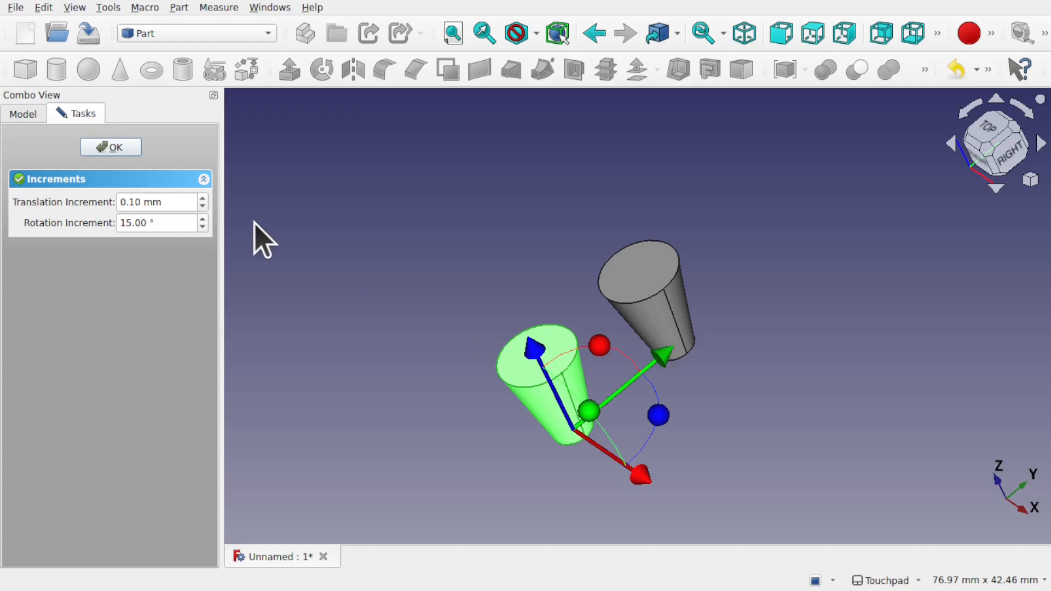
click(109, 147)
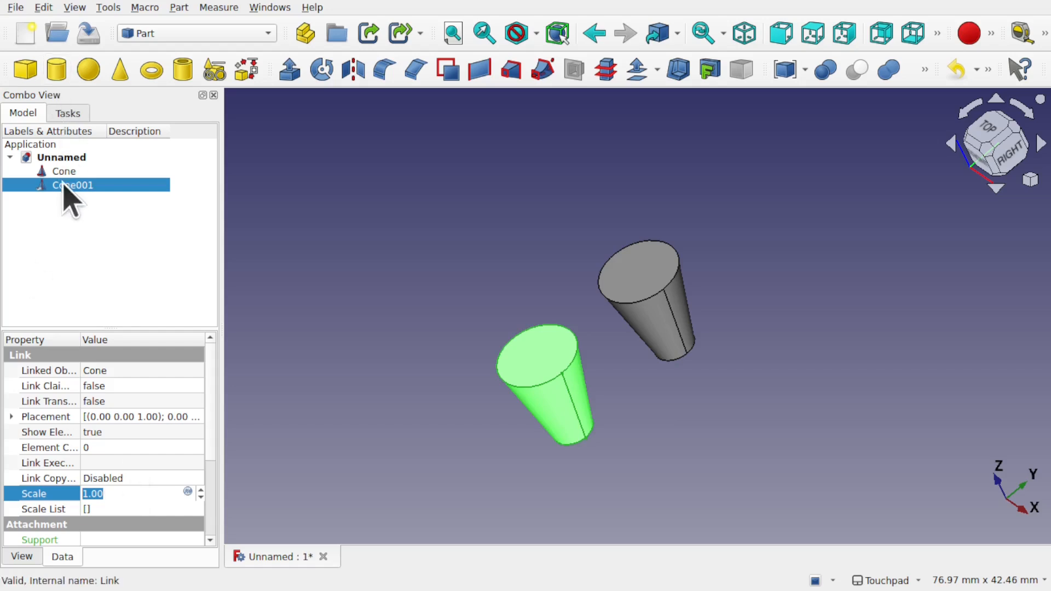
Step: Rotate the Cone001 link 90° onto its side with Transform
right_click(71, 185)
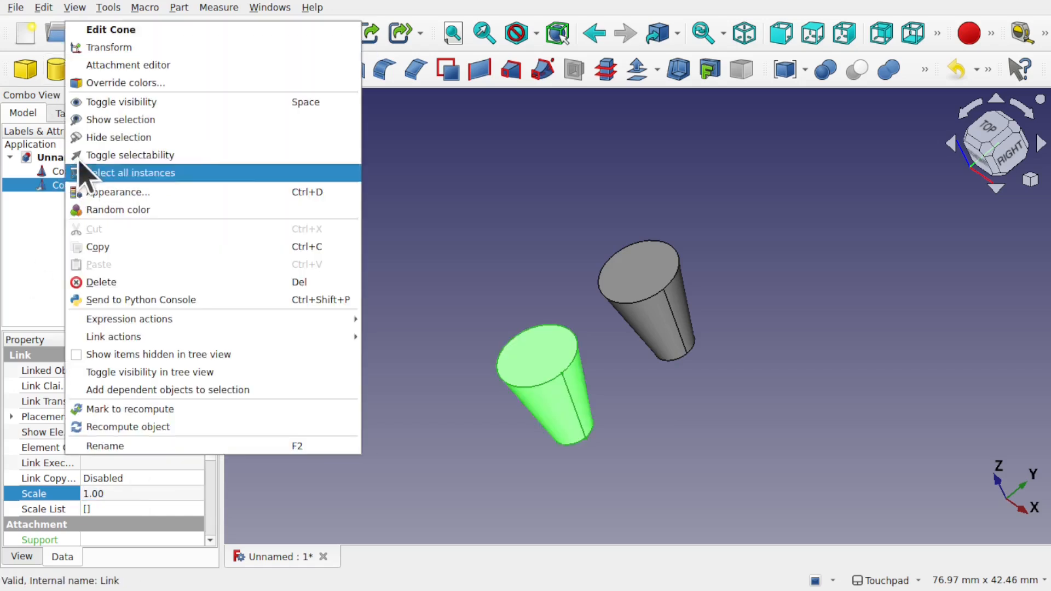
click(108, 47)
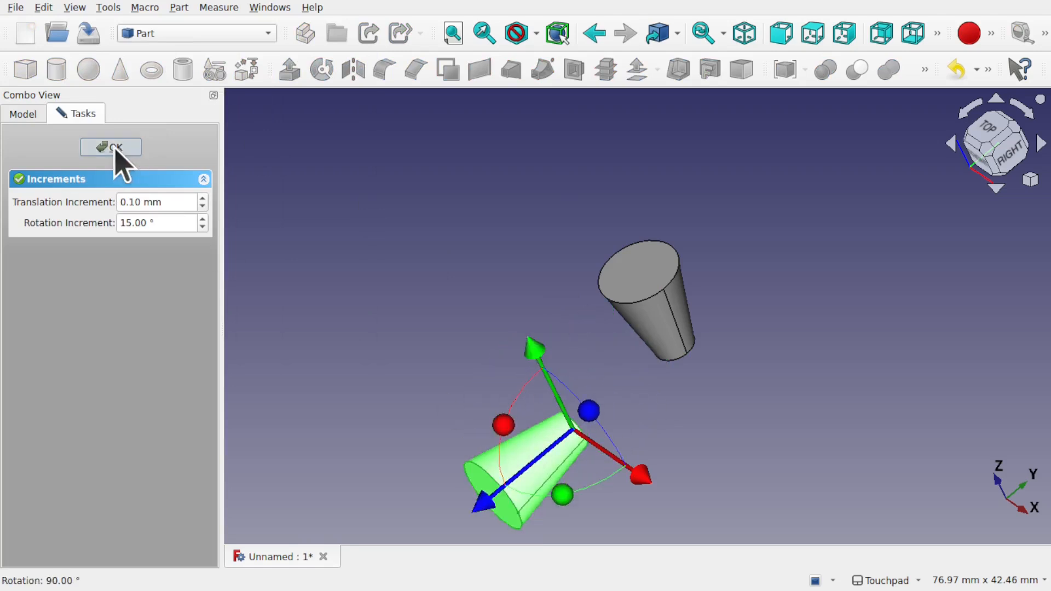
click(110, 147)
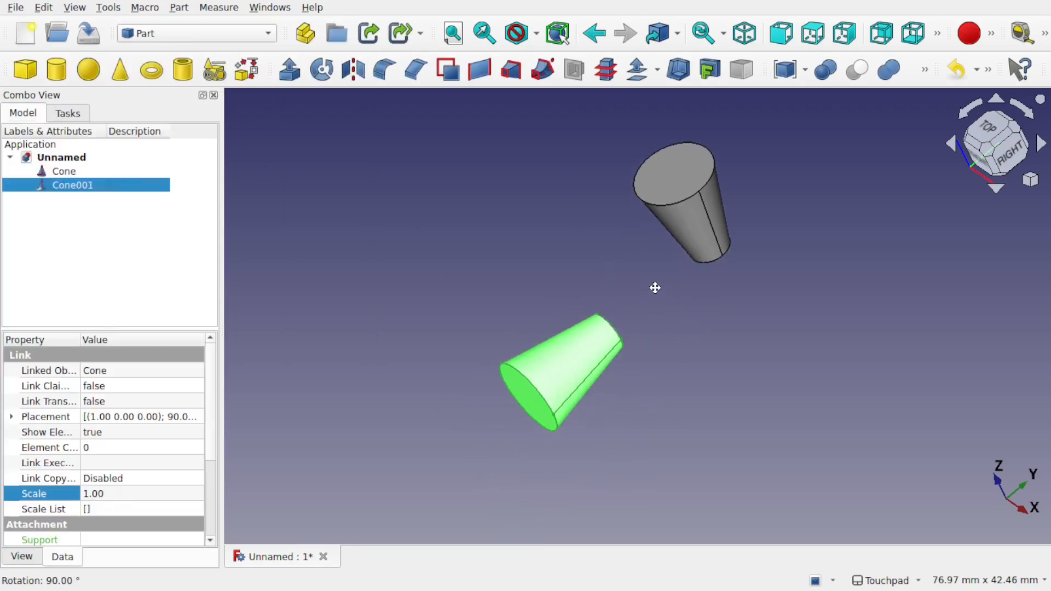
double_click(100, 494)
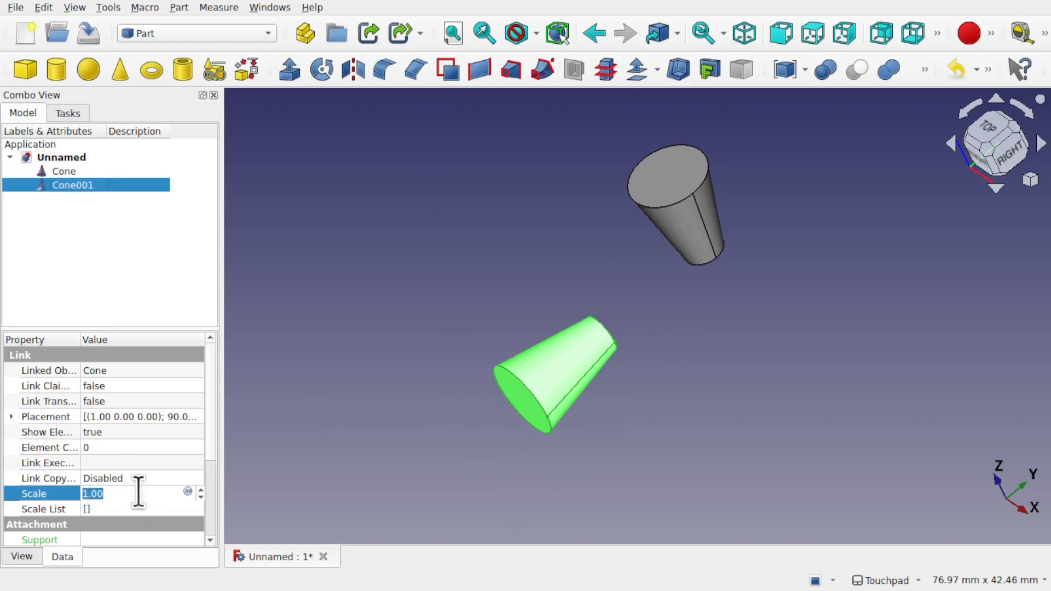
text(-1)
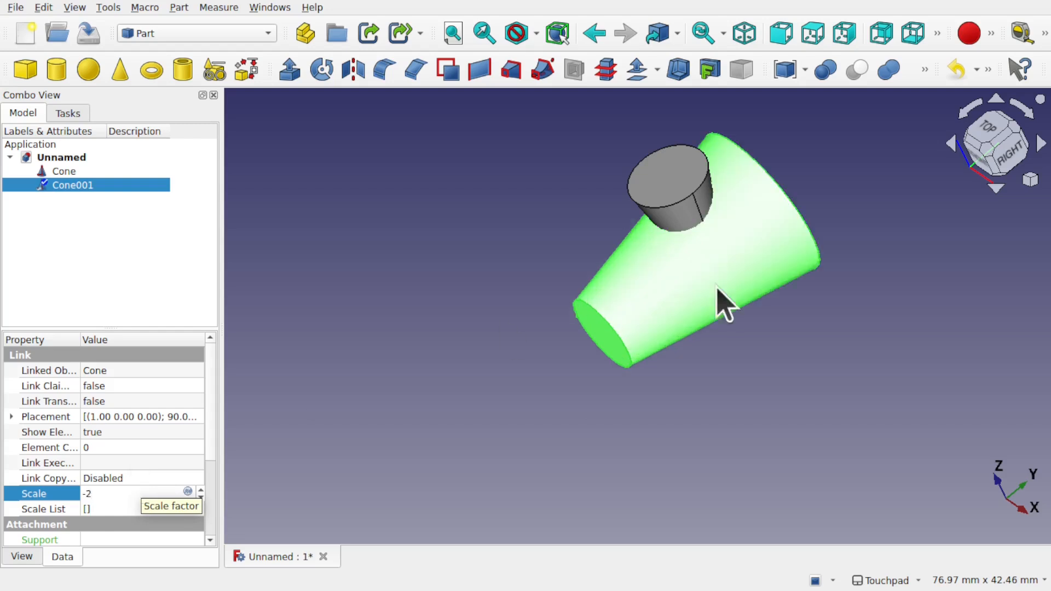
mouse_move(607, 295)
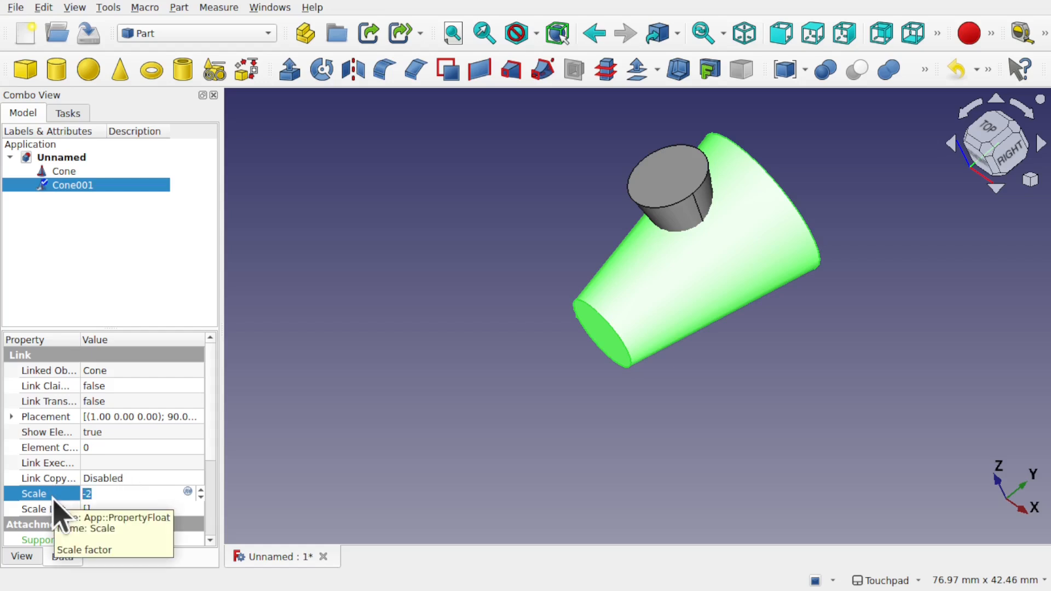
text(1.00)
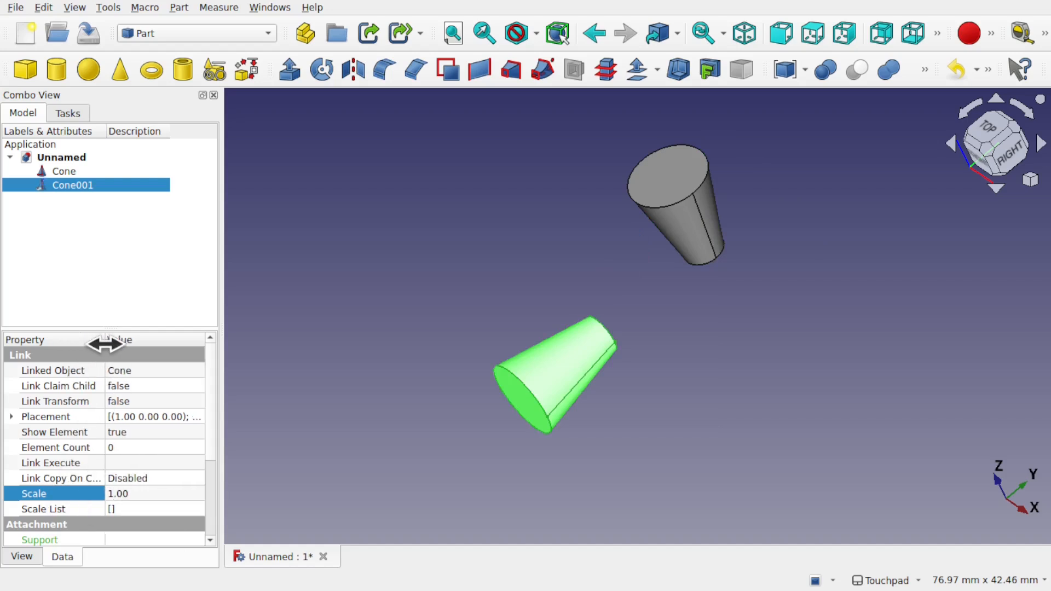
mouse_move(136, 486)
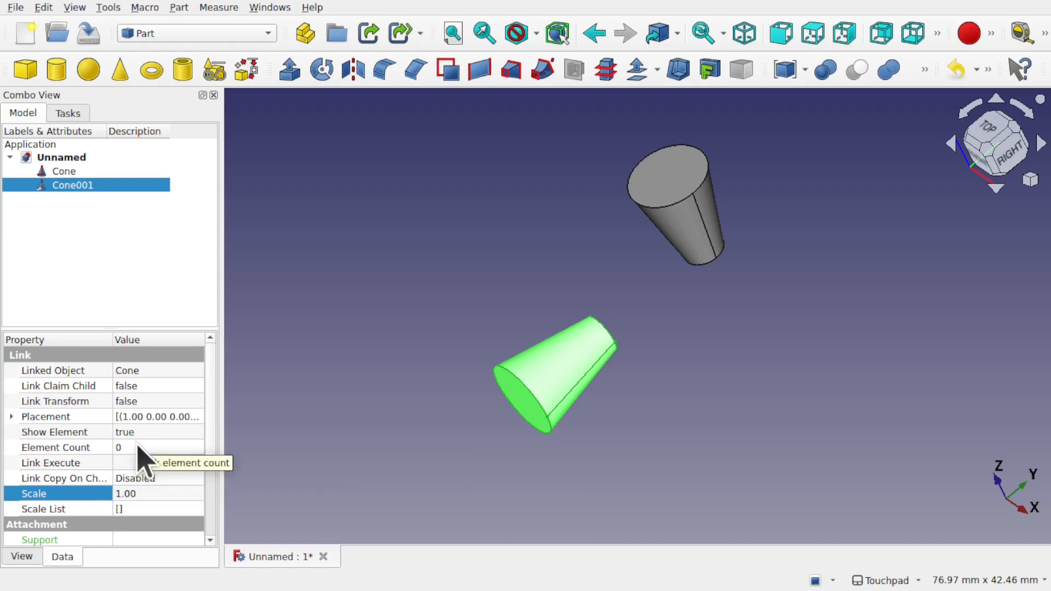
text(4)
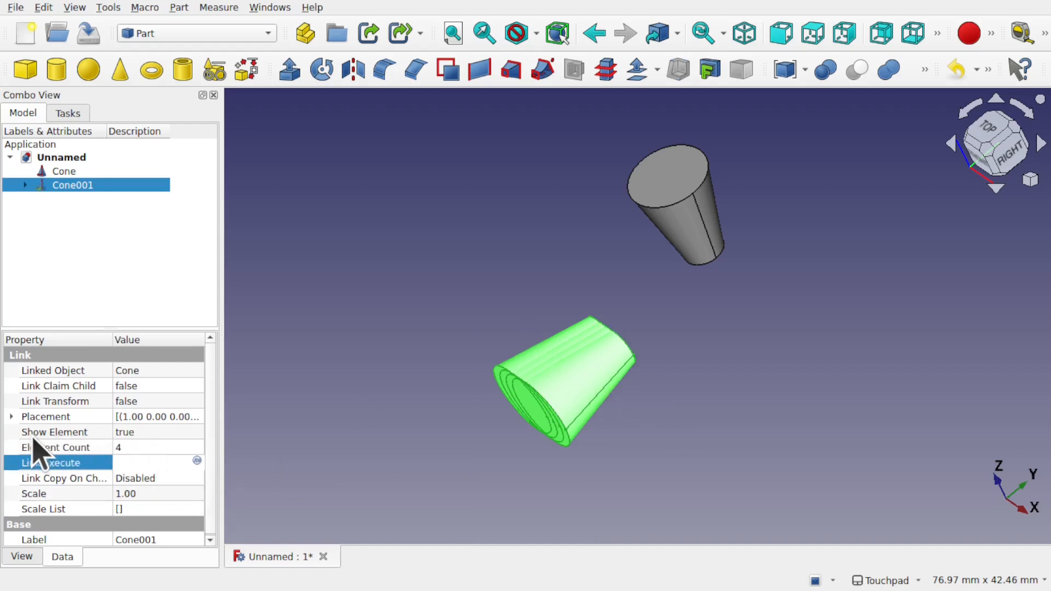
mouse_move(148, 462)
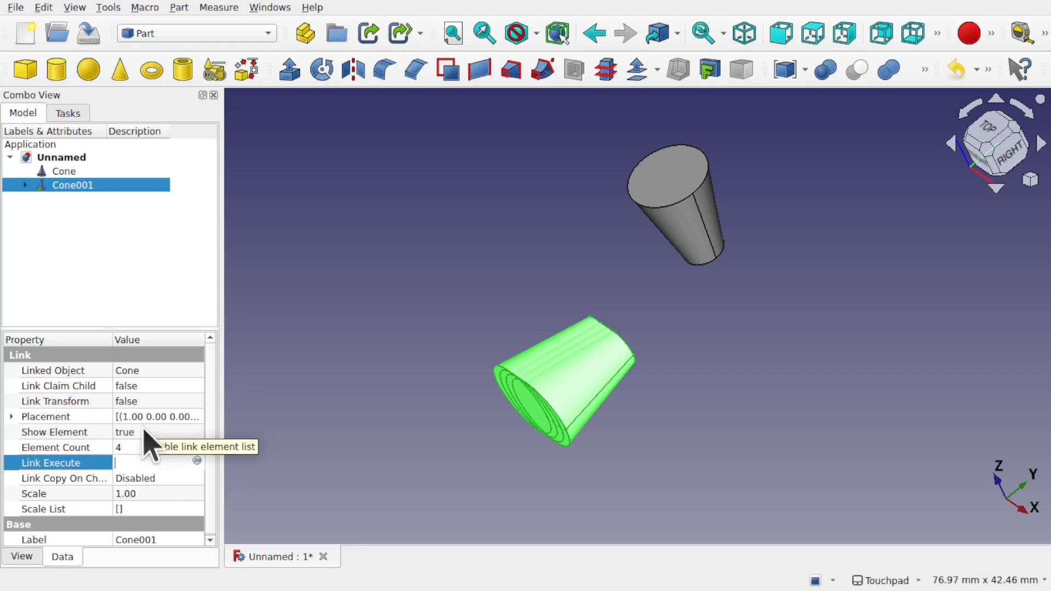
click(26, 185)
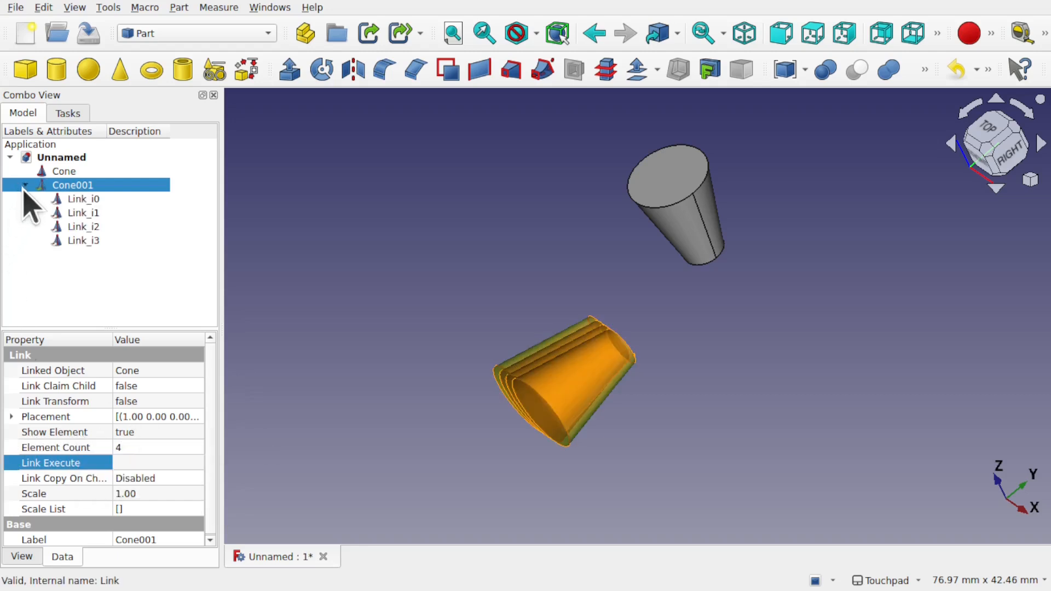
click(85, 198)
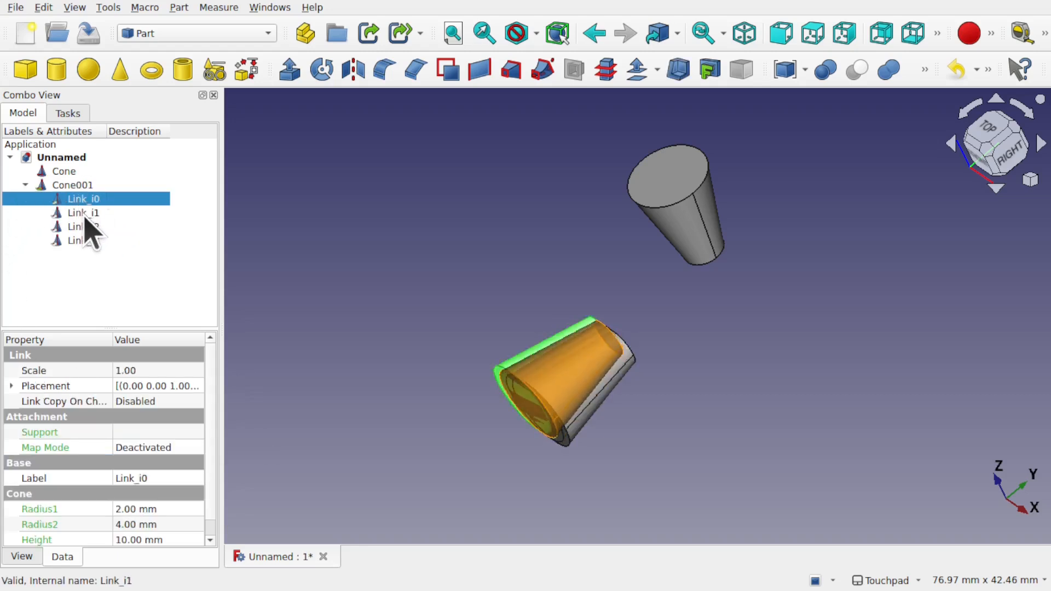
click(83, 226)
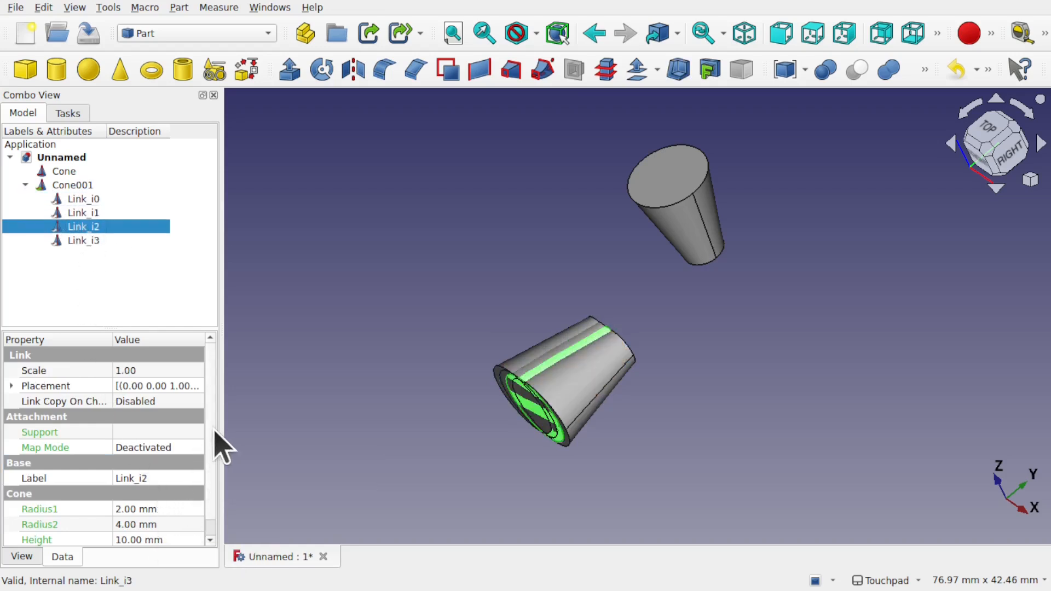
click(83, 213)
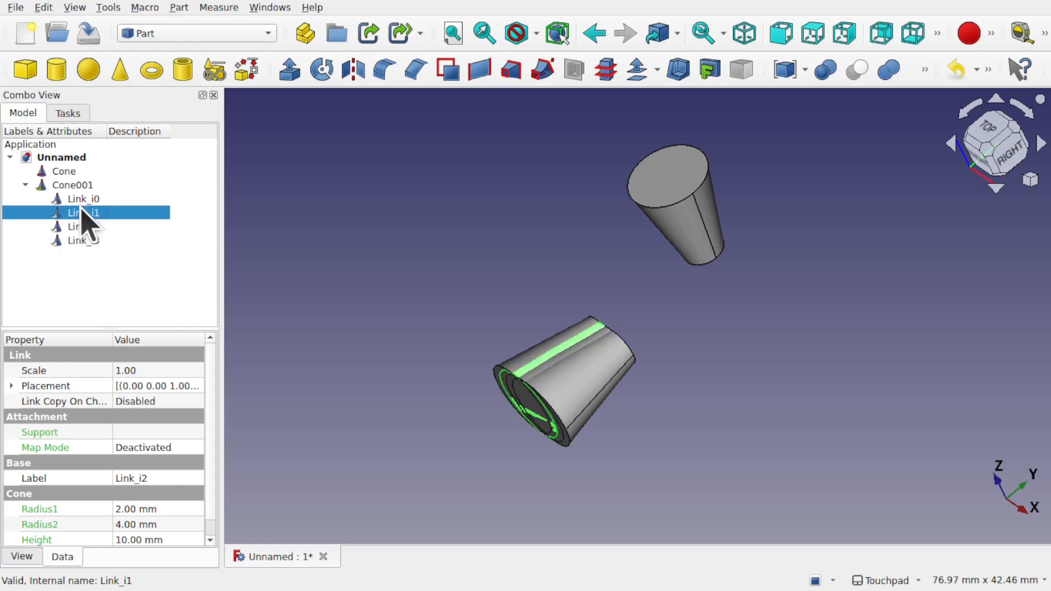
Step: Move array elements Link_i1 and Link_i2 out away from the other cones
right_click(80, 213)
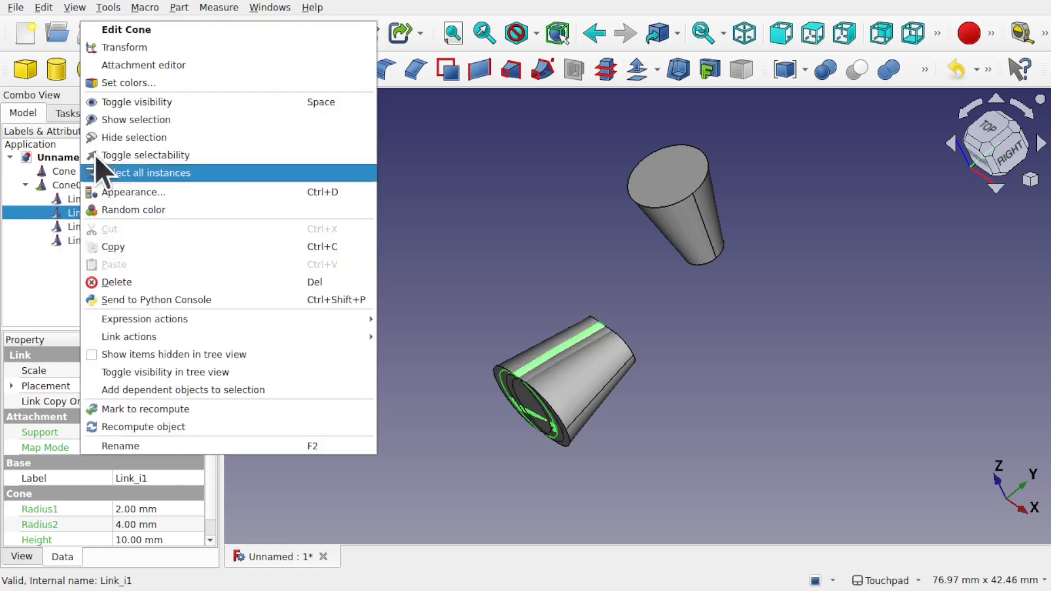
click(124, 47)
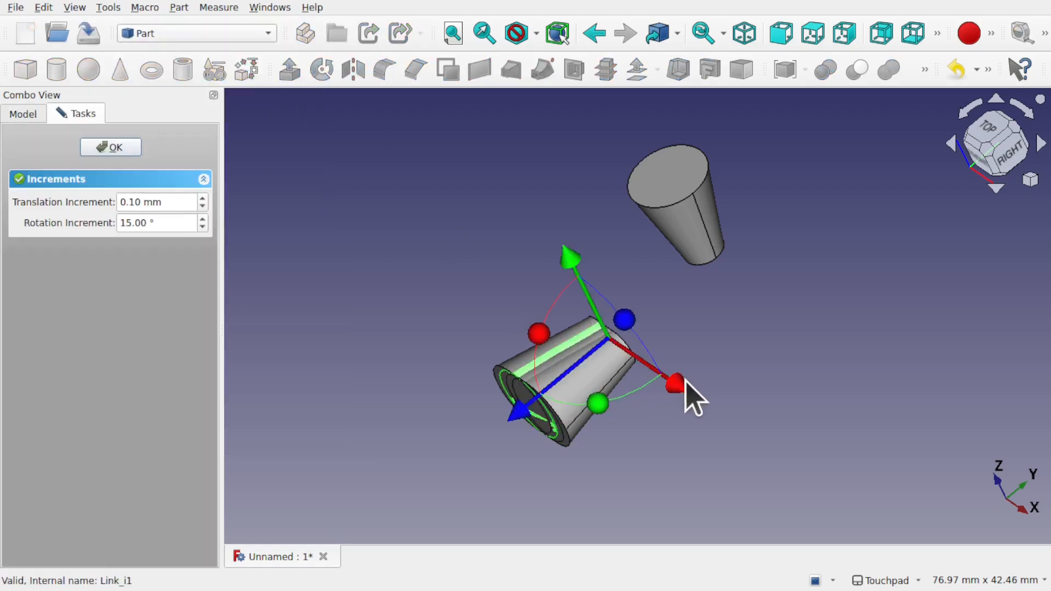
click(109, 146)
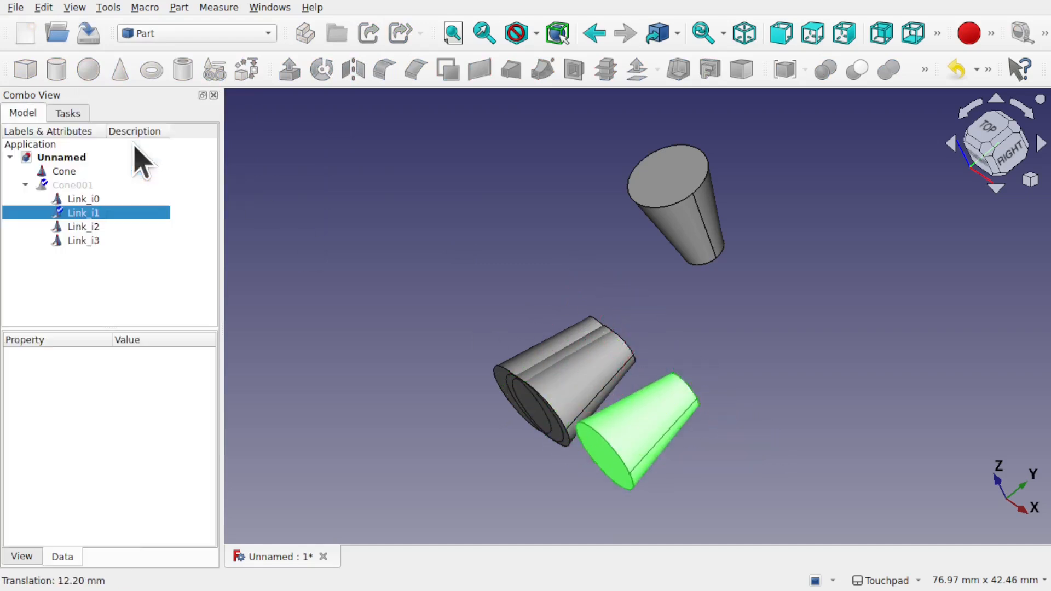
click(84, 226)
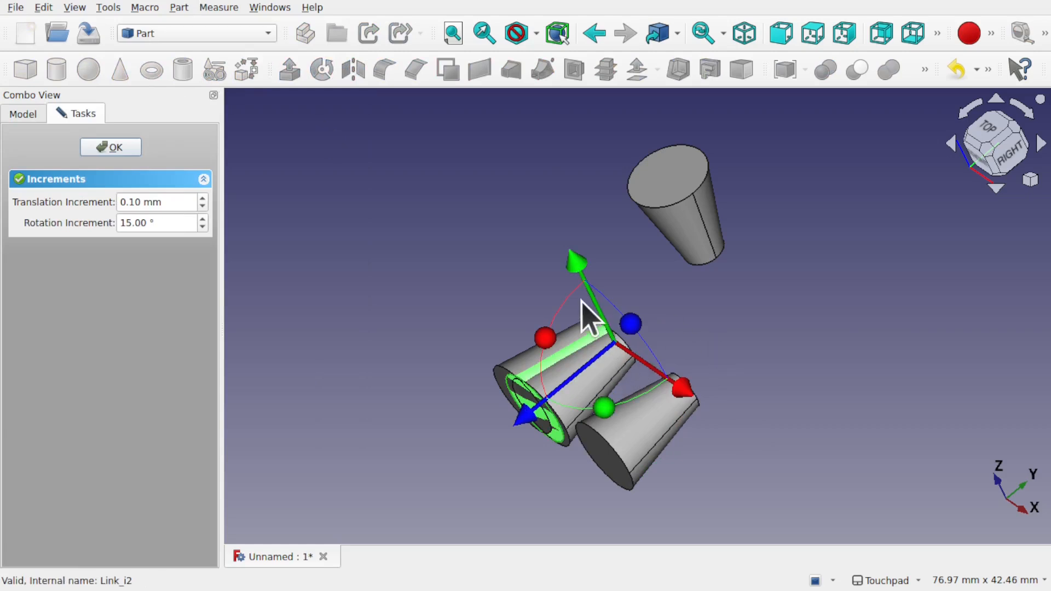
drag(591, 315, 858, 469)
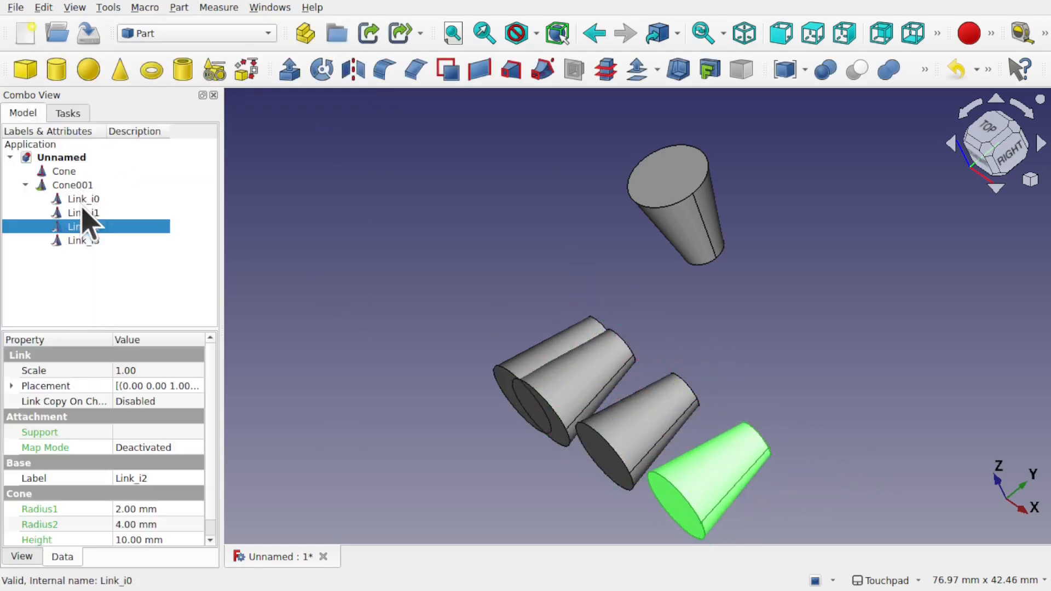
Step: Move Link_i3 out to complete the diagonal row, then select the Cone001 array
right_click(76, 240)
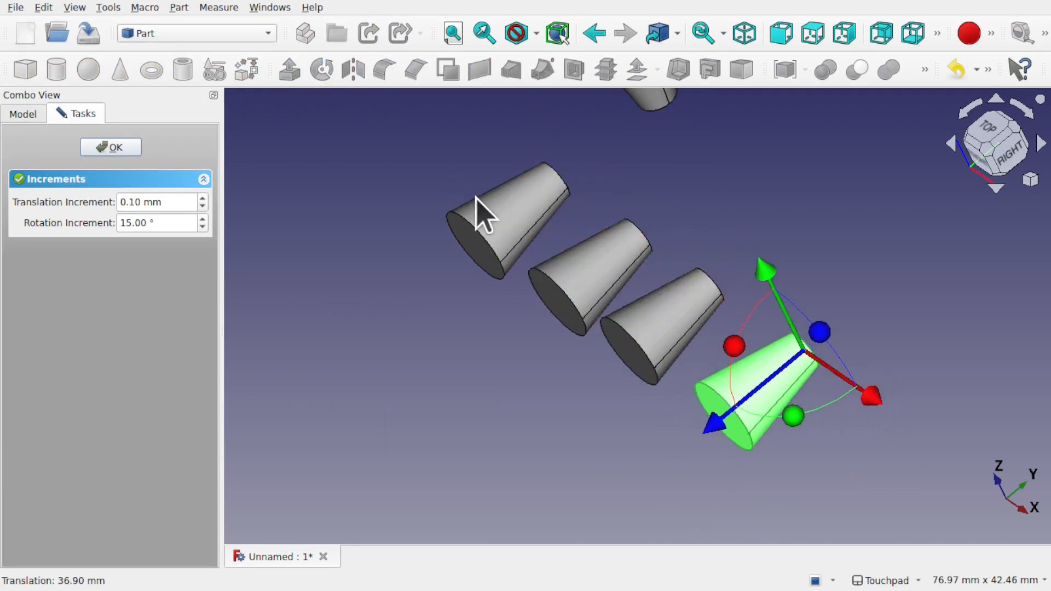
click(109, 147)
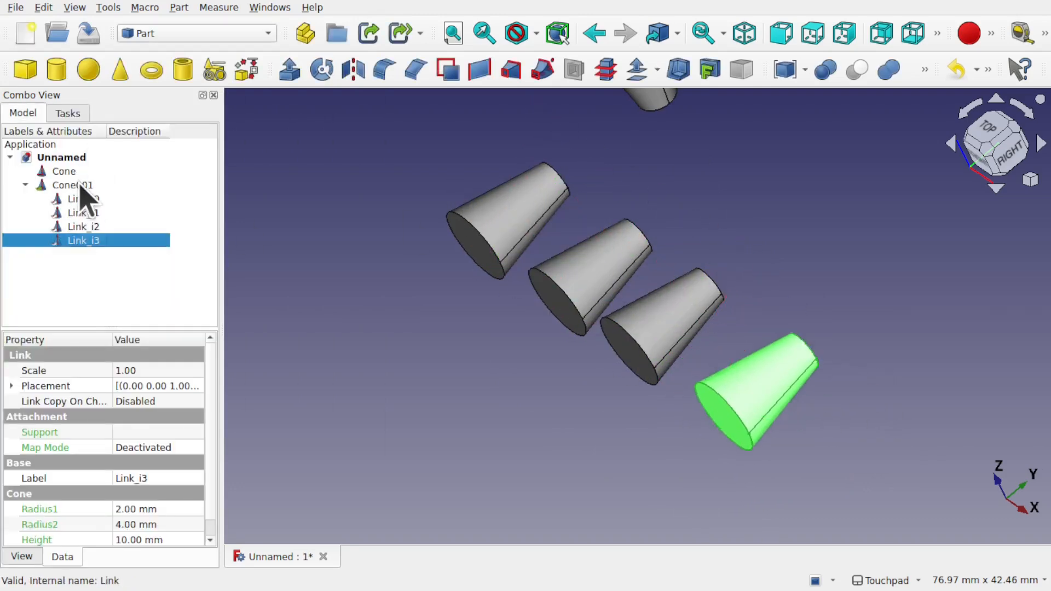
click(72, 186)
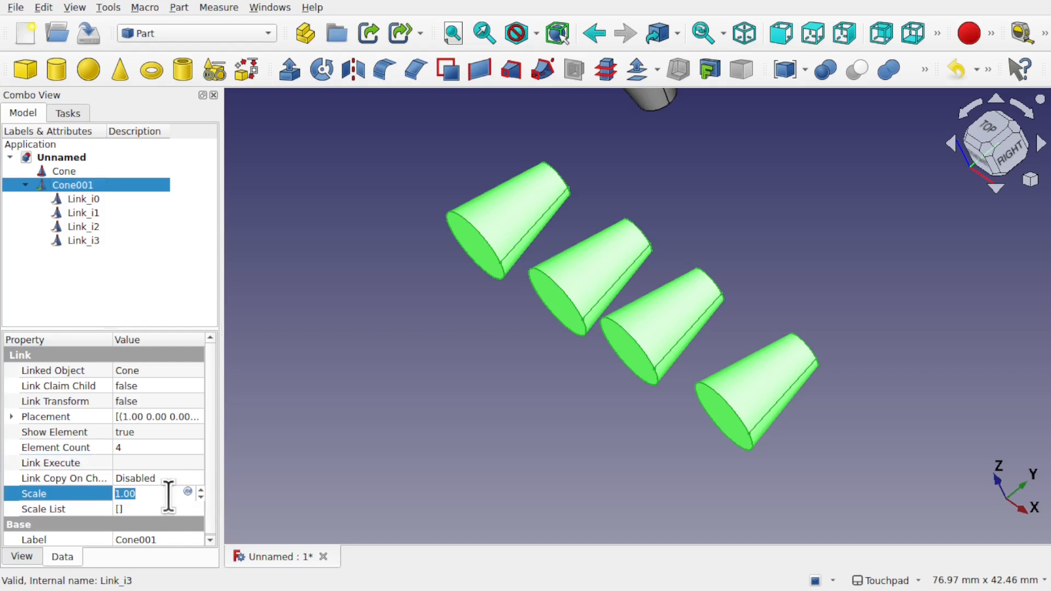
text(2)
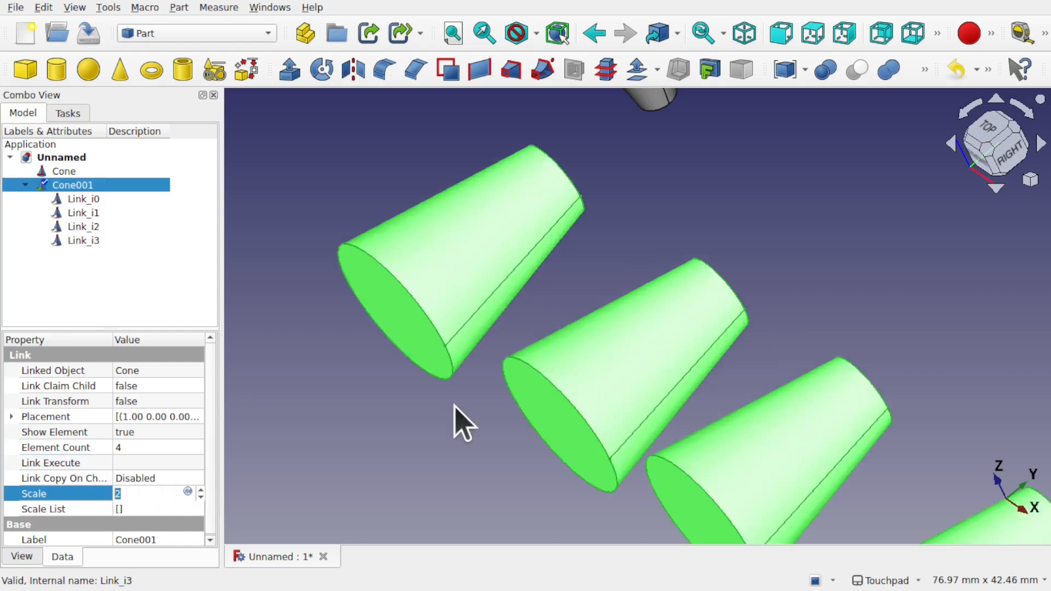
text(1)
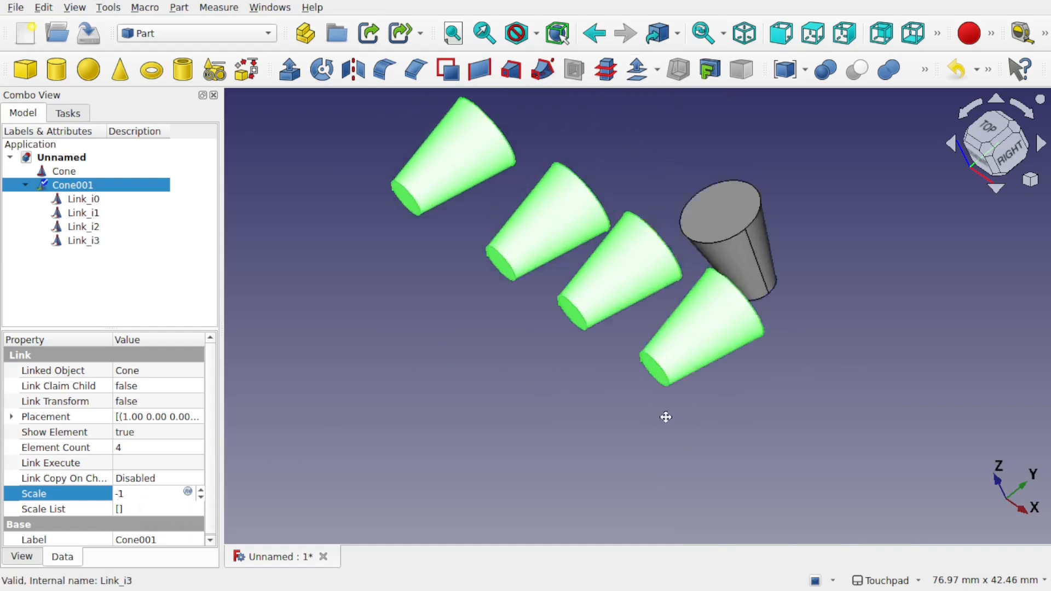
scroll(down, 3)
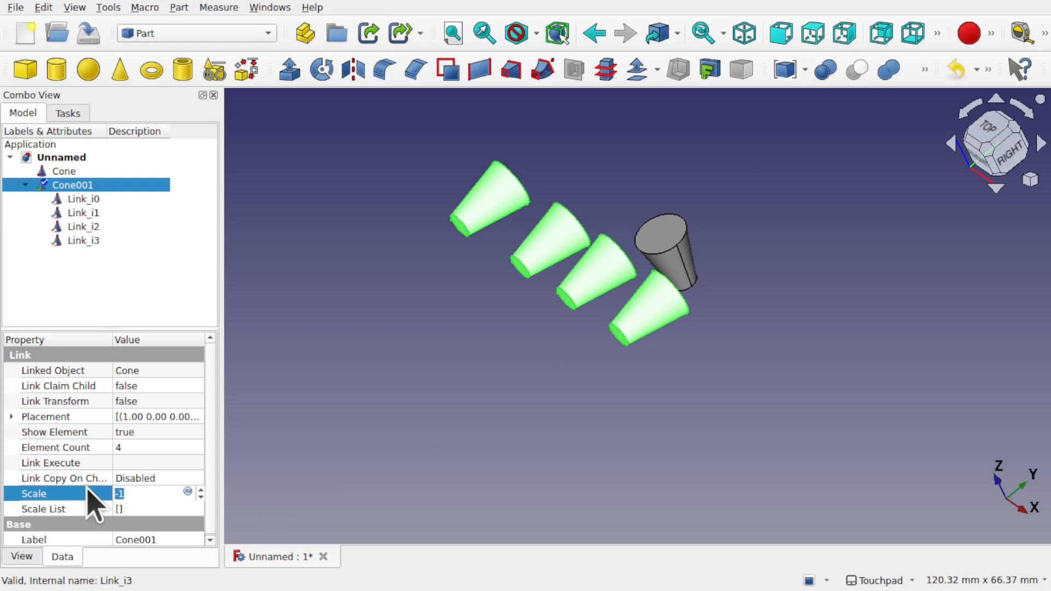
text(1)
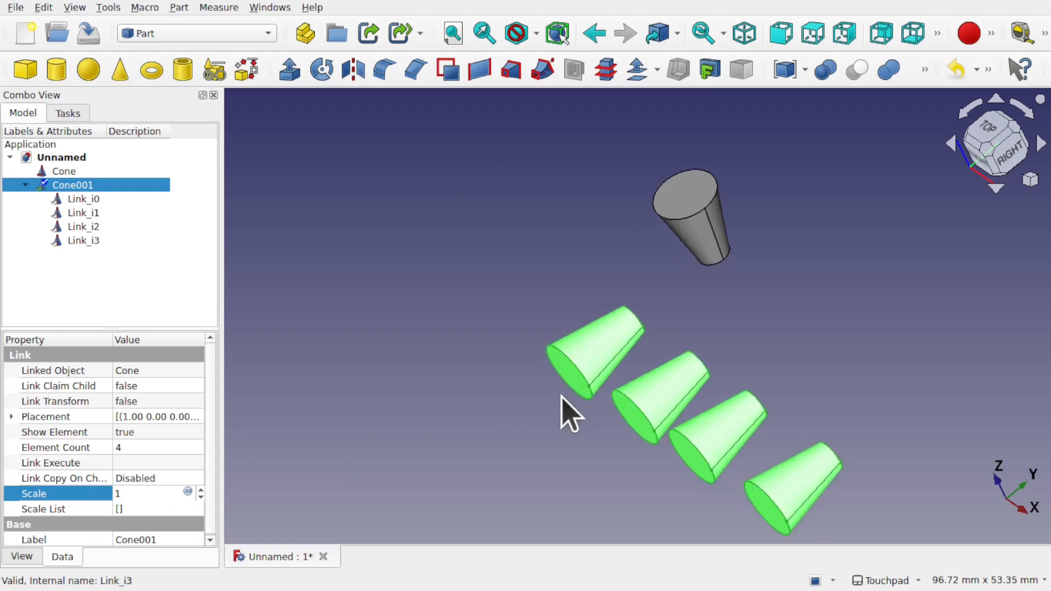
click(158, 494)
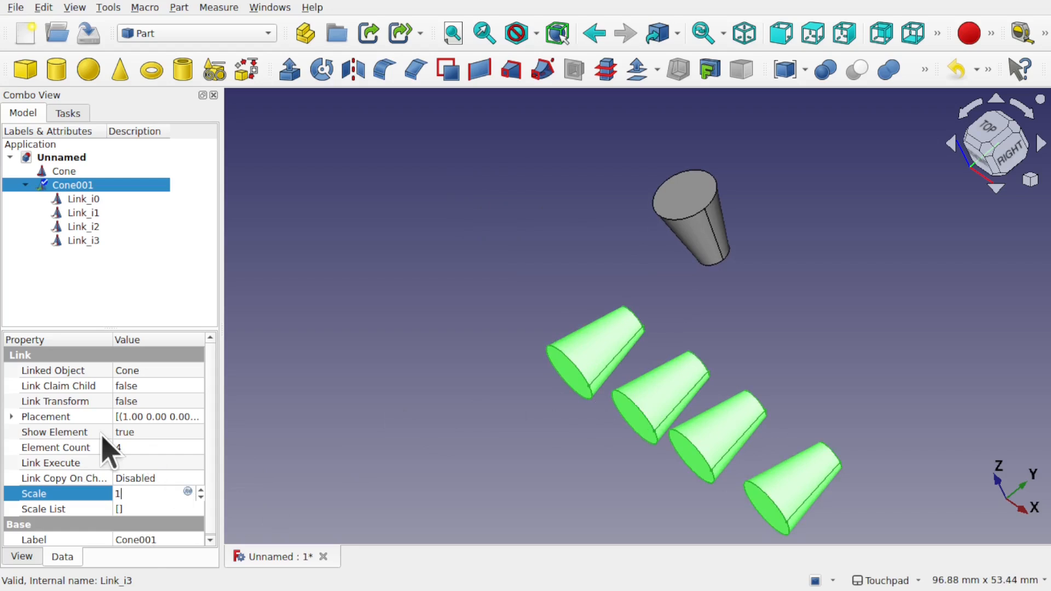
mouse_move(154, 458)
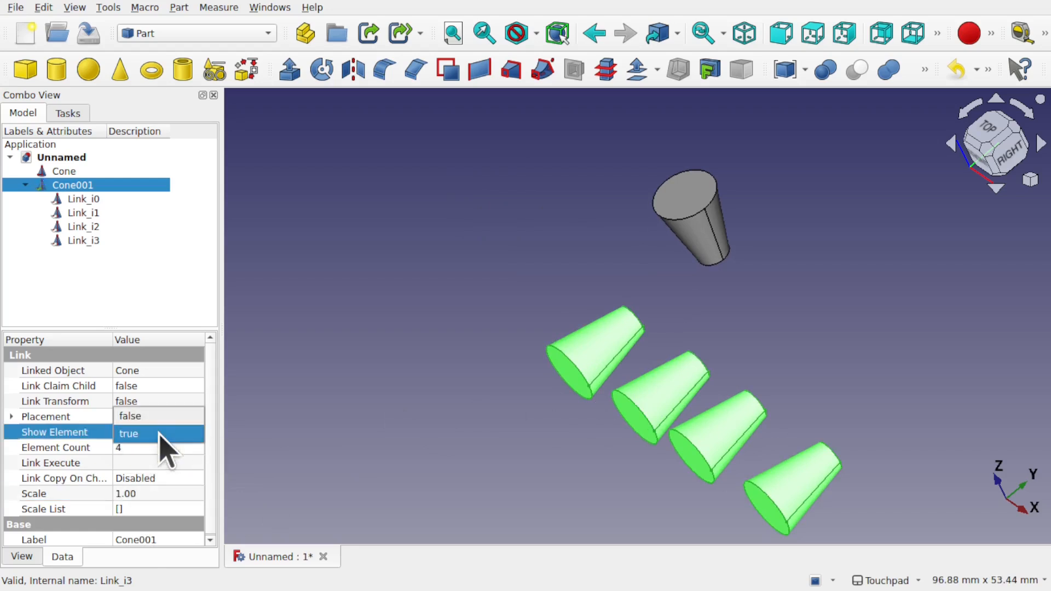
Step: Set Cone001's Show Element to false and bring up its per-element Scale List table
click(156, 433)
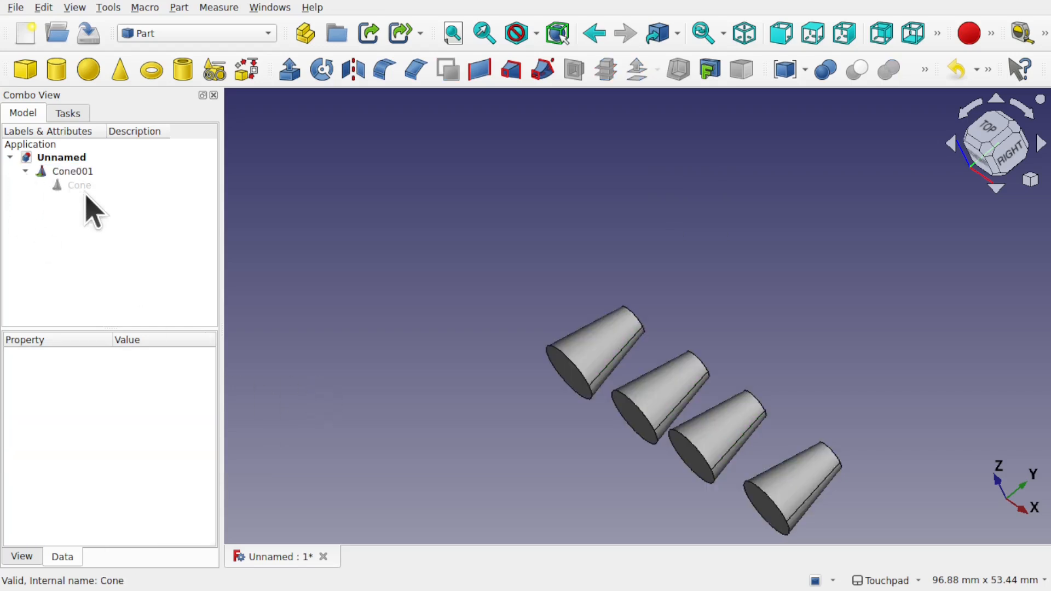
click(72, 171)
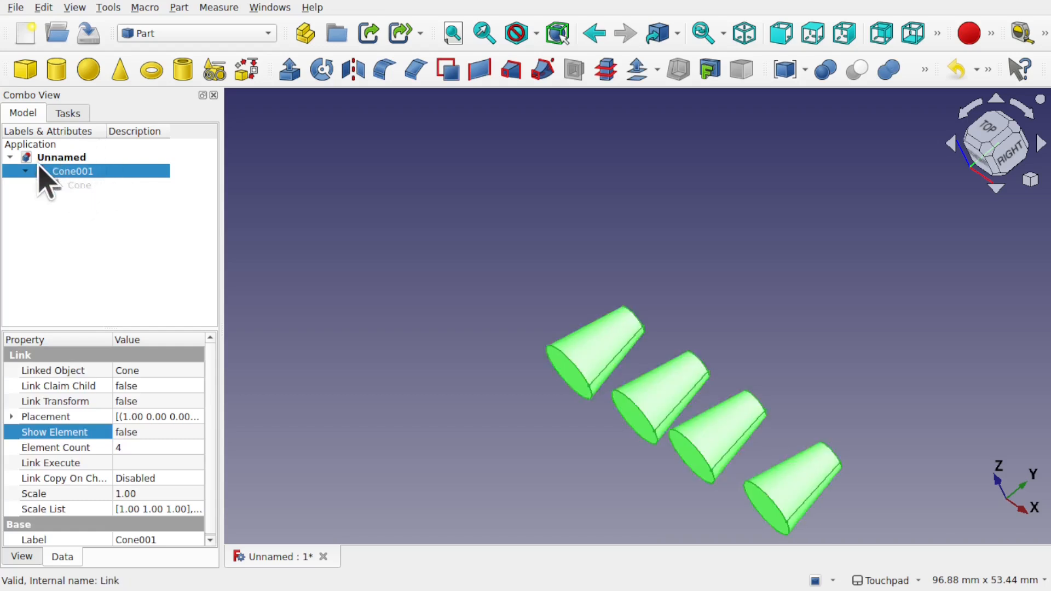
click(79, 185)
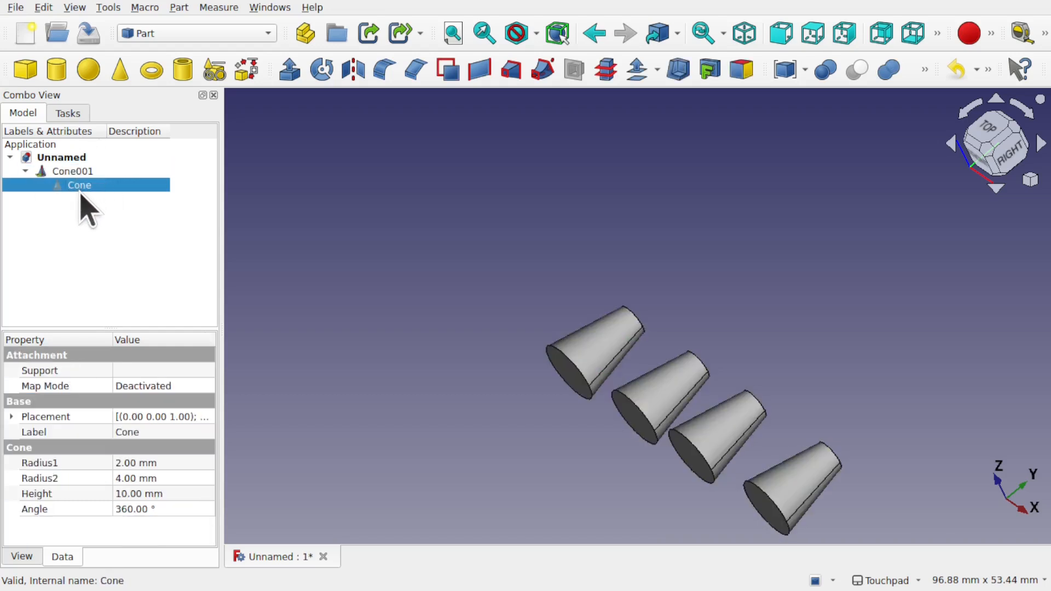
click(72, 170)
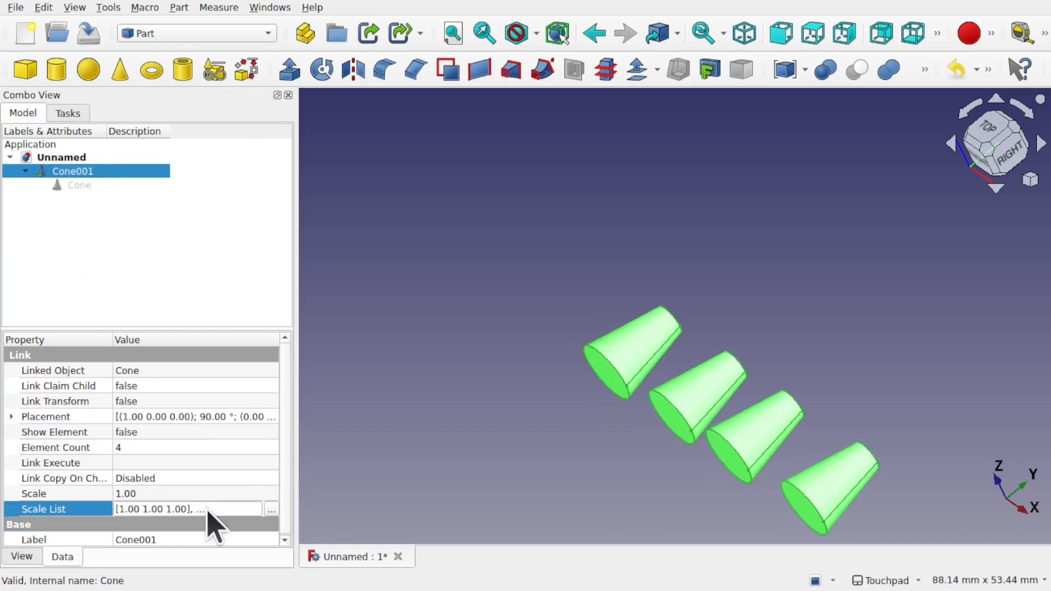
click(272, 509)
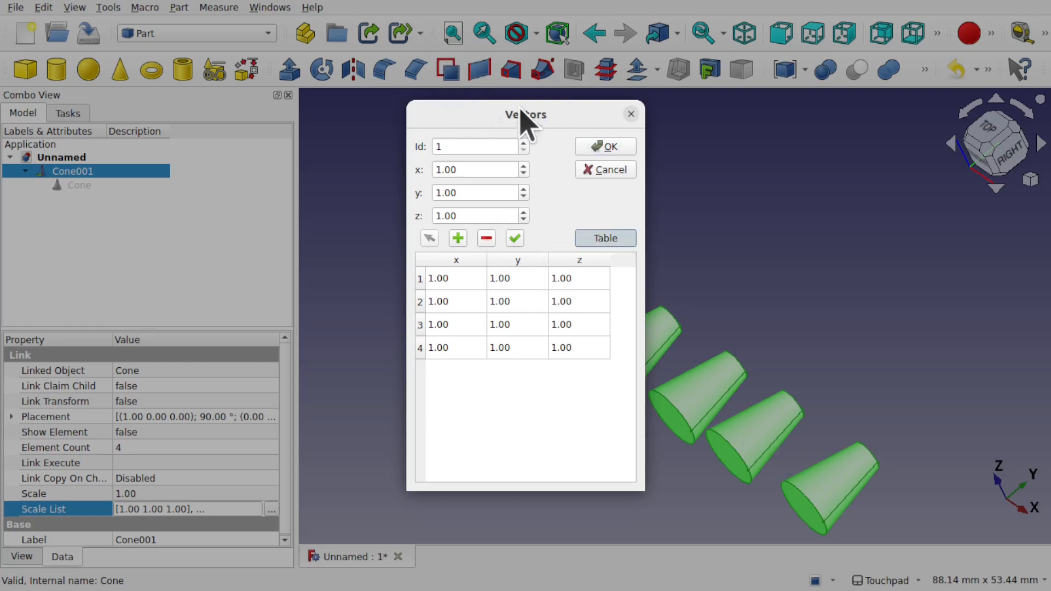
mouse_move(547, 264)
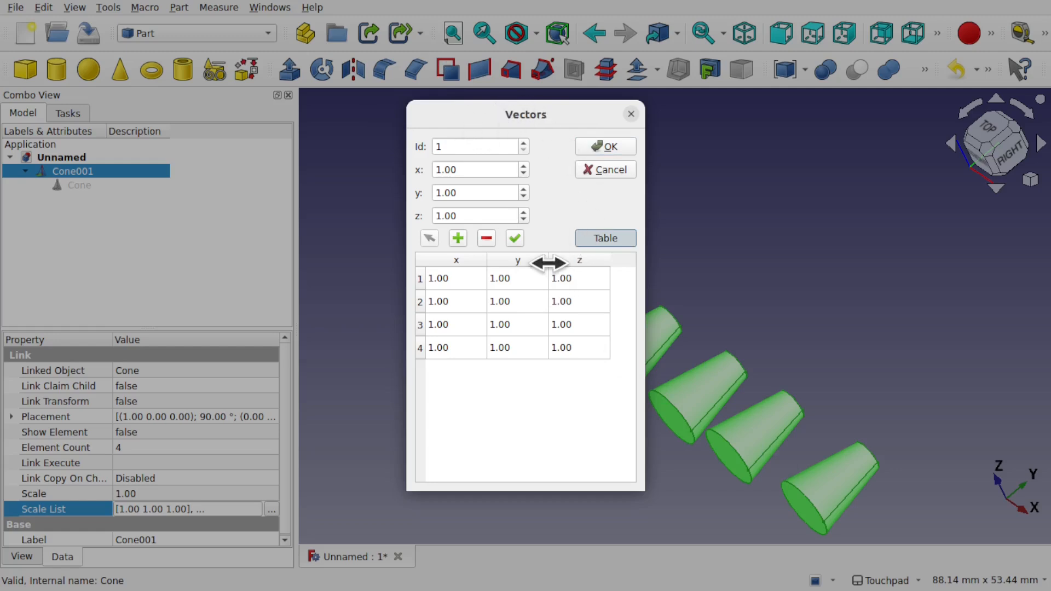
Step: Enter unequal per-element scale values such as 3 in rows 2 and 3 of the Vectors table
click(456, 301)
text(2)
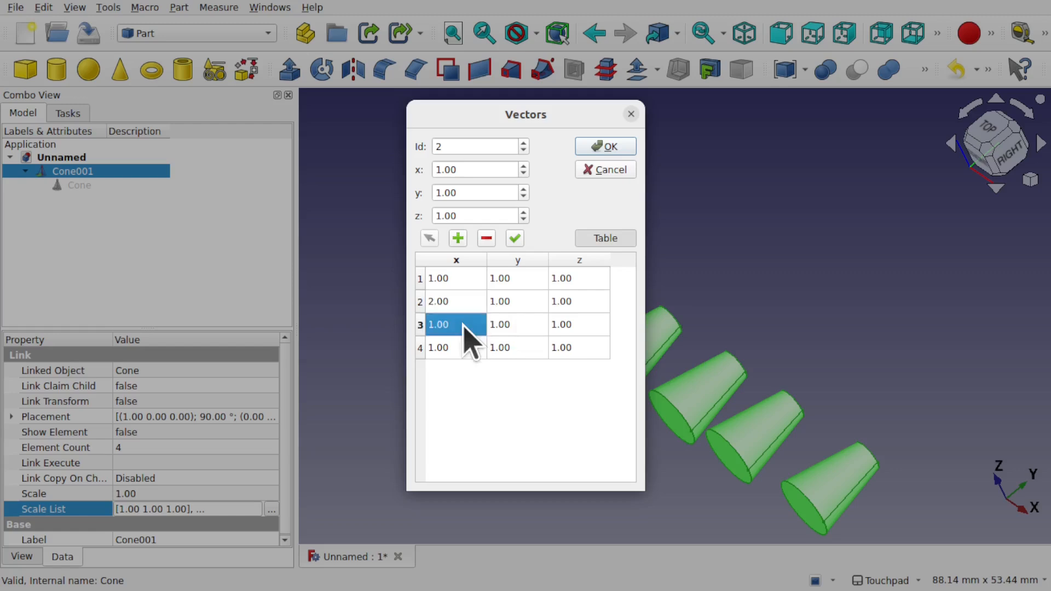
text(3)
click(517, 301)
text(2)
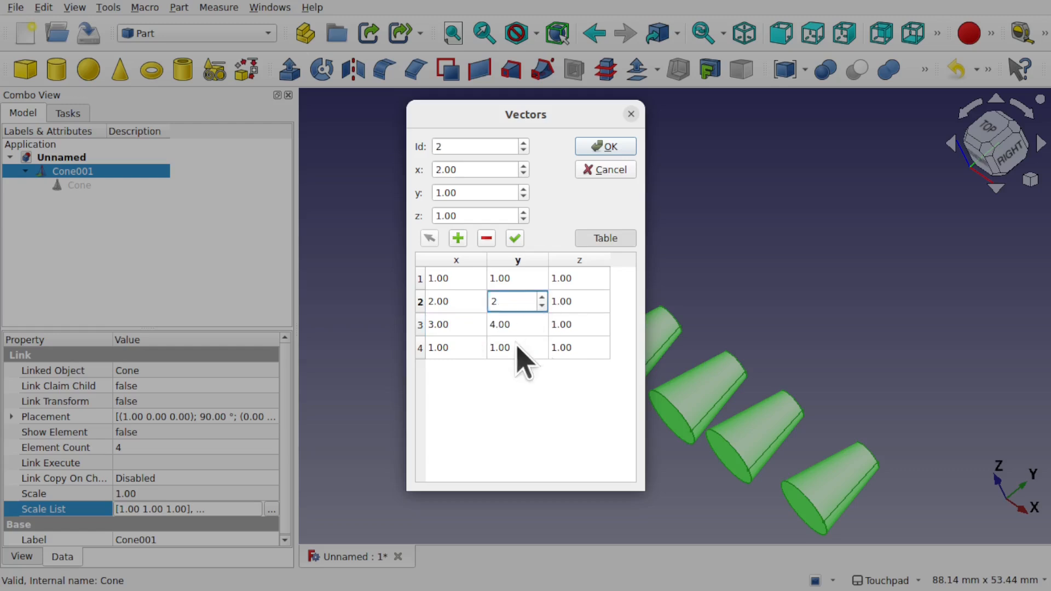
click(516, 348)
text(2)
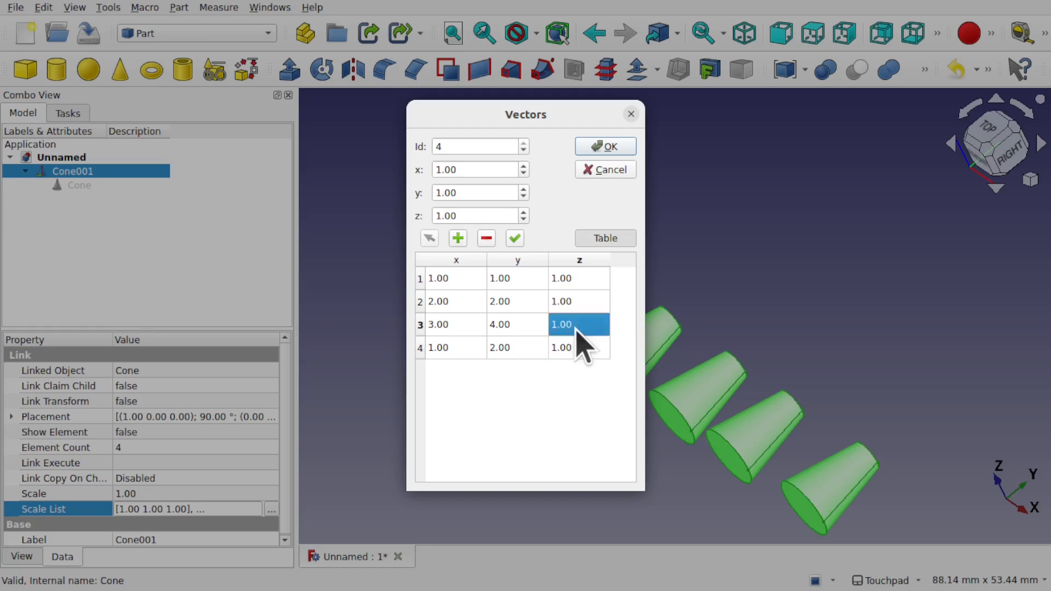
double_click(578, 324)
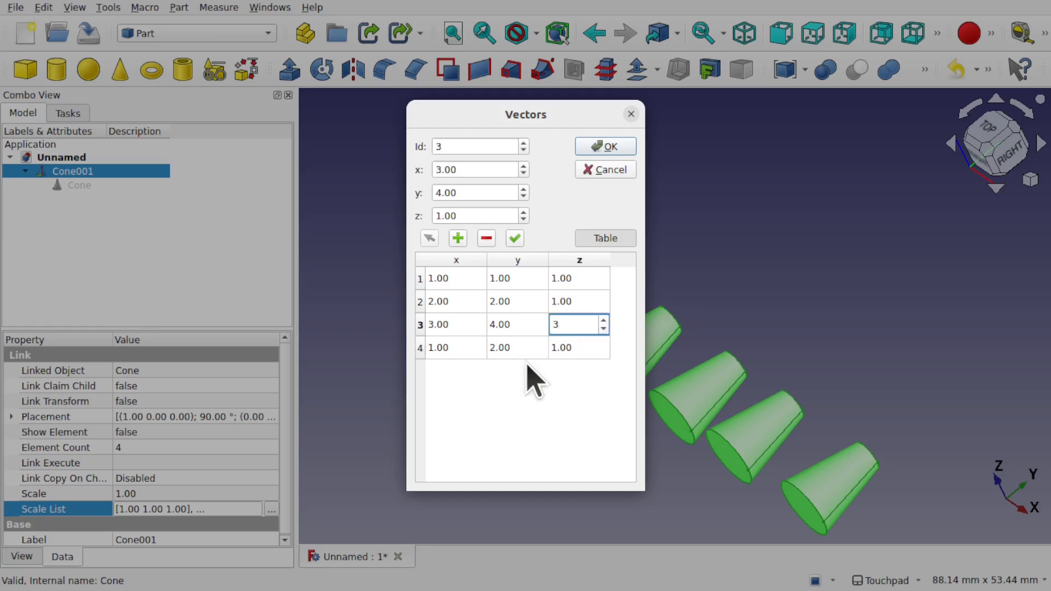
click(602, 146)
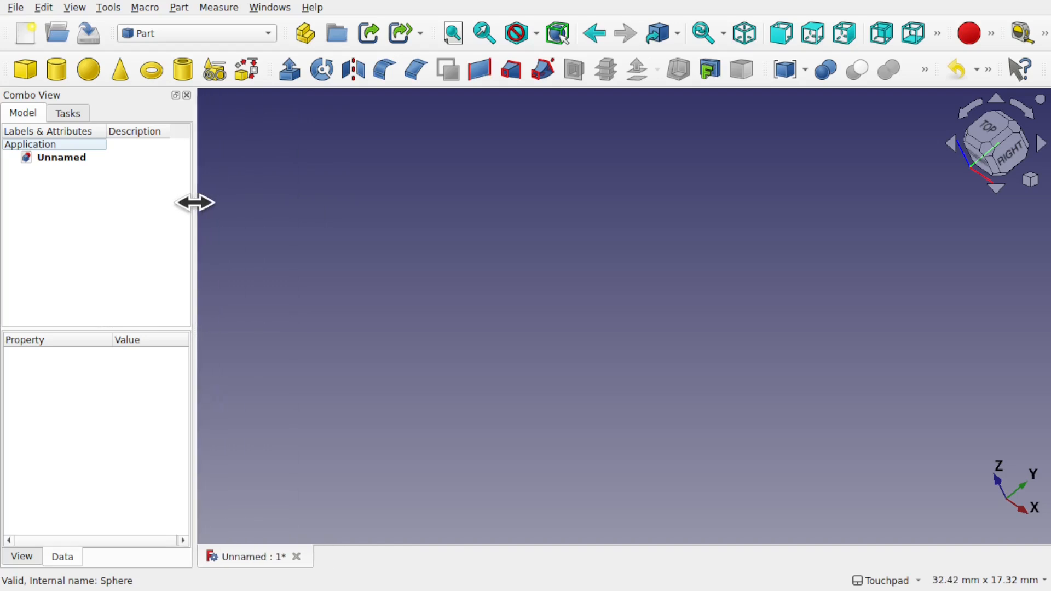
Step: Add a Cylinder and a Sphere and fuse them into one Fusion with Part Union
click(56, 69)
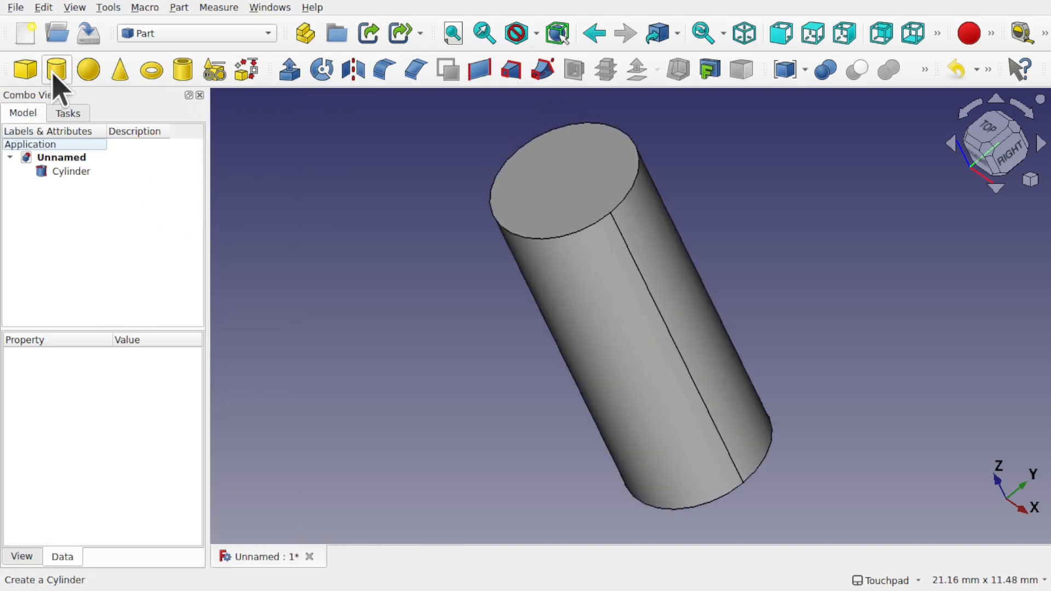
click(87, 69)
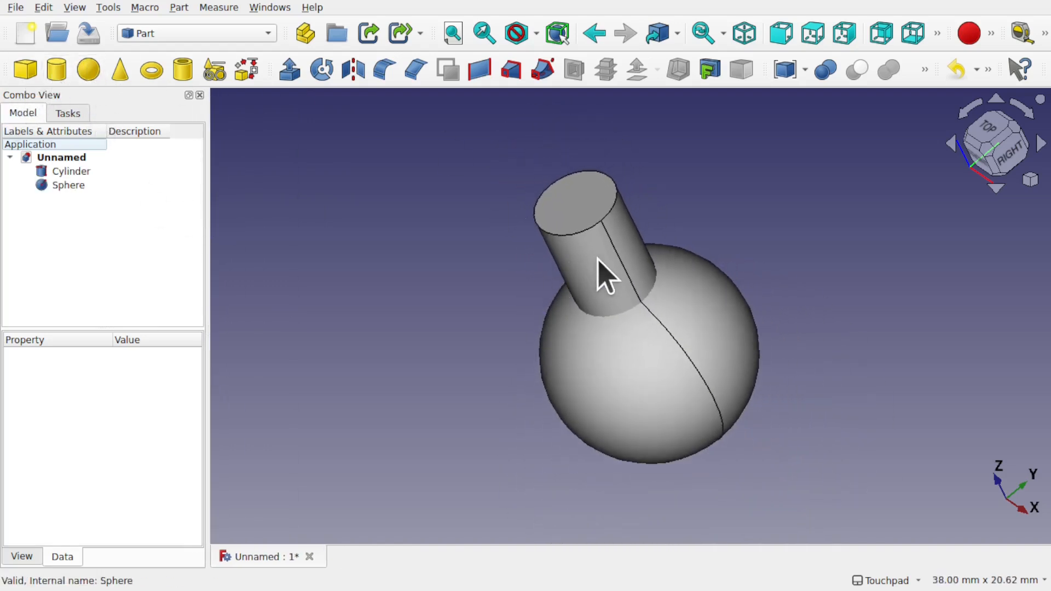
click(617, 335)
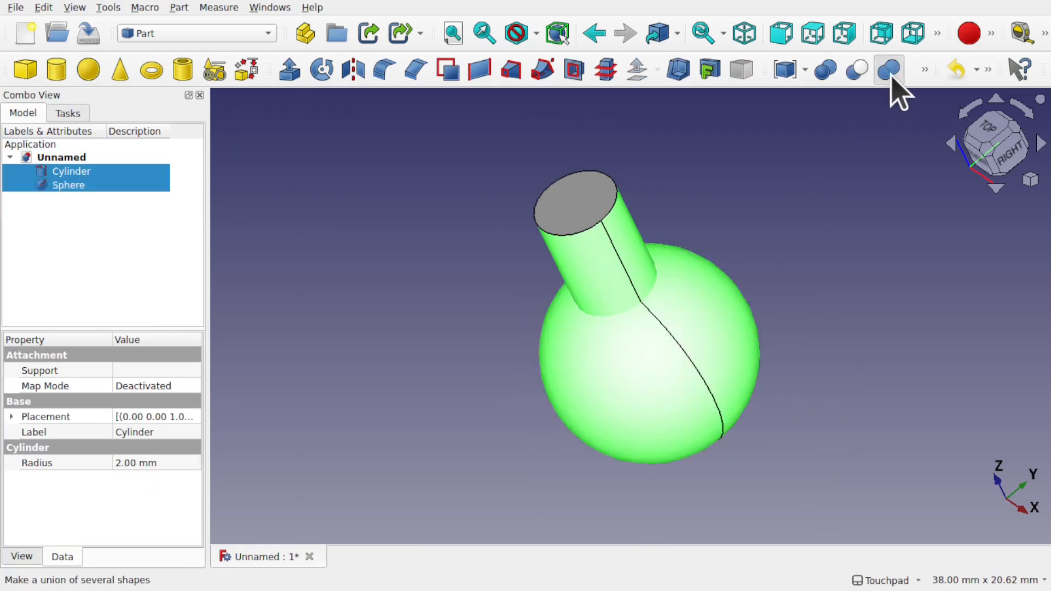
click(889, 70)
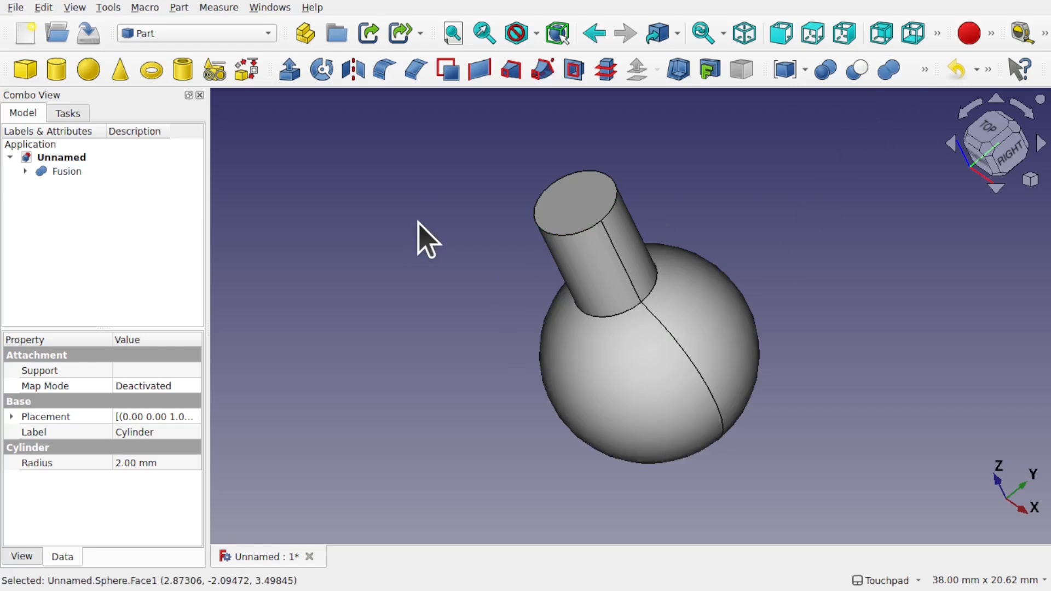
click(65, 171)
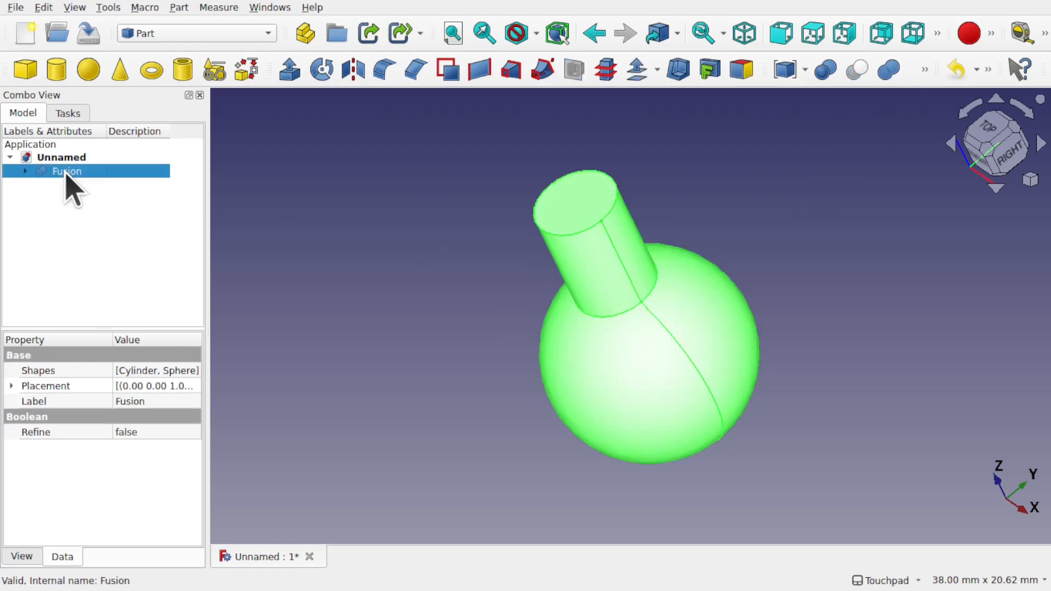
Step: Rotate the Fusion 90° with Transform so the cylinder points down-left
right_click(66, 171)
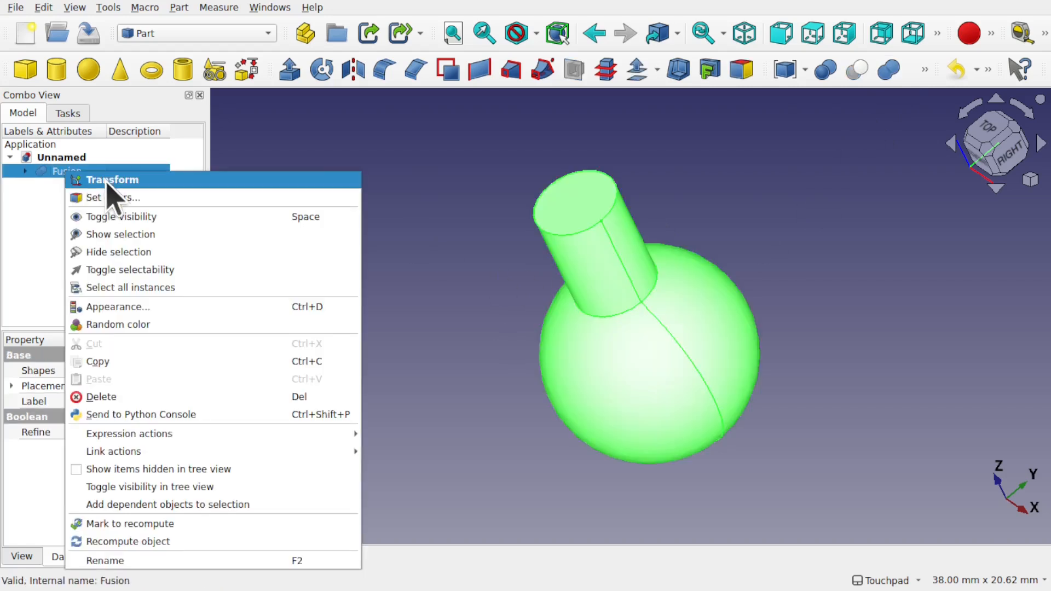
click(112, 179)
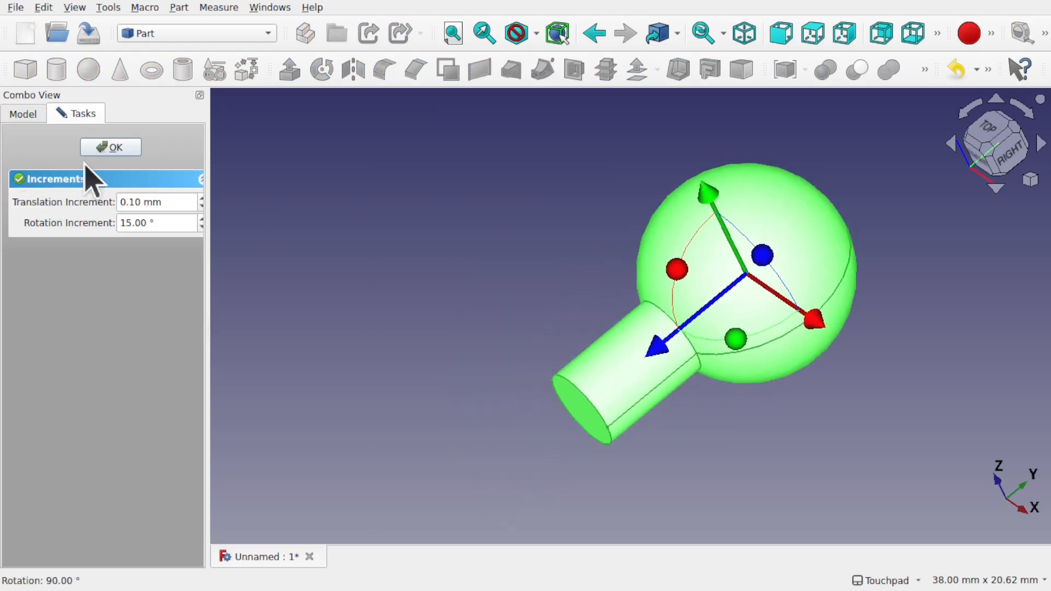
click(109, 147)
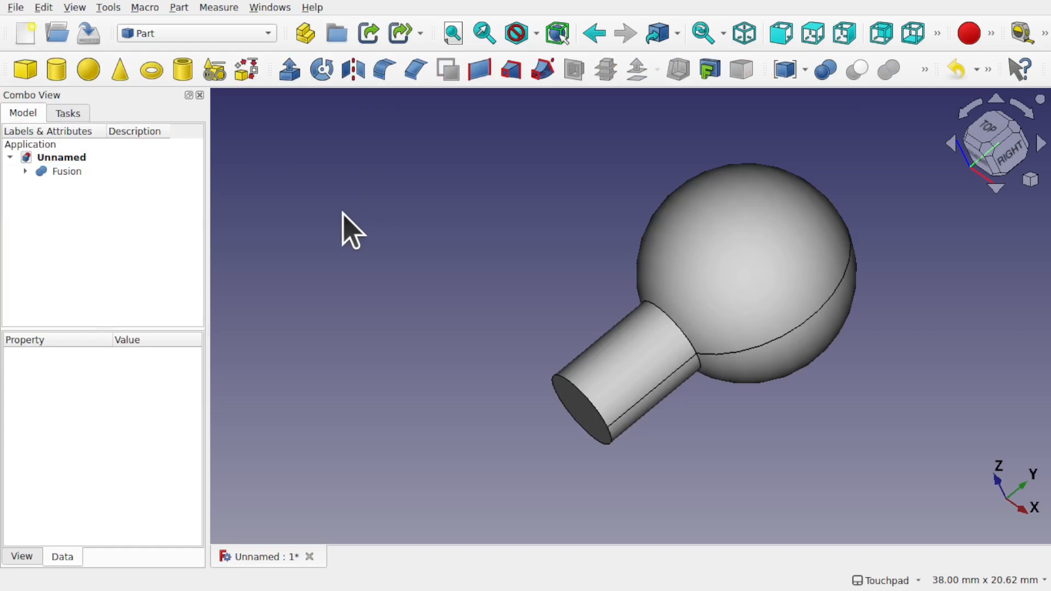
click(66, 171)
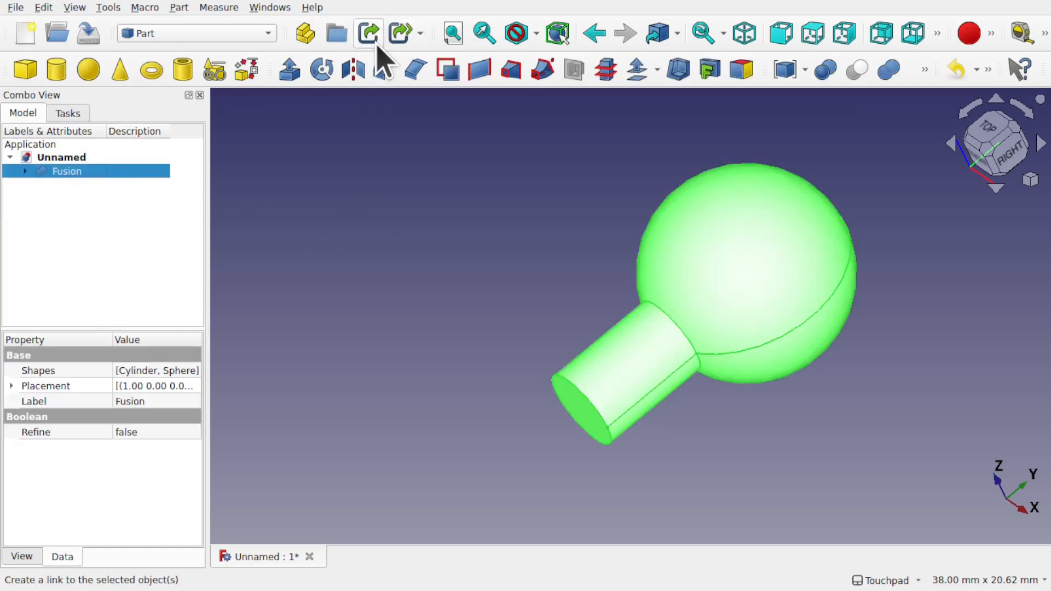
Step: Make a Fusion001 link of the Fusion, place it apart from the original, and inspect its properties
click(368, 33)
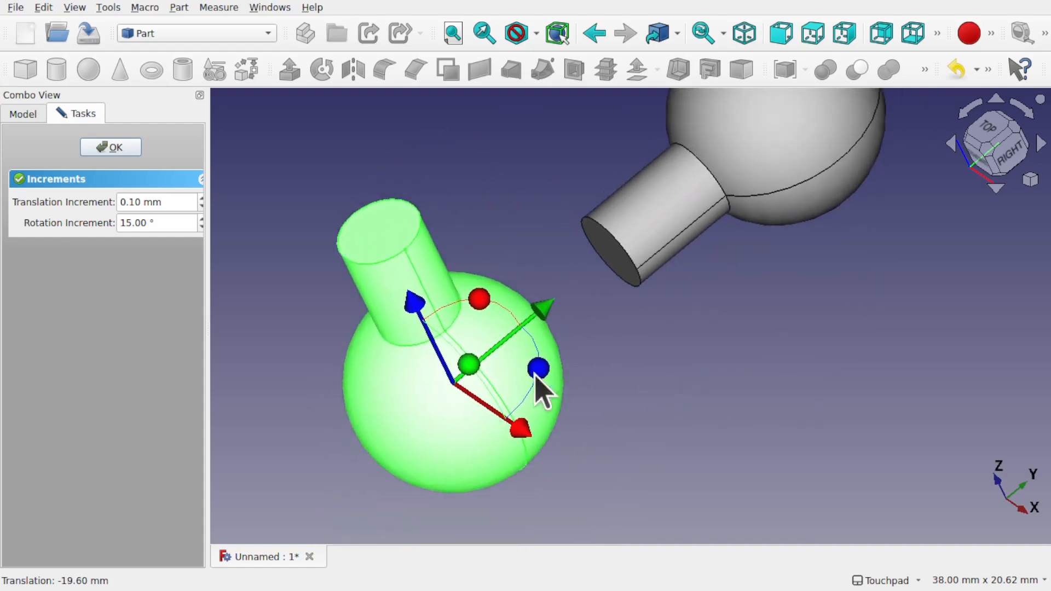
mouse_move(777, 191)
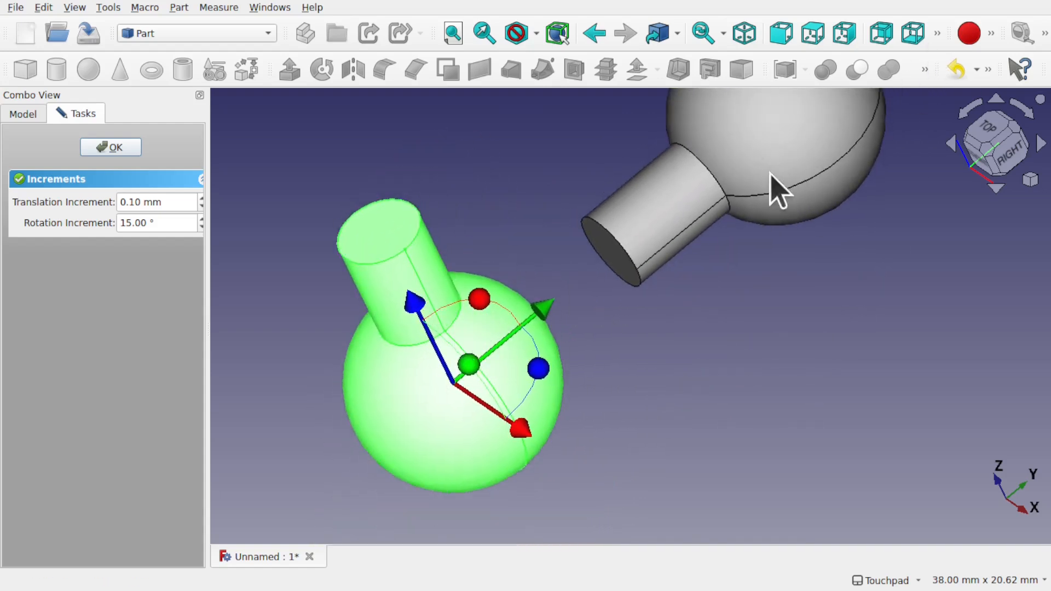
click(110, 147)
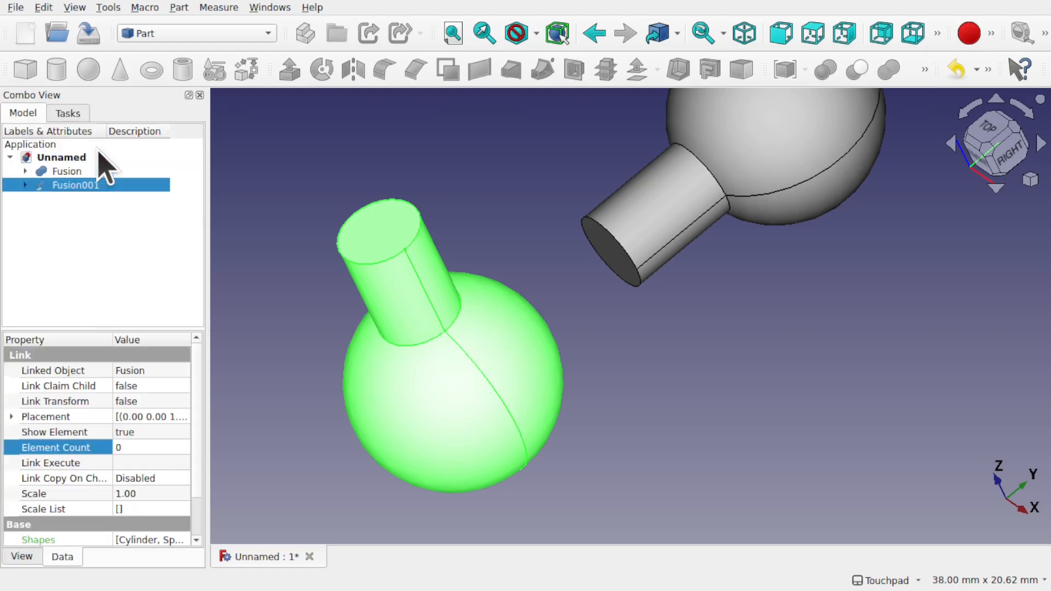
click(76, 185)
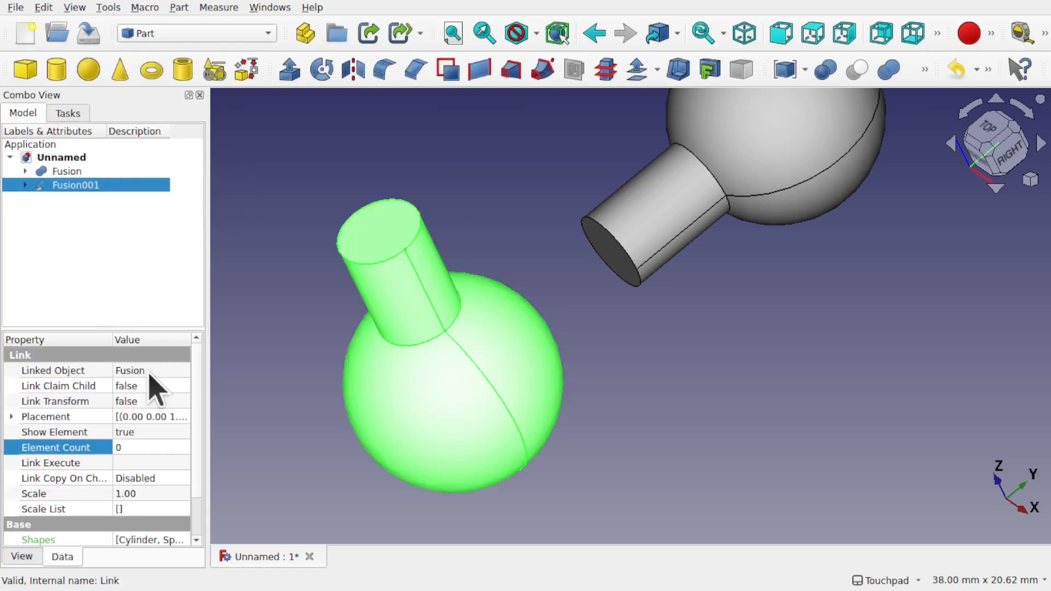
mouse_move(50, 476)
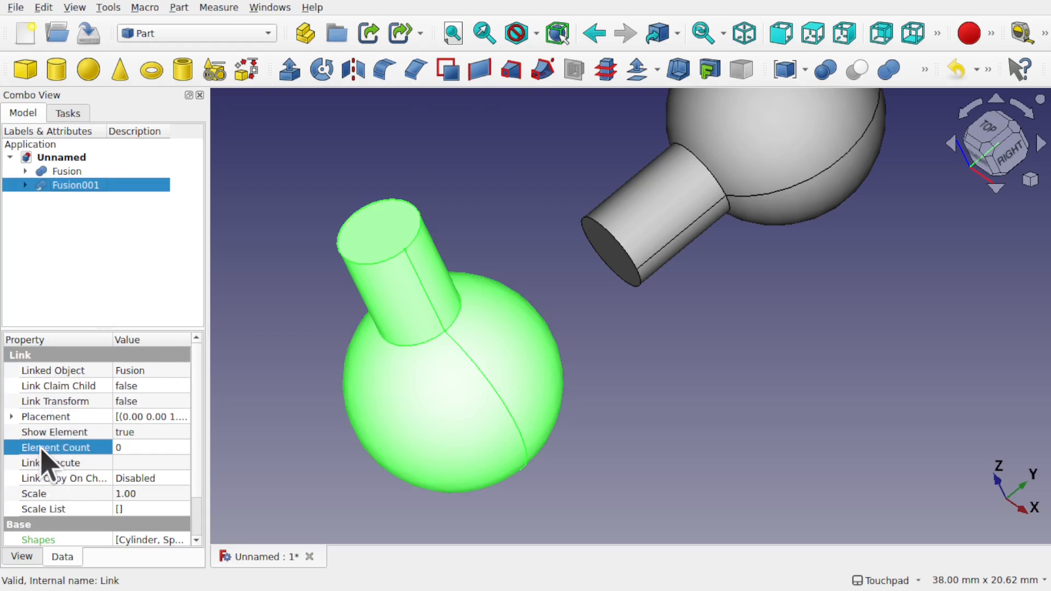
click(57, 401)
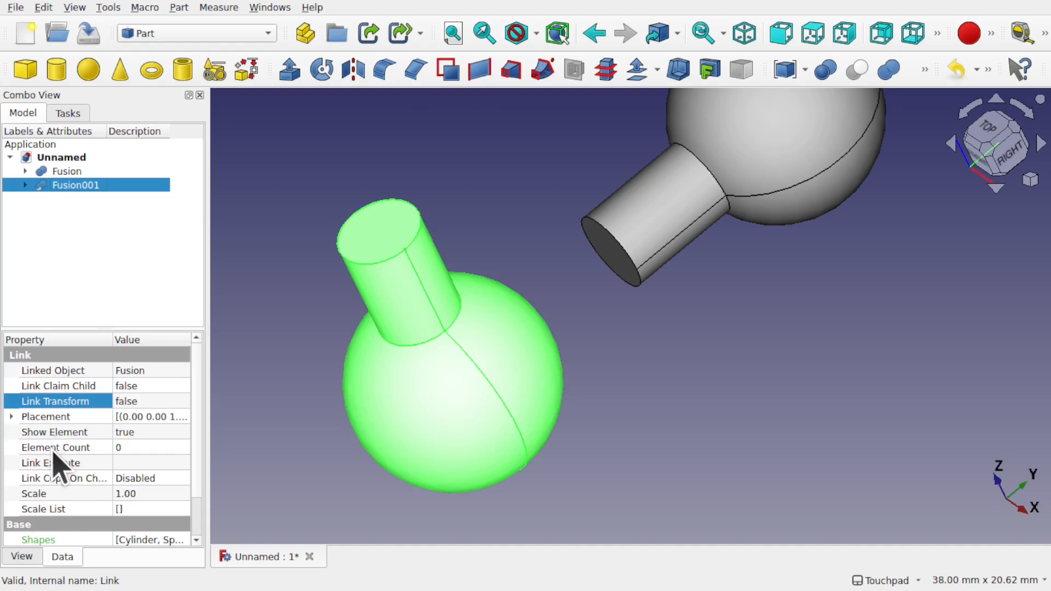
right_click(57, 447)
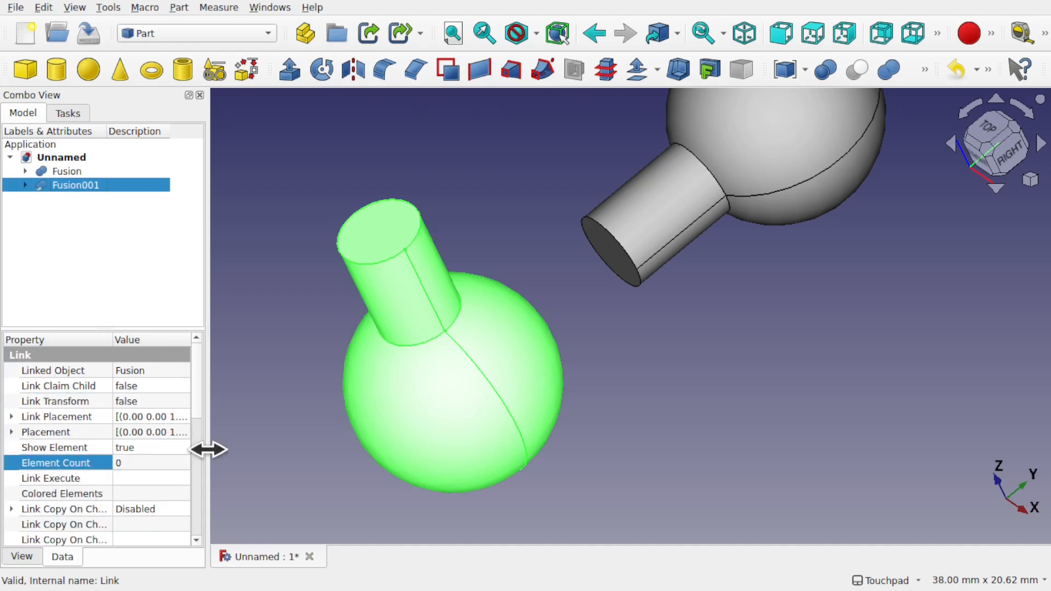
Step: Show all link properties, expand Scale Vector and set Fusion001's y scale to 1.5
drag(208, 450, 312, 450)
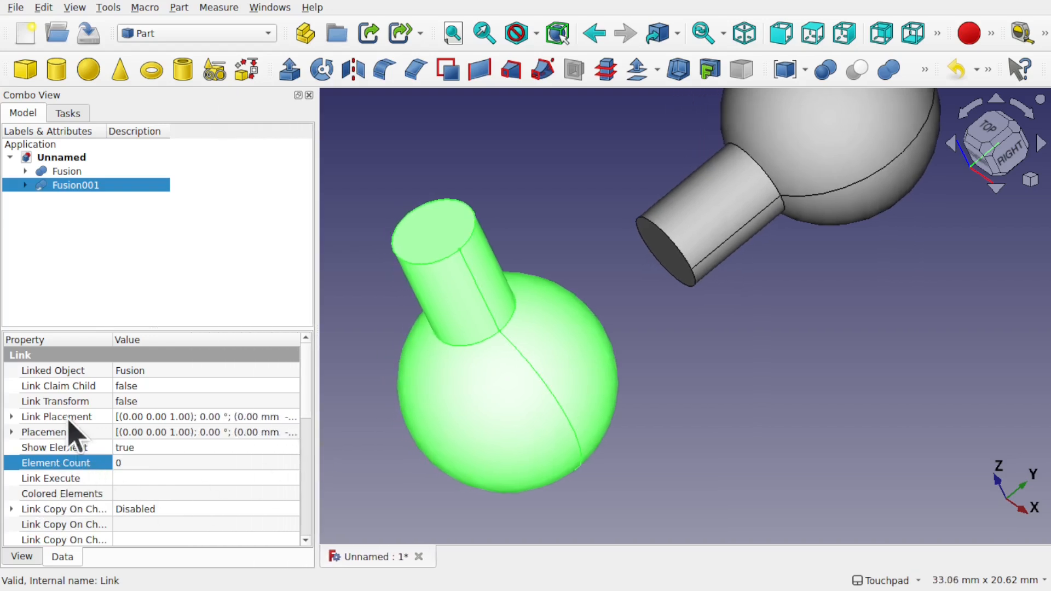
scroll(down, 3)
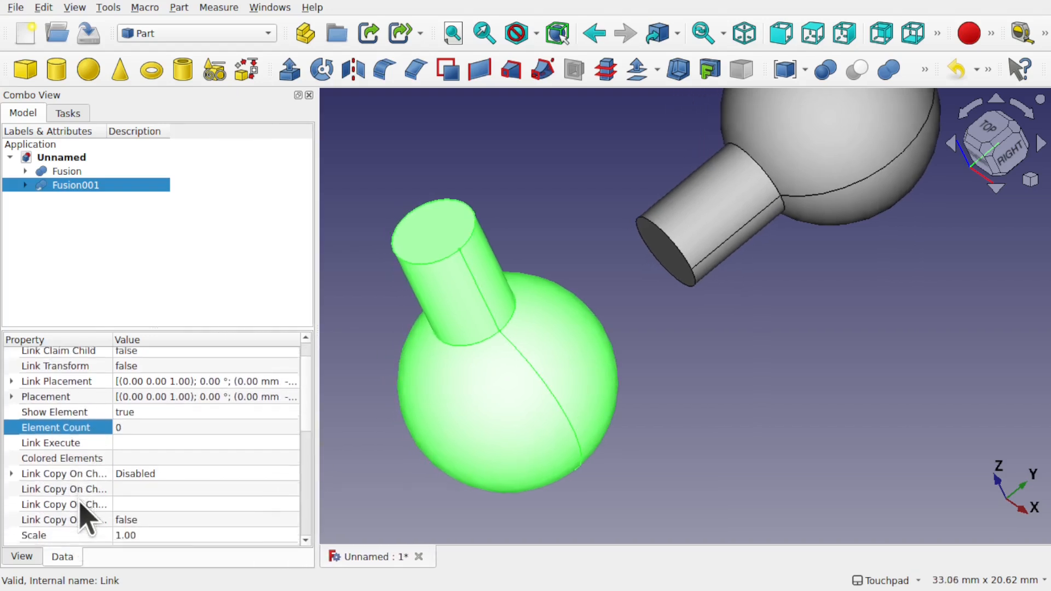
scroll(down, 3)
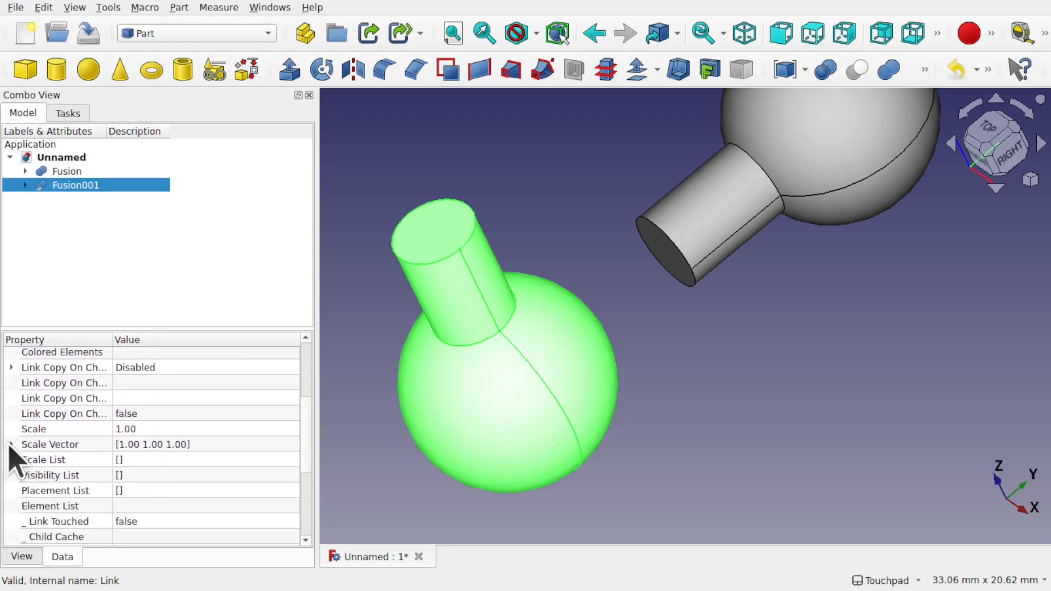
click(11, 443)
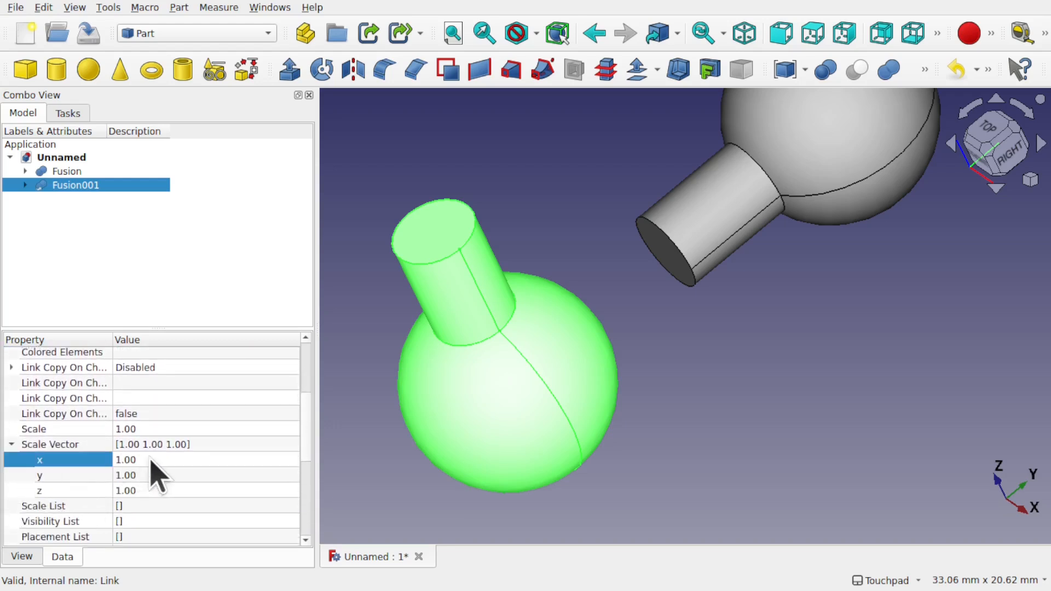
double_click(125, 460)
text(2)
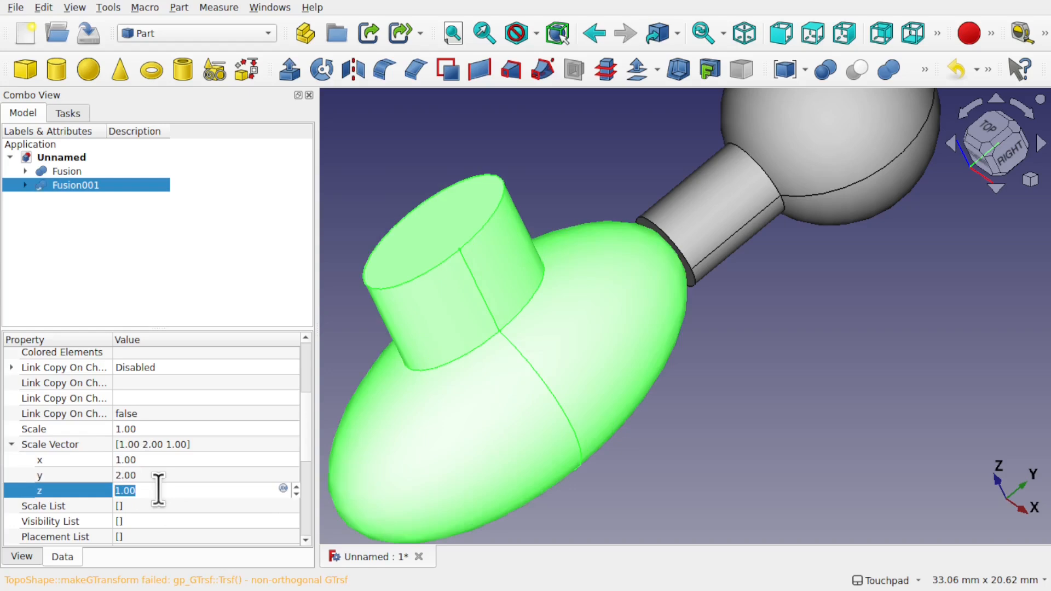
text(1.5)
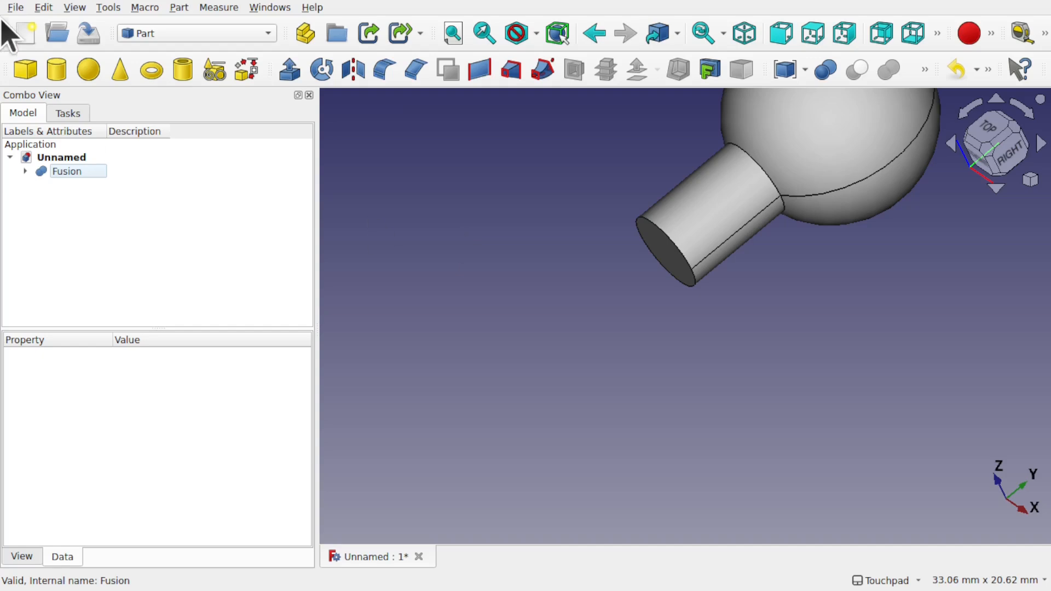
Step: Save the document as parts inside a new LinkExample folder in Downloads
click(15, 8)
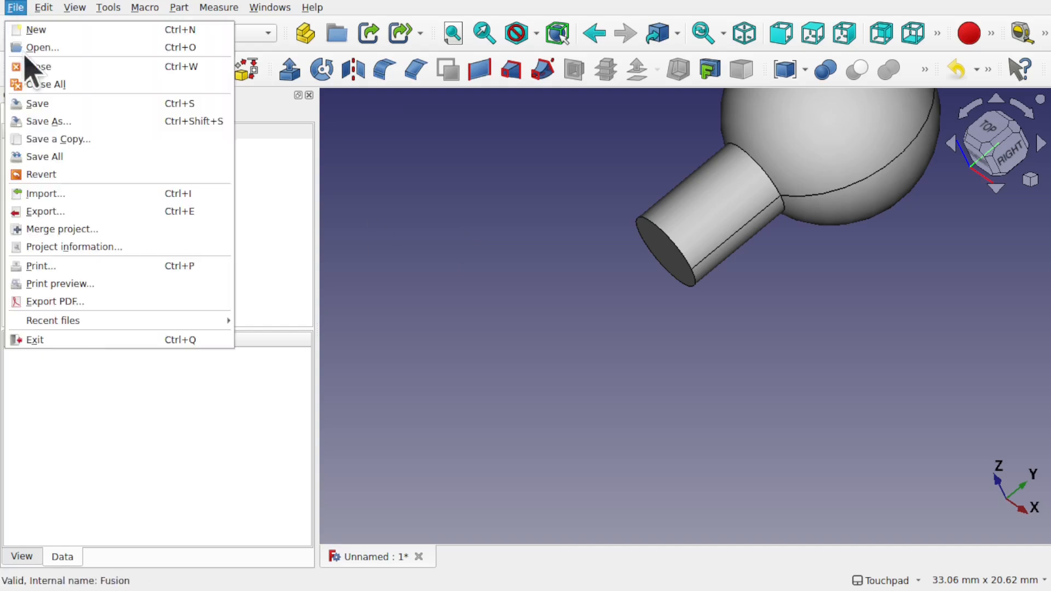
click(48, 121)
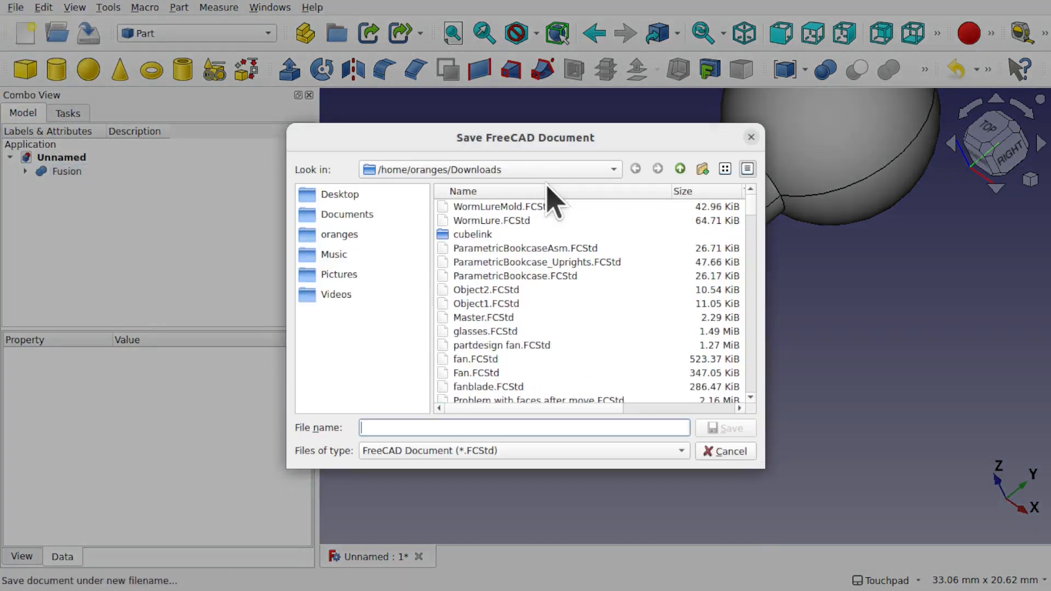
click(702, 169)
text(Link)
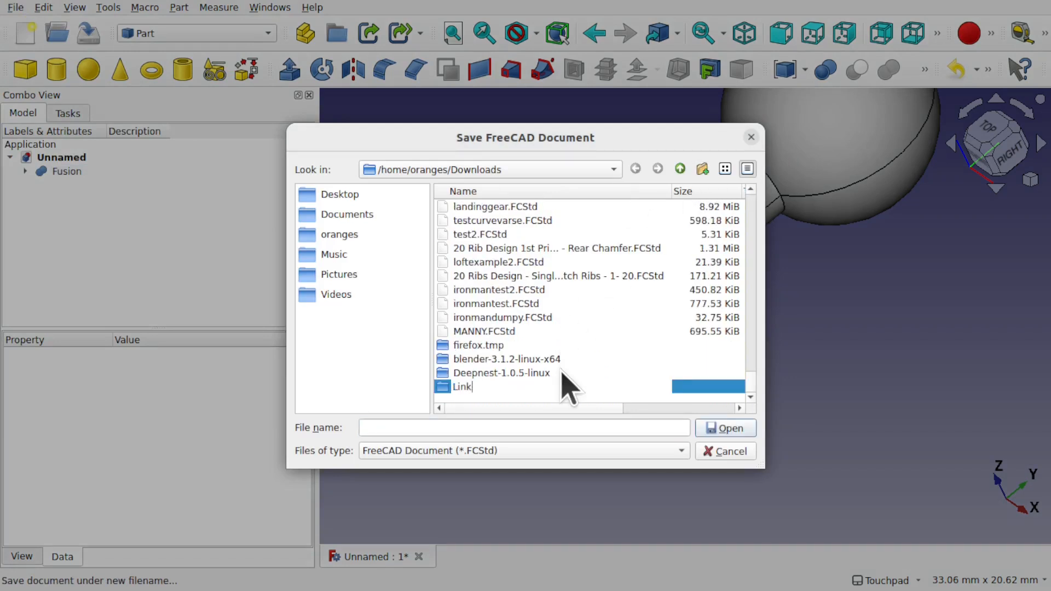
text(Example)
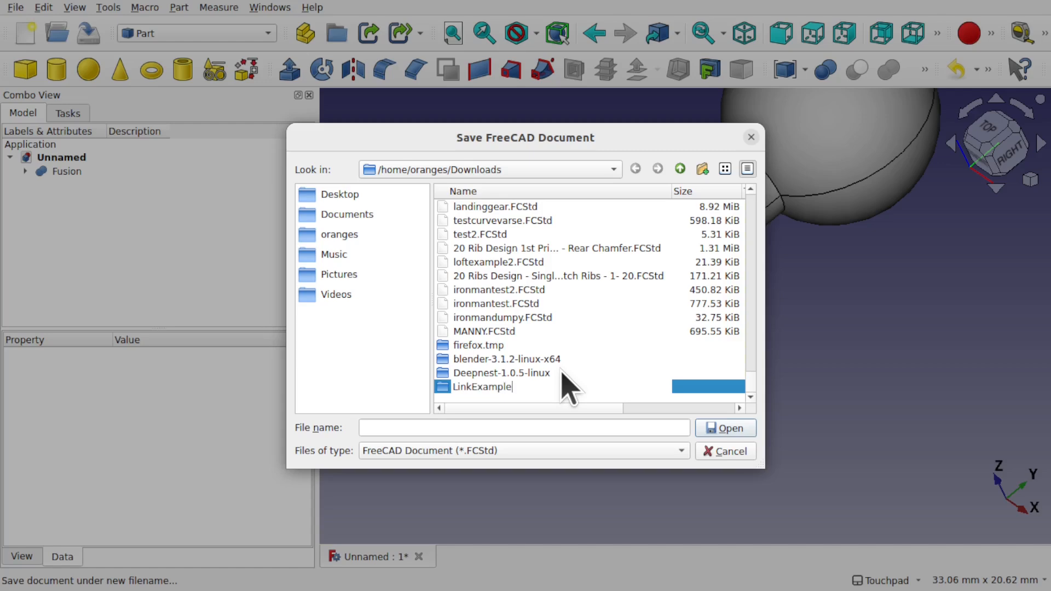
double_click(482, 387)
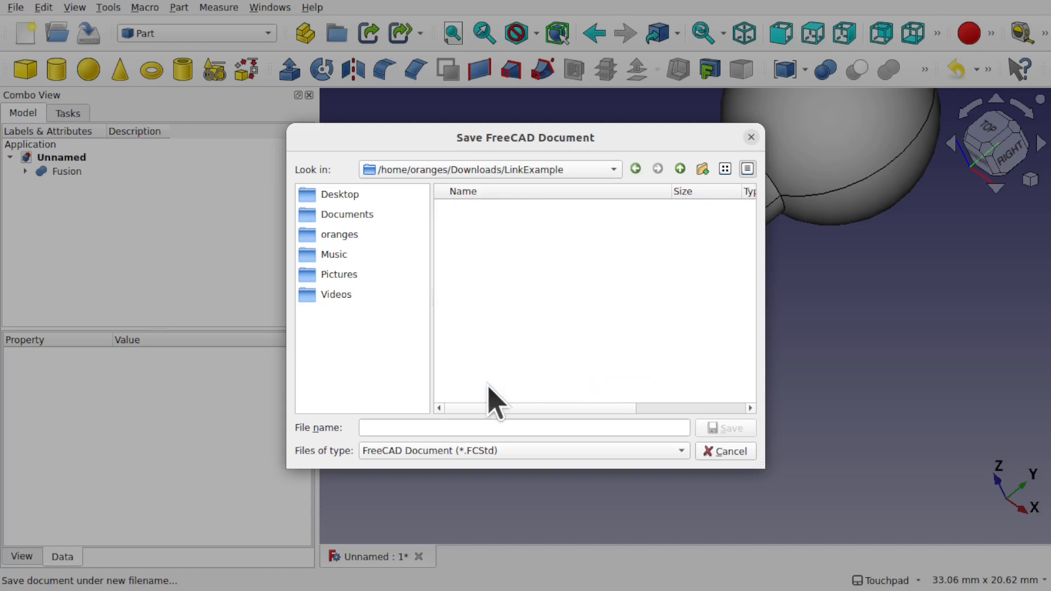
text(p)
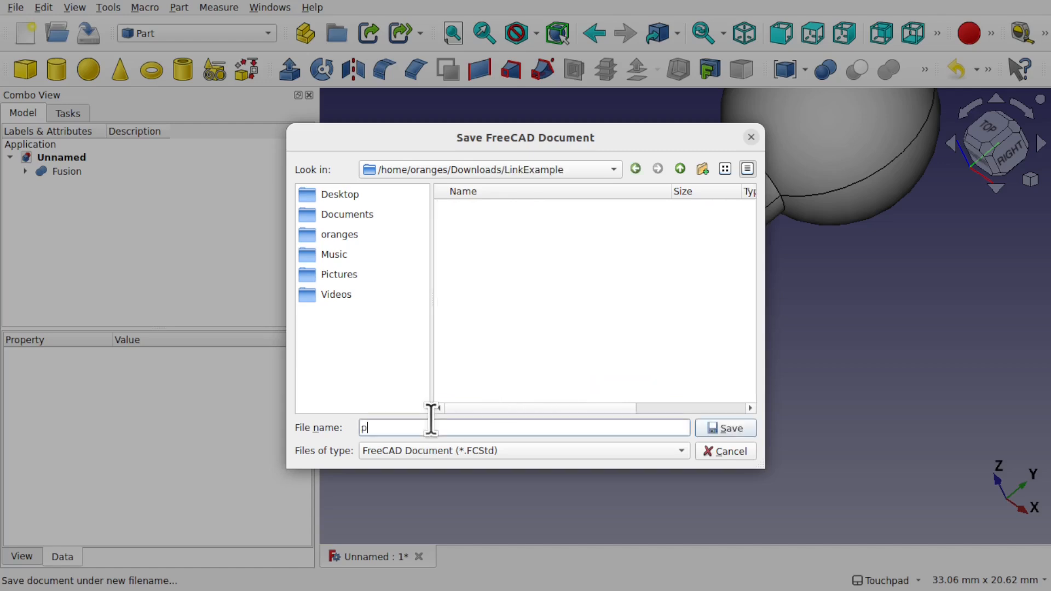
click(724, 428)
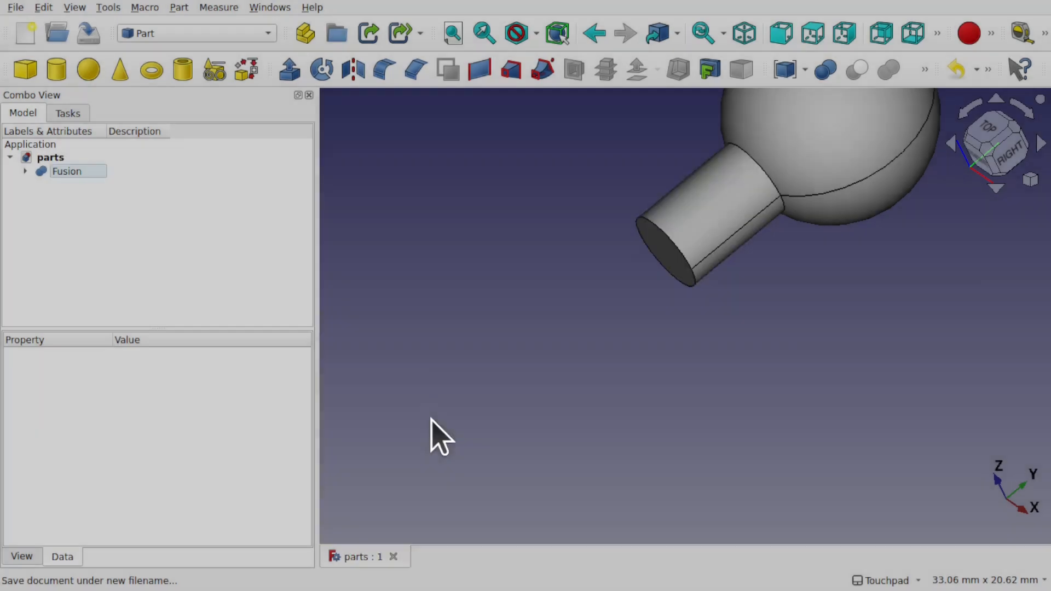
click(67, 171)
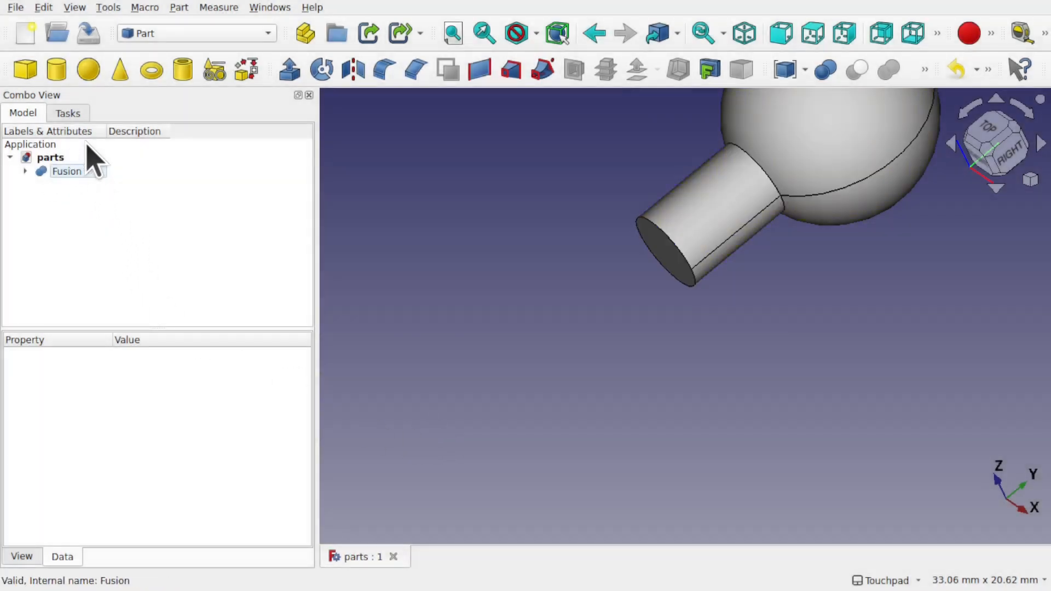
mouse_move(119, 69)
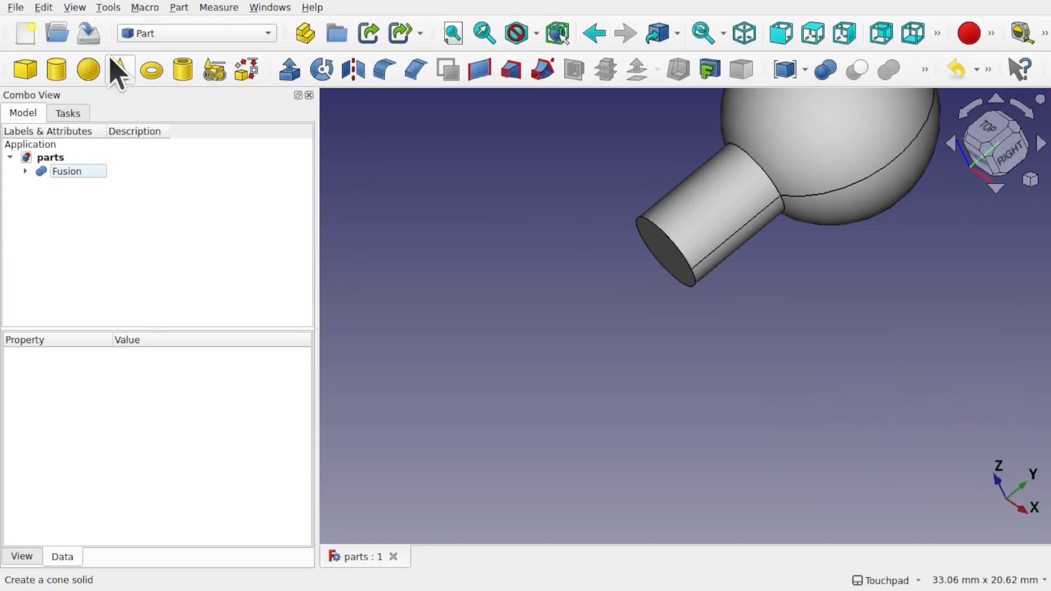
Step: Create a new empty document Unnamed1 and make it the active one
click(25, 33)
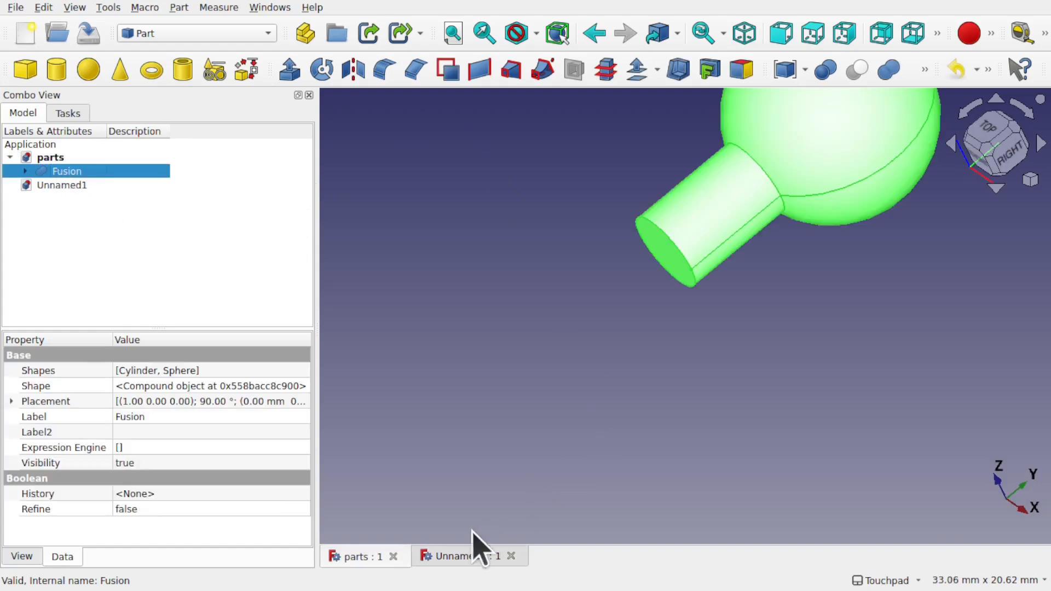
click(456, 557)
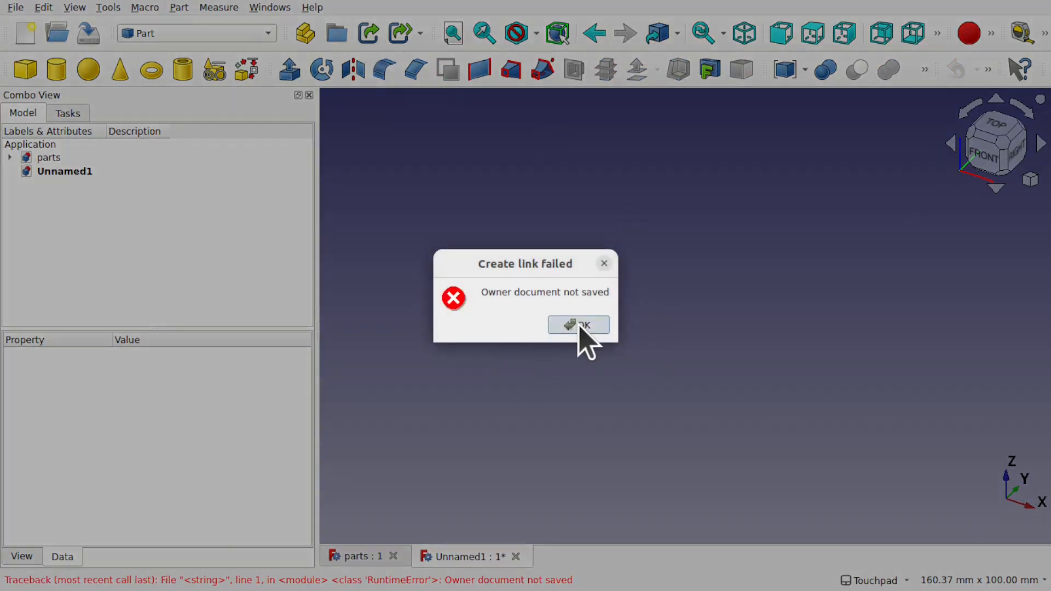
click(578, 325)
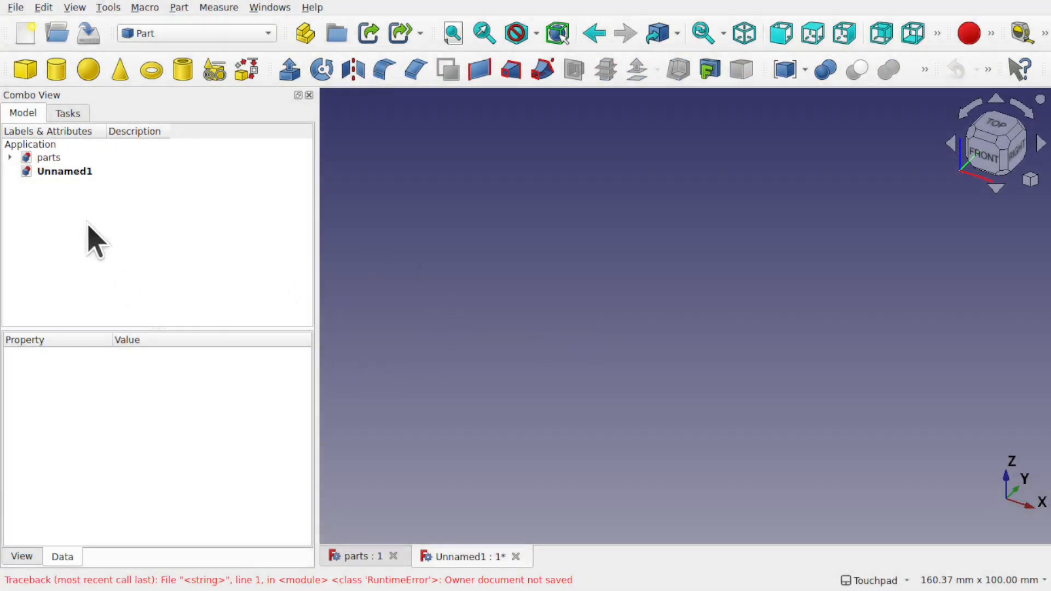
click(65, 170)
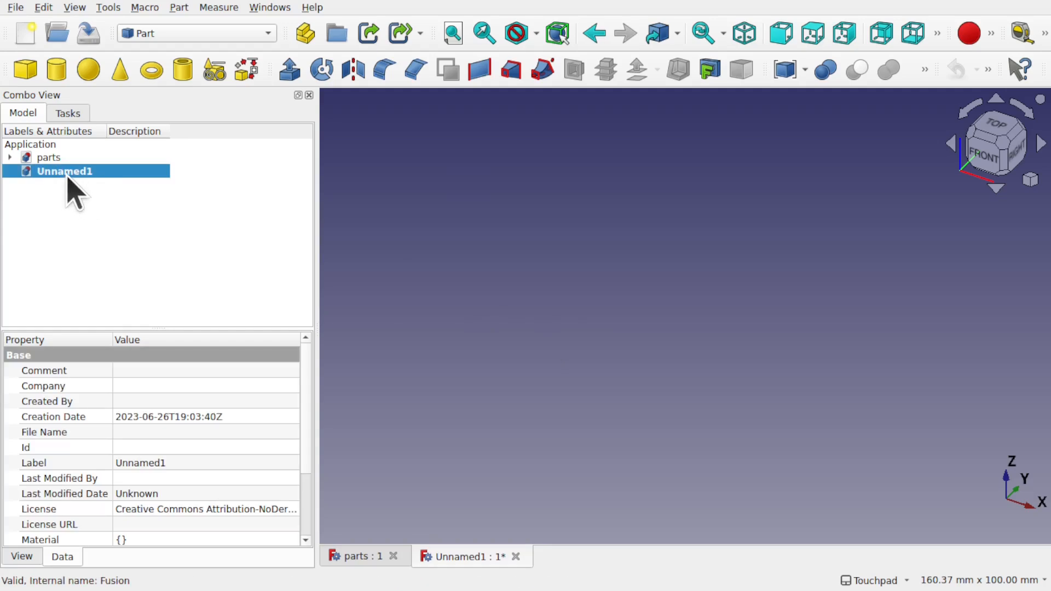
Step: Save the new document as partsasm in the LinkExample folder
click(14, 8)
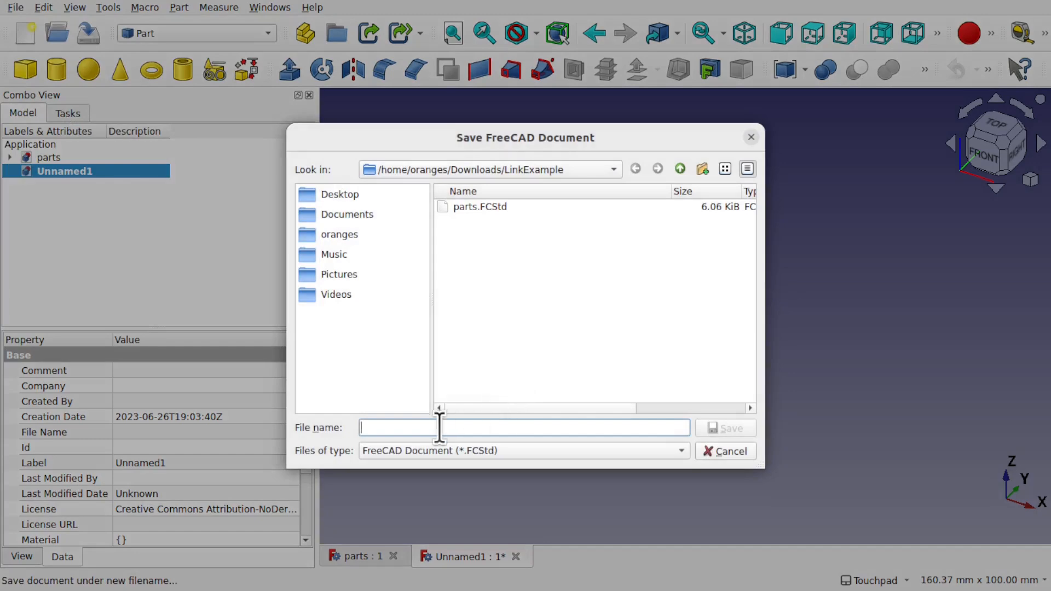
text(parts)
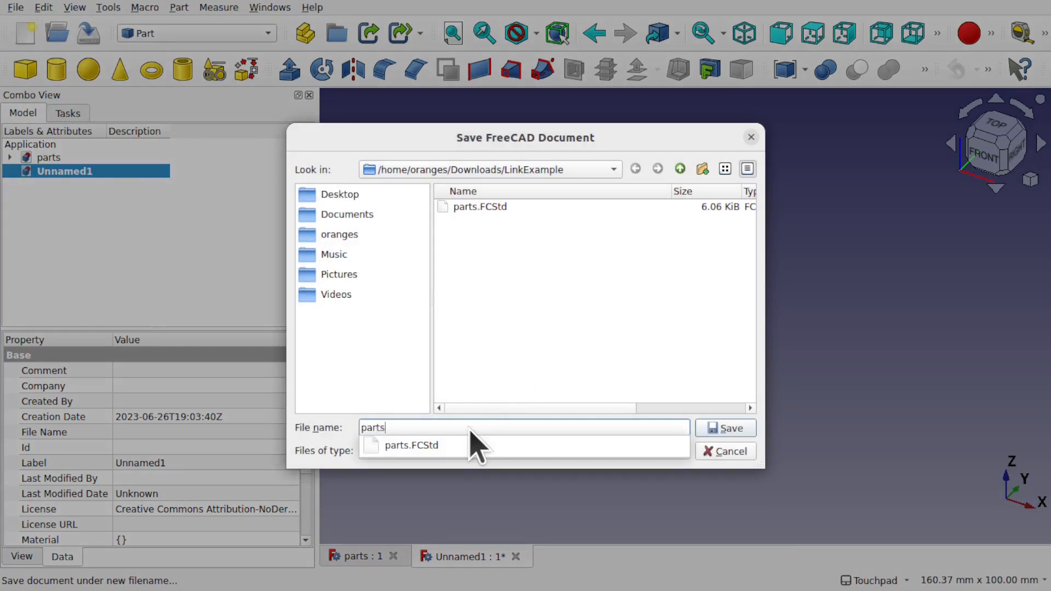
click(725, 428)
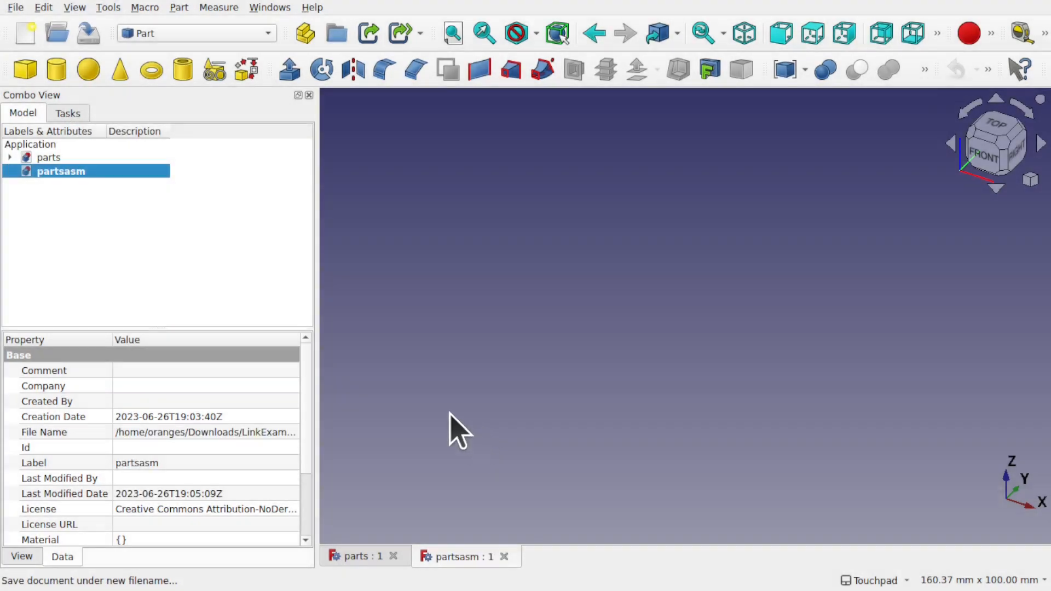
mouse_move(138, 180)
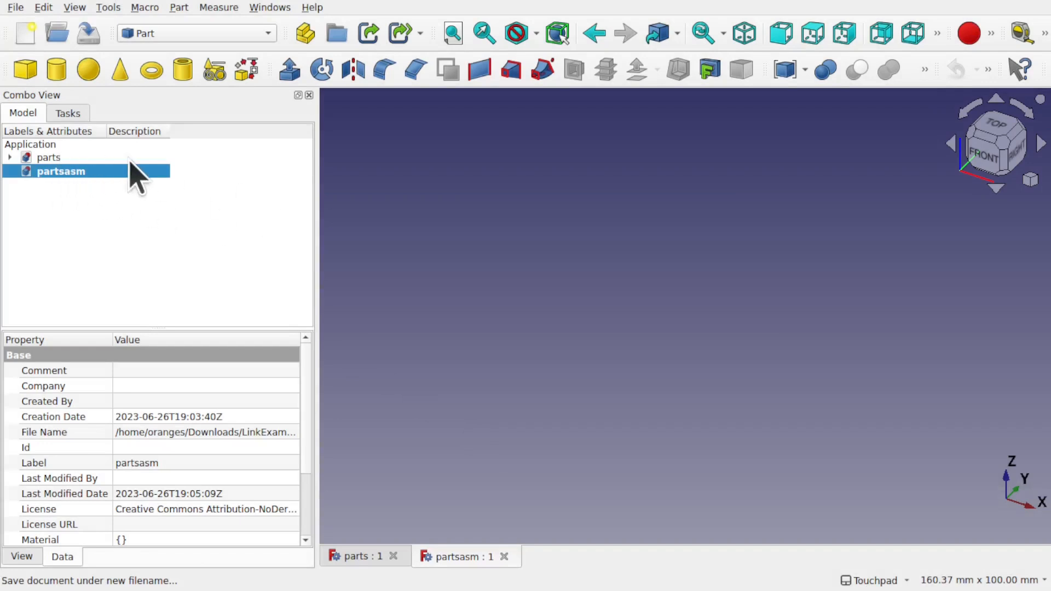
Step: Link the Fusion from parts into partsasm, showing the cylinder-sphere shape there
click(49, 157)
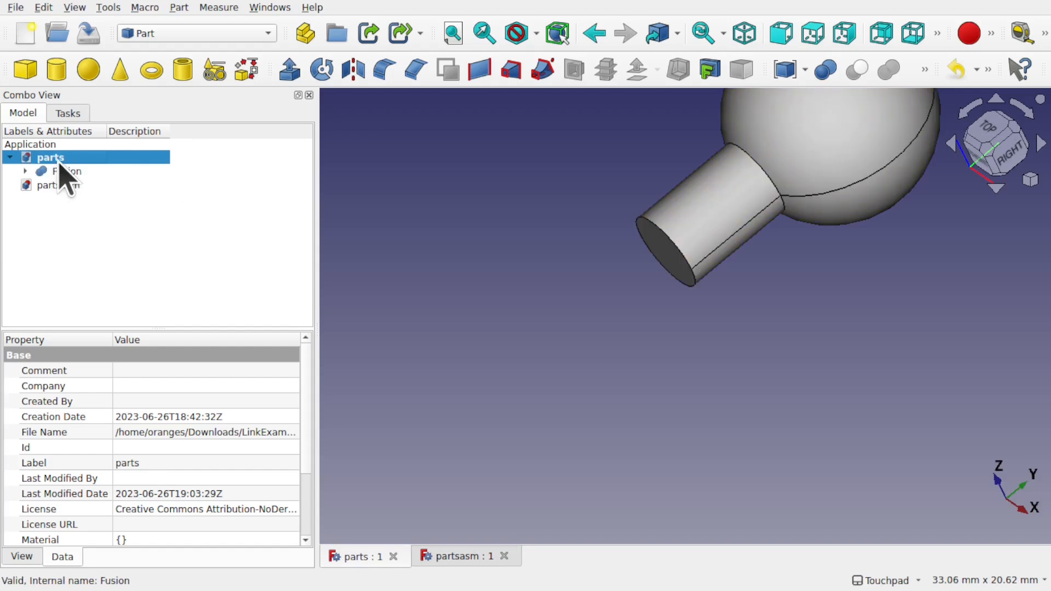
click(67, 171)
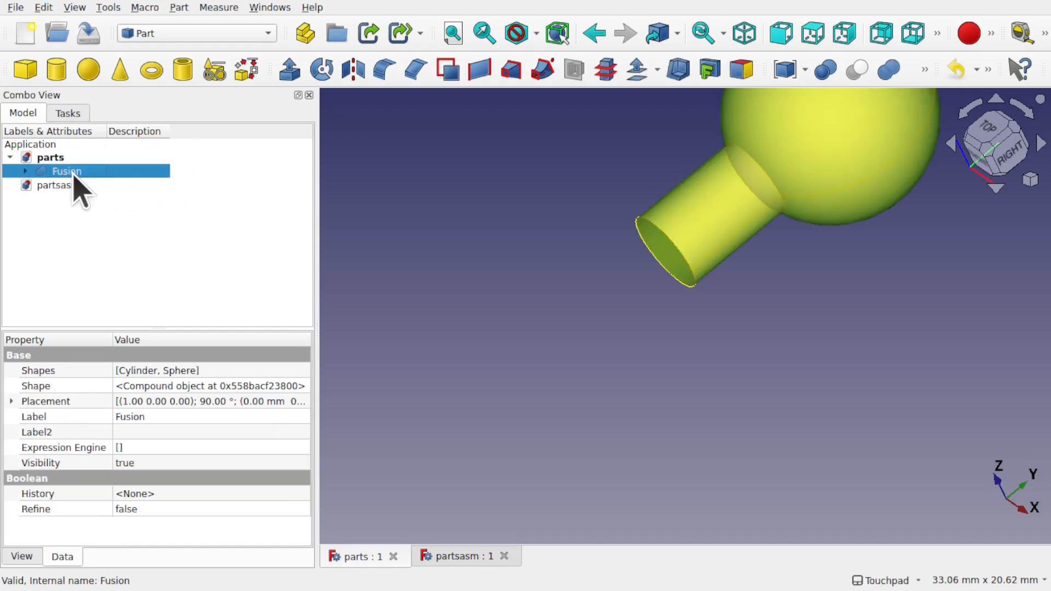
click(462, 556)
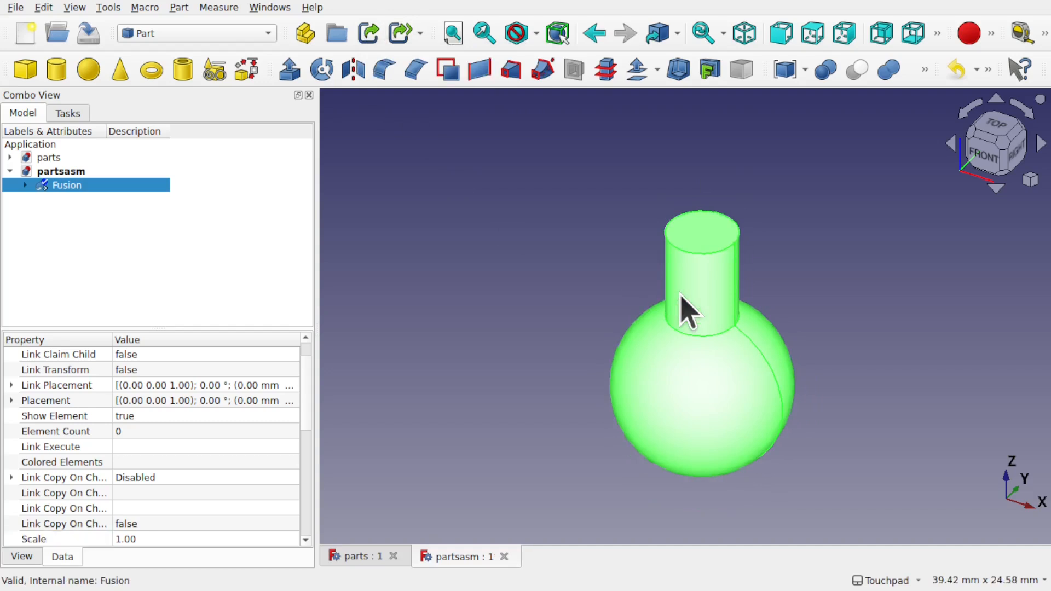
click(14, 7)
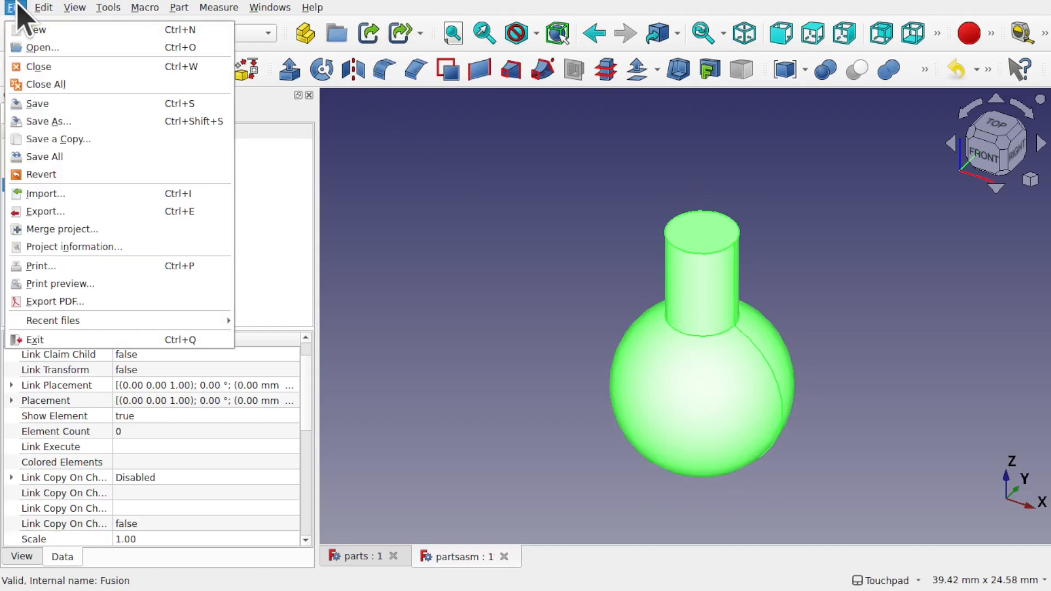
Step: Close all documents and reopen partsasm.FCStd from Recent files, bringing parts along
click(46, 84)
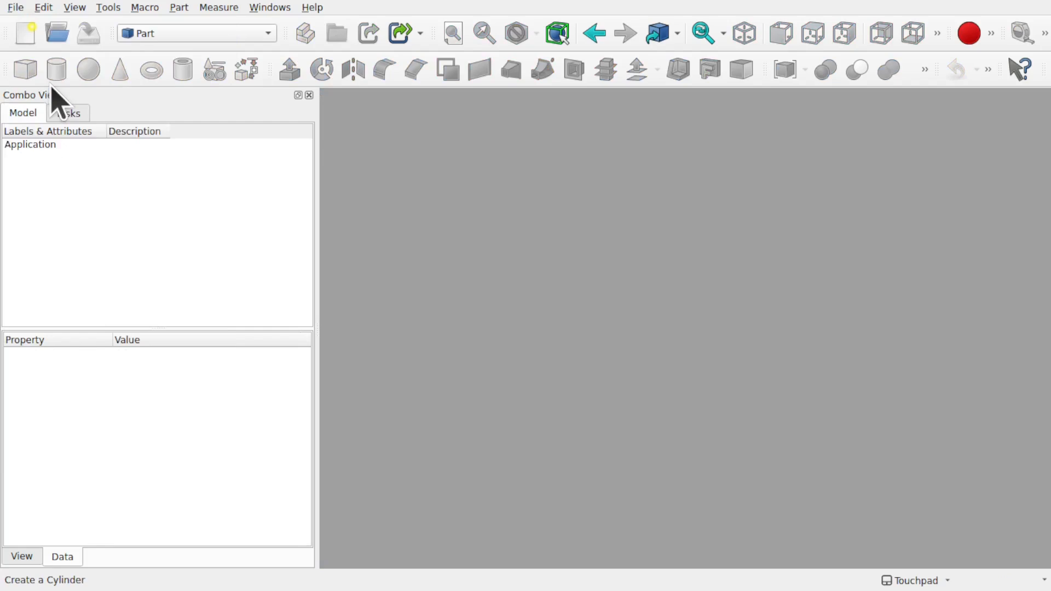
click(15, 8)
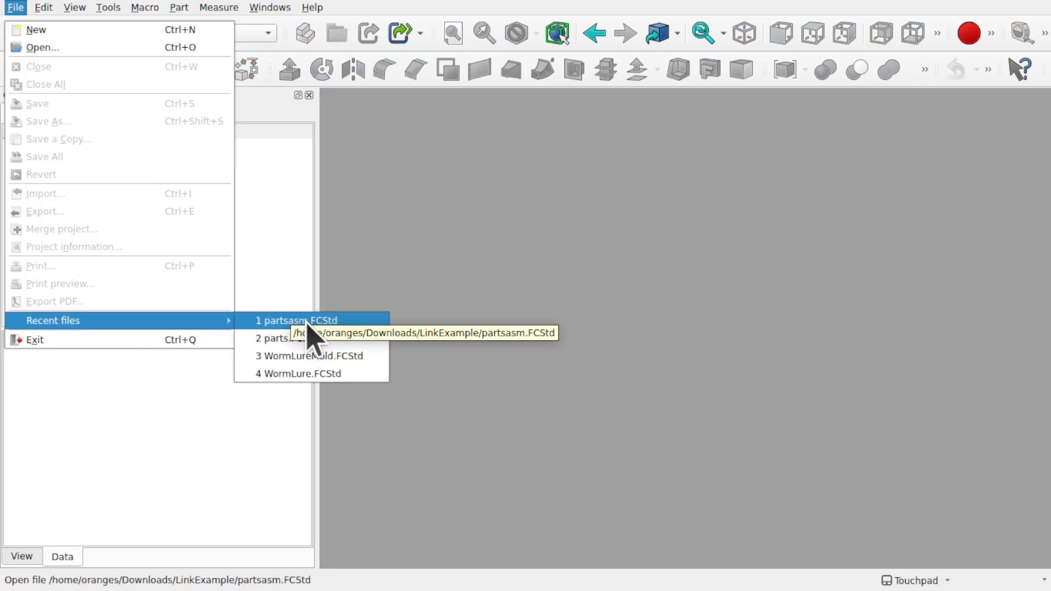
click(294, 321)
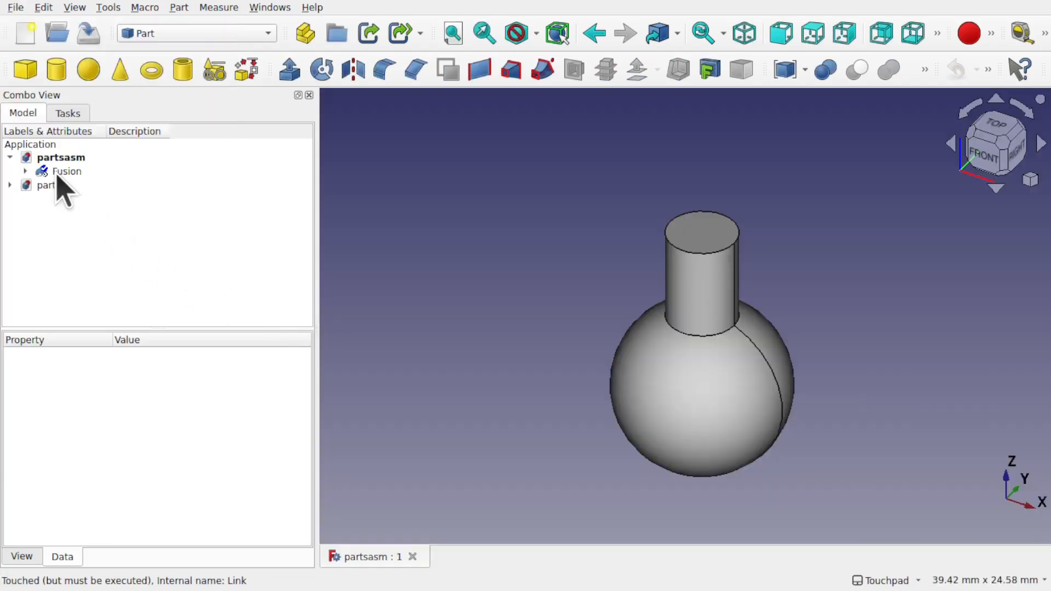
mouse_move(87, 175)
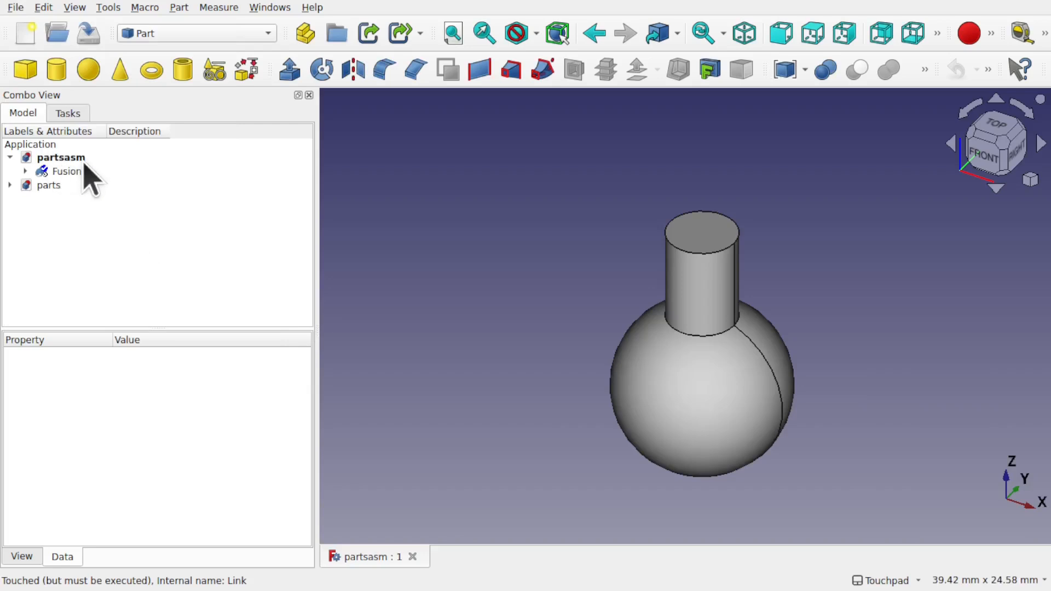
Step: Expand the Fusion link to show its Cylinder and Sphere children and expand the parts document
click(48, 185)
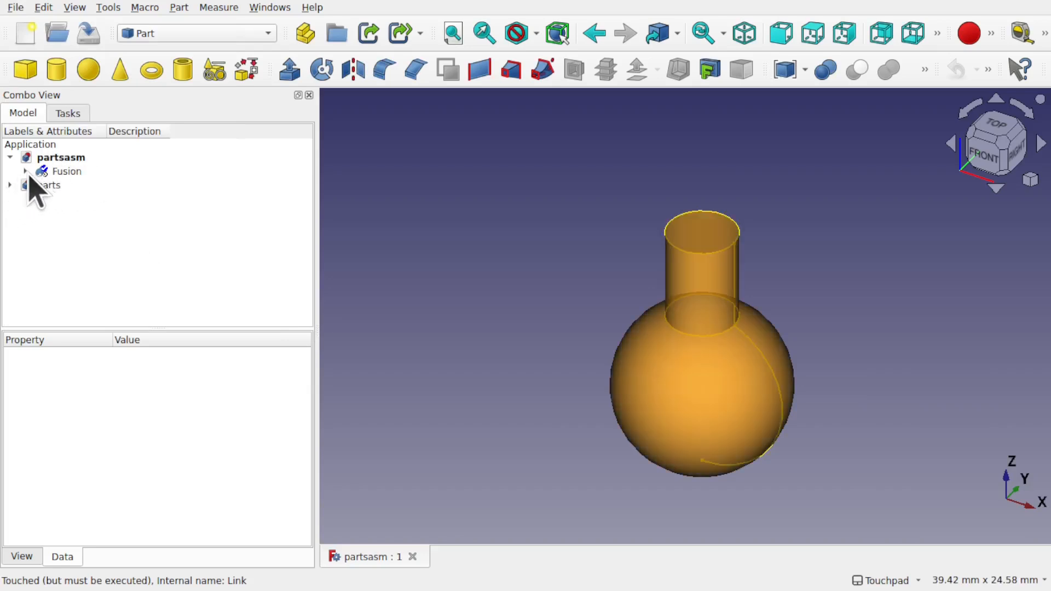
click(24, 171)
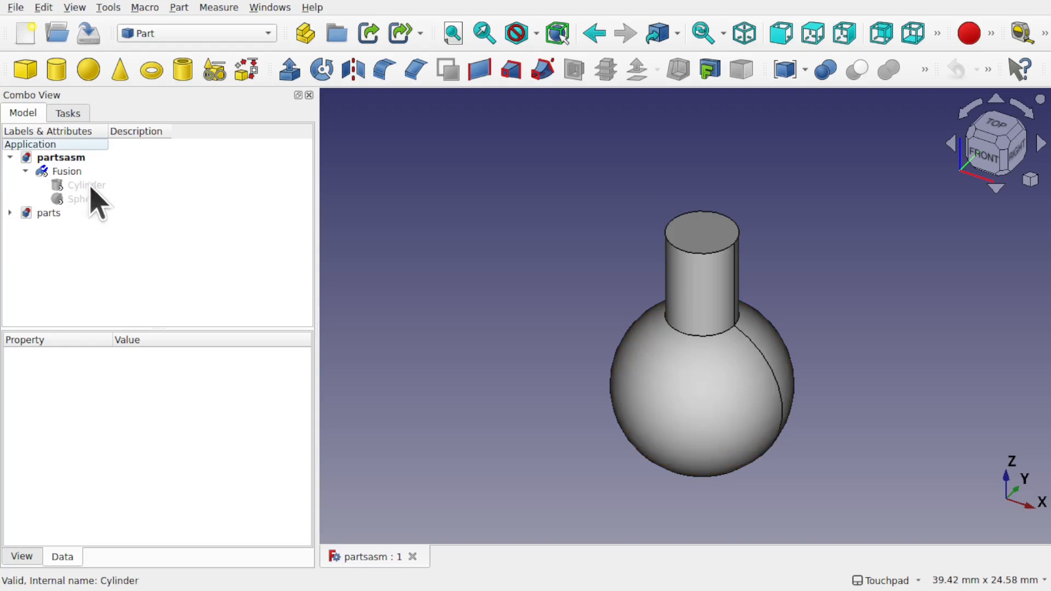
click(66, 171)
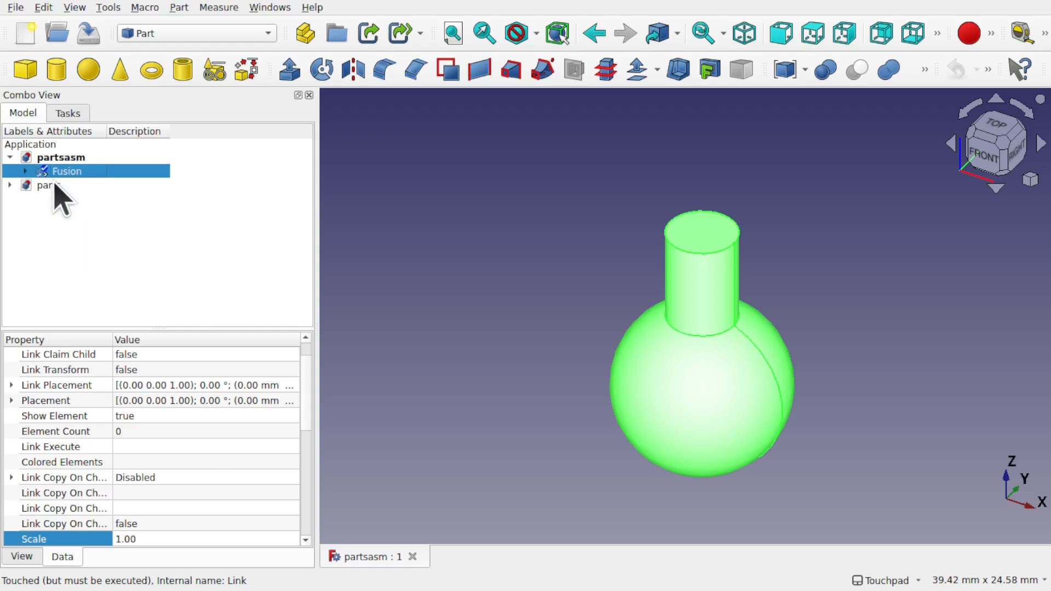
click(50, 185)
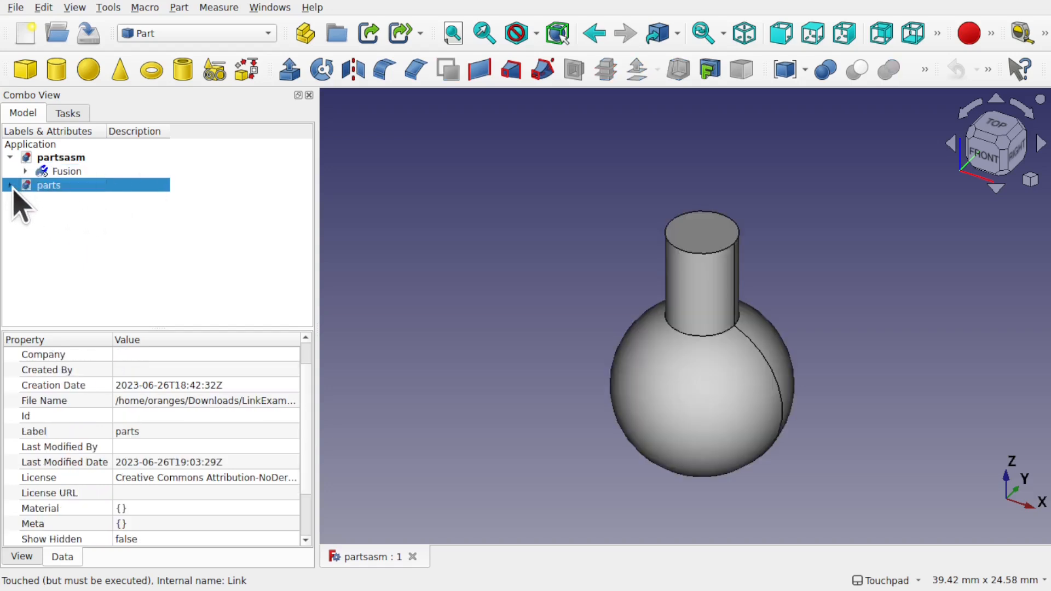
click(11, 185)
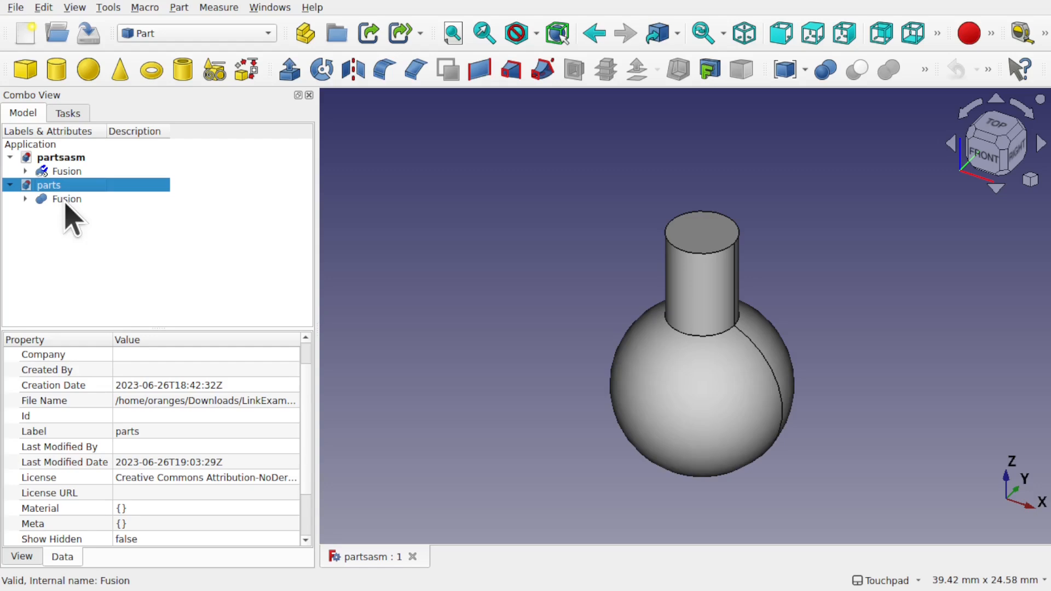
click(15, 8)
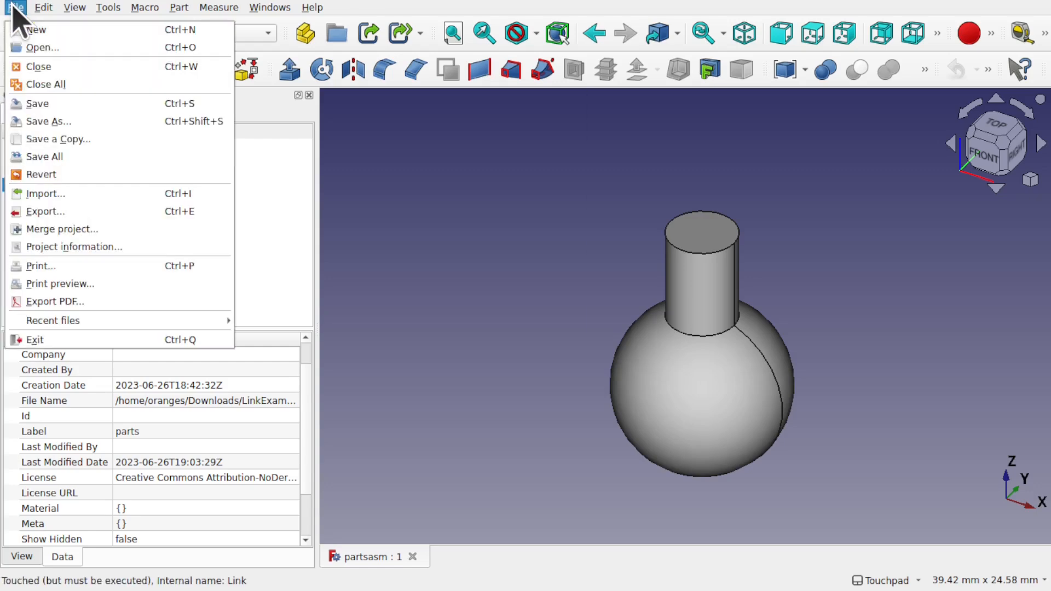
Step: Close all FreeCAD documents and rename parts.FCStd to parts1.FCStd in Files
click(42, 47)
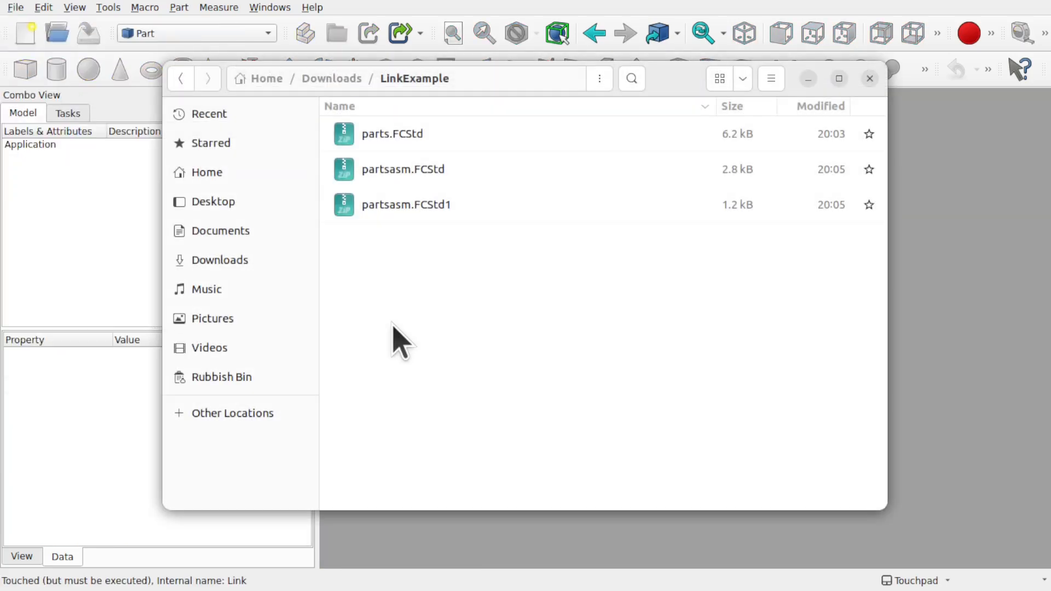
mouse_move(536, 258)
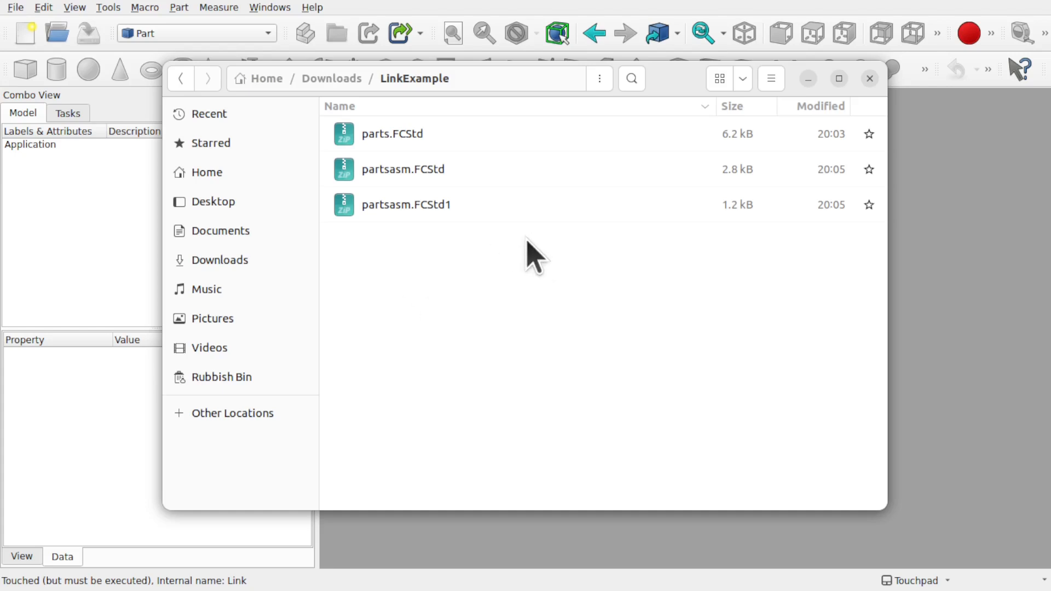
mouse_move(388, 147)
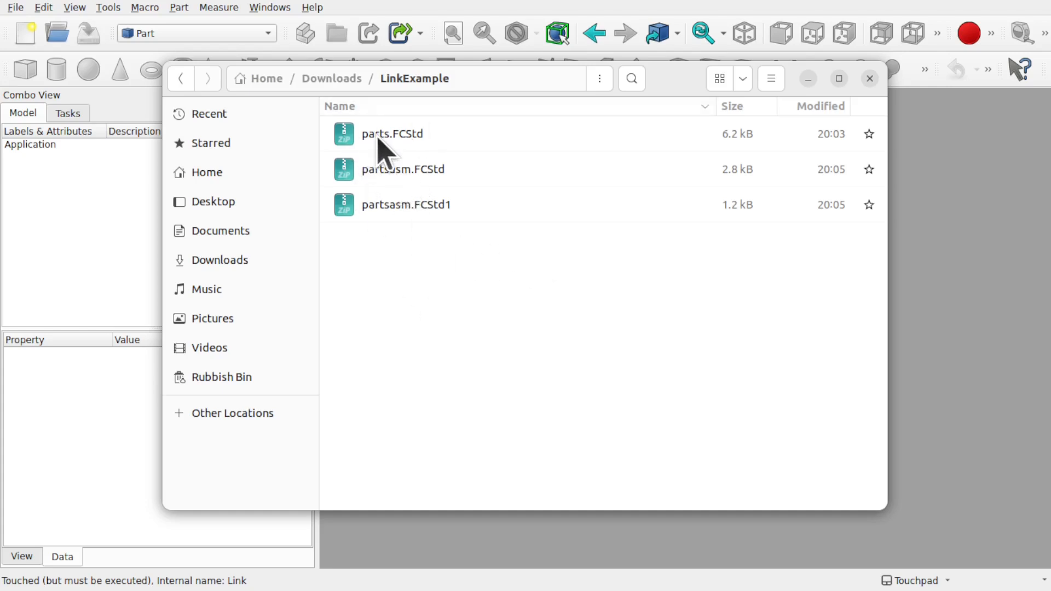
click(392, 134)
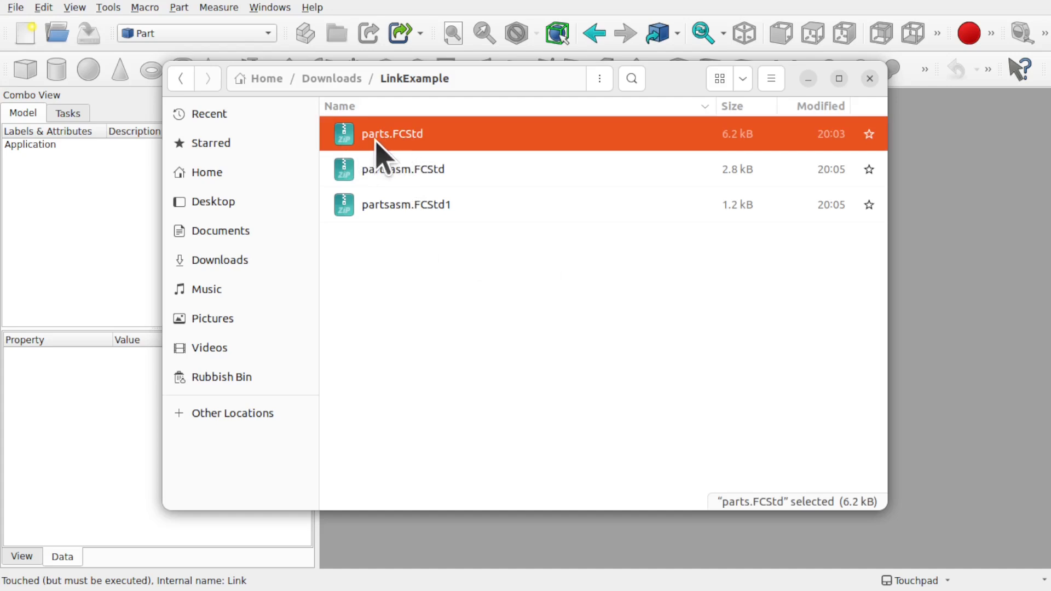
right_click(393, 133)
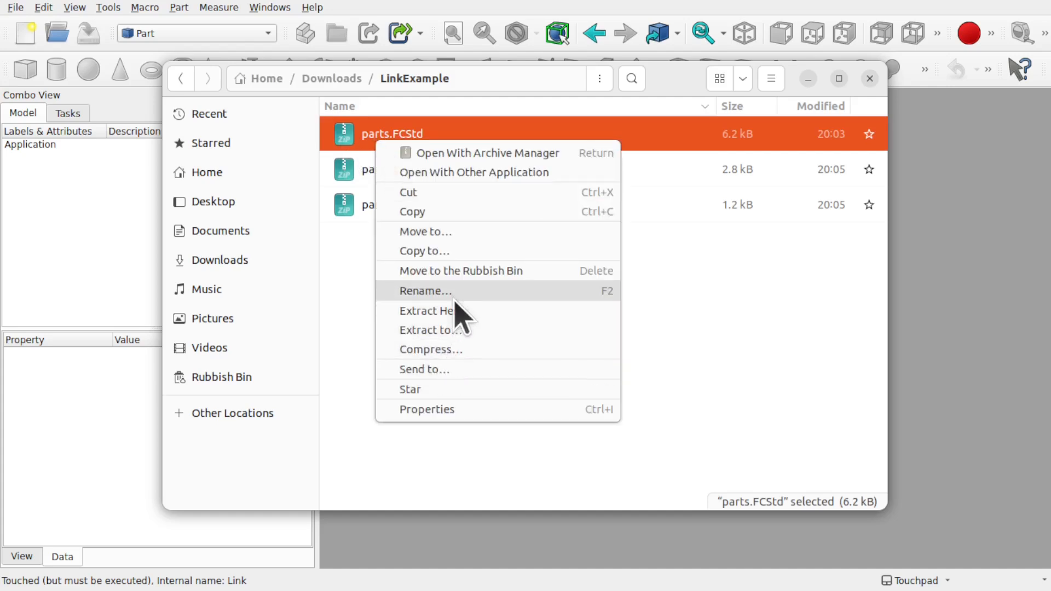
click(425, 291)
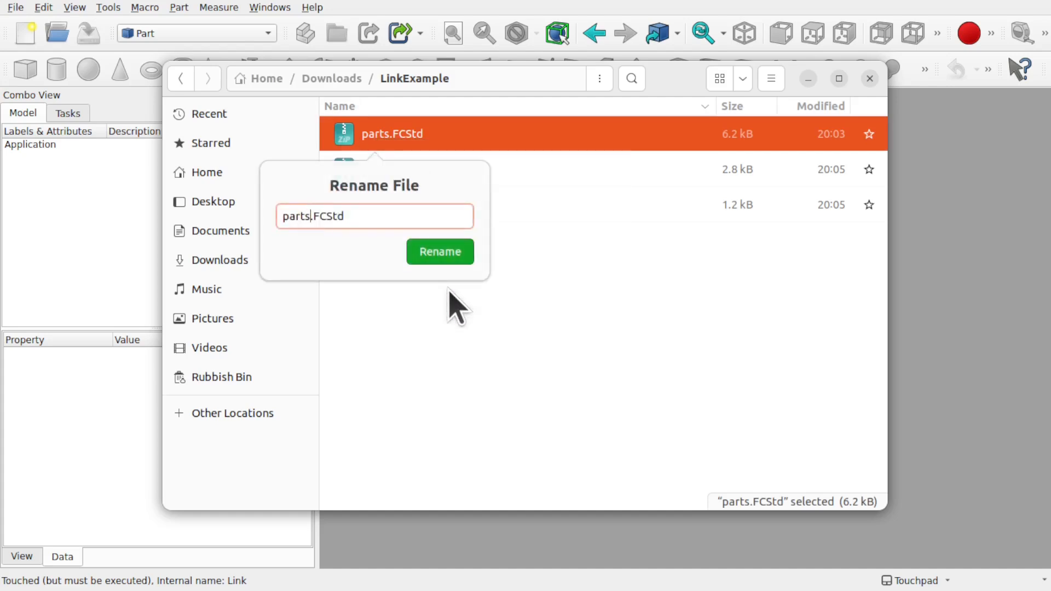
text(1)
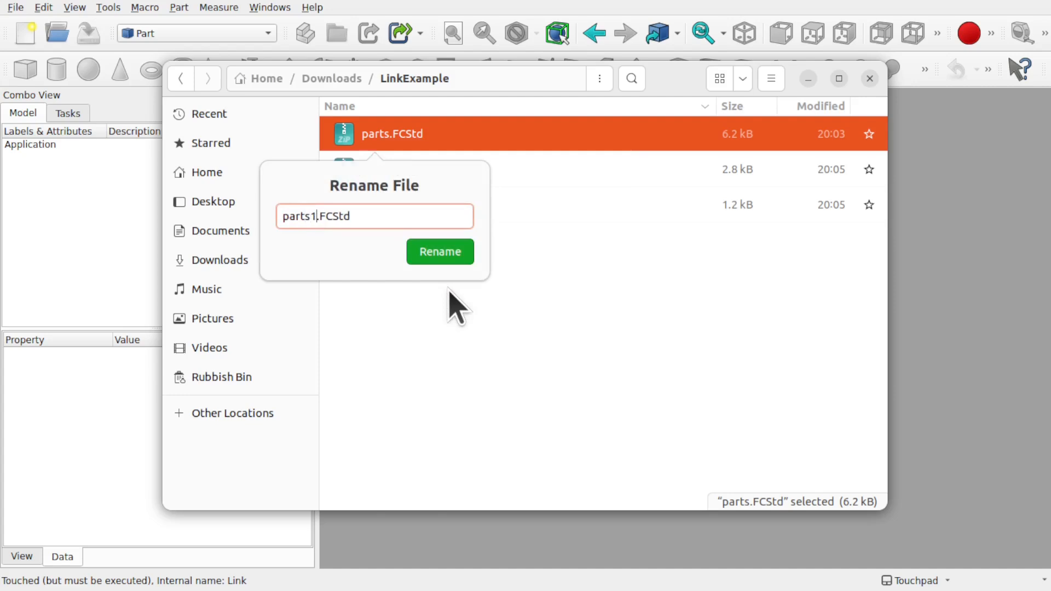
click(439, 252)
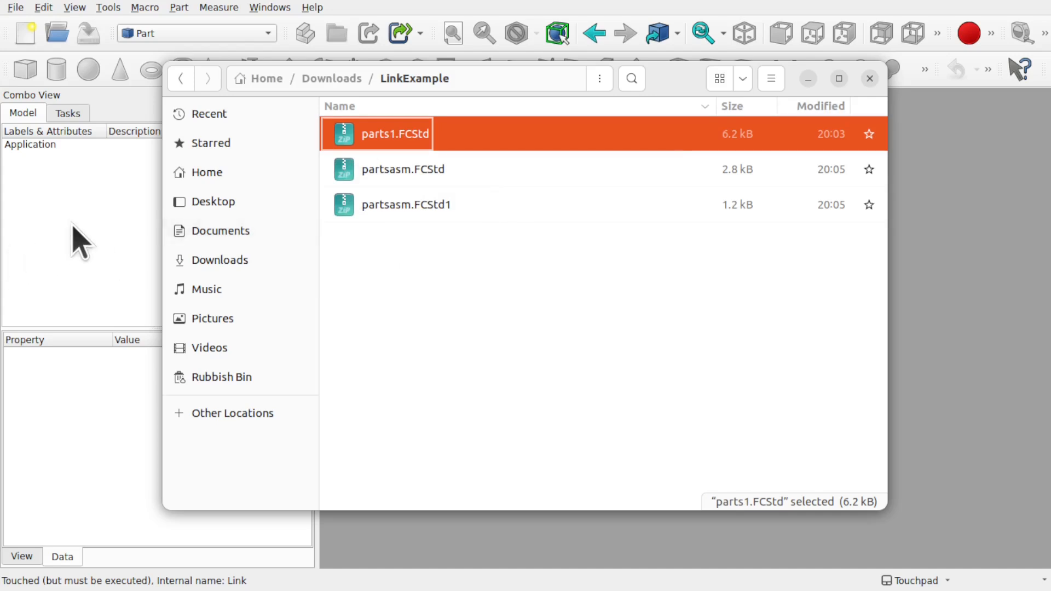
Step: Reopen partsasm and inspect its broken Fusion link's empty Linked Object expecting parts.FCStd
click(14, 8)
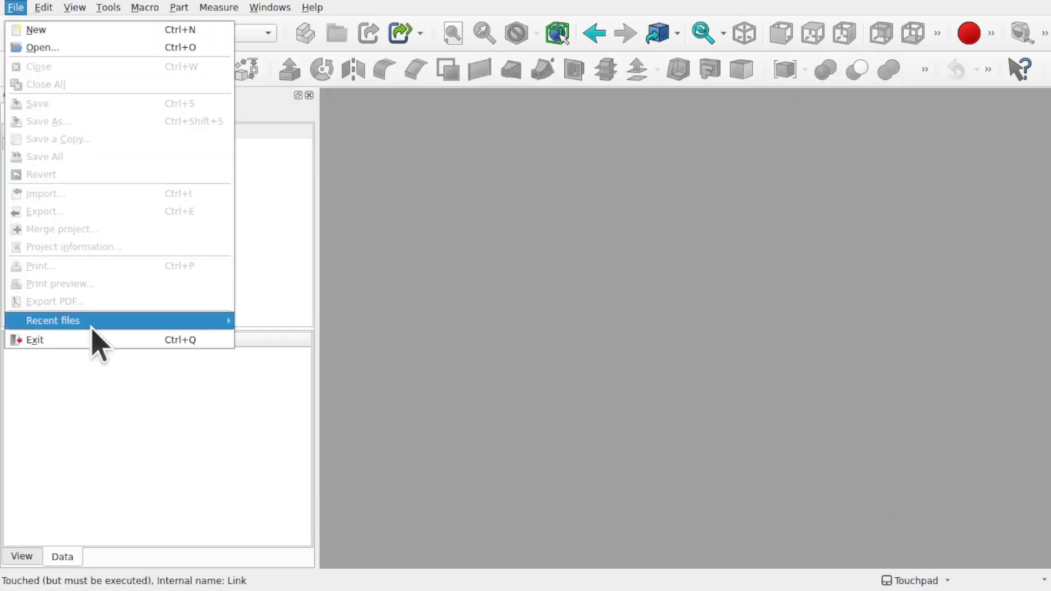
mouse_move(174, 321)
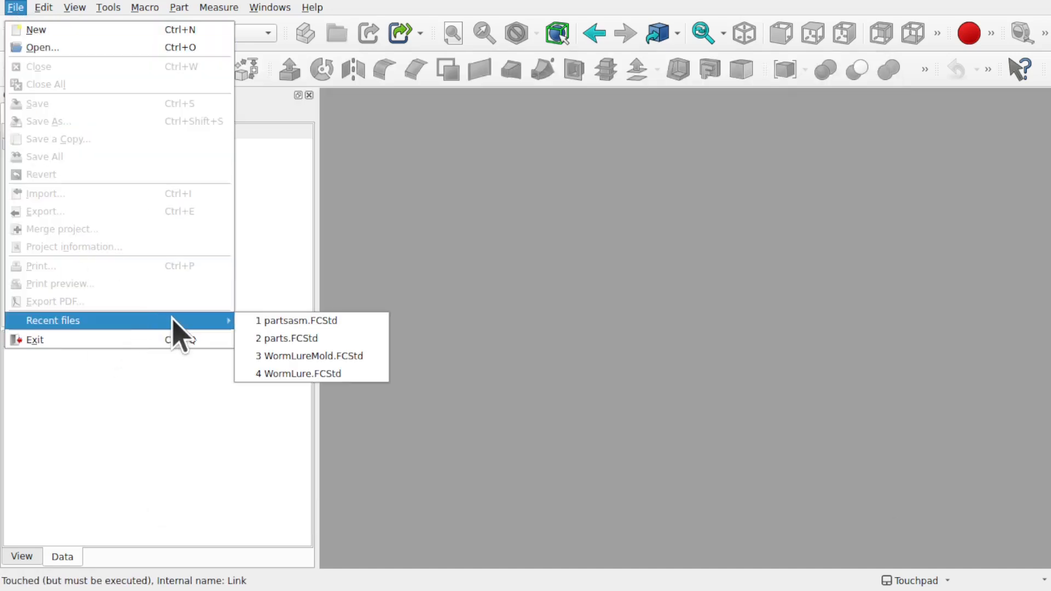
click(297, 321)
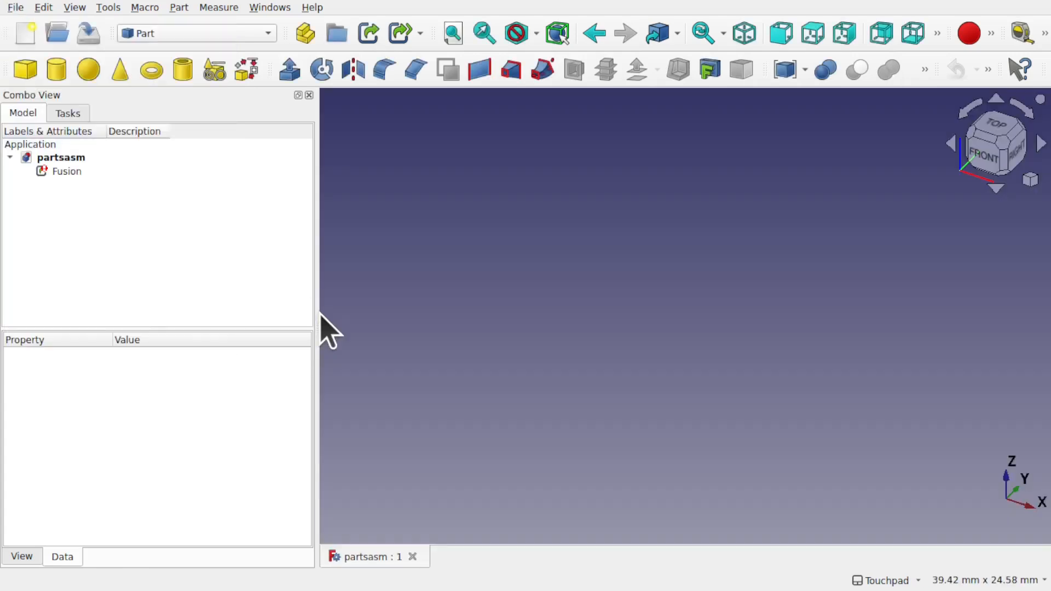
mouse_move(67, 171)
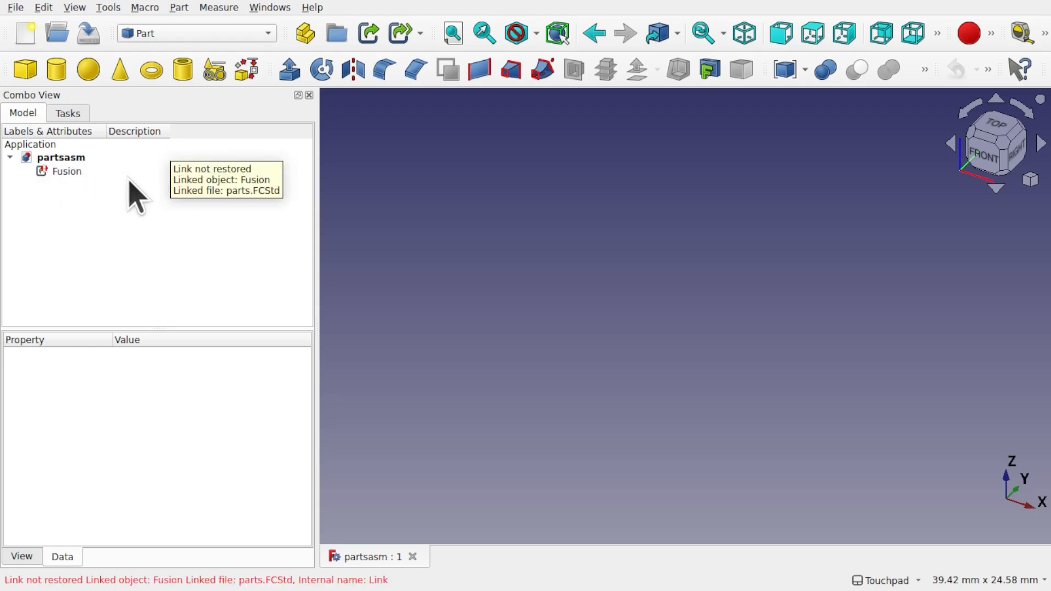
click(67, 171)
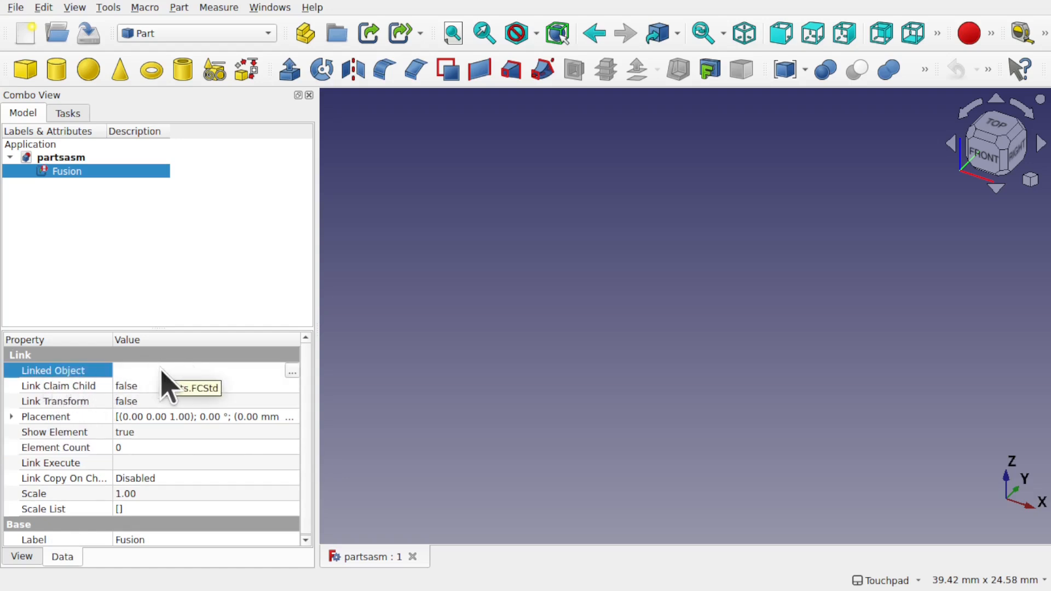
mouse_move(291, 372)
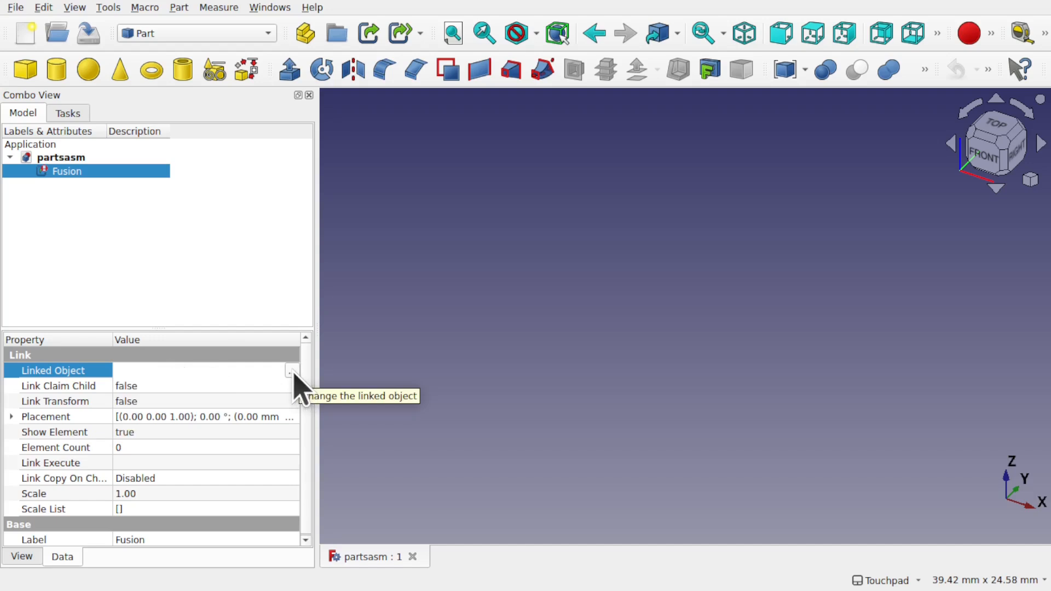
click(291, 371)
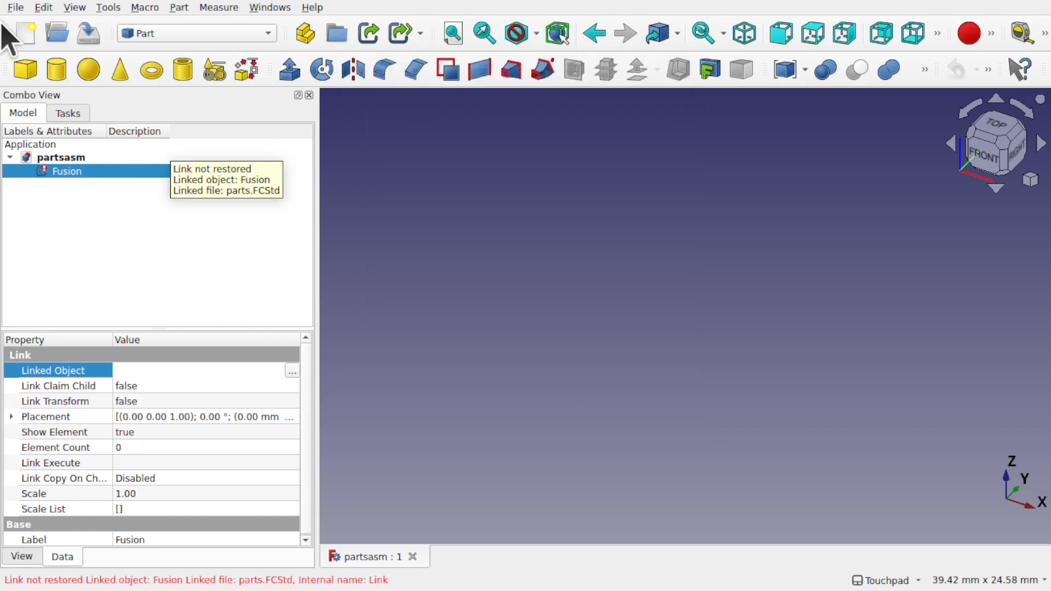
Step: Open the renamed parts1.FCStd document from the LinkExample folder
click(15, 8)
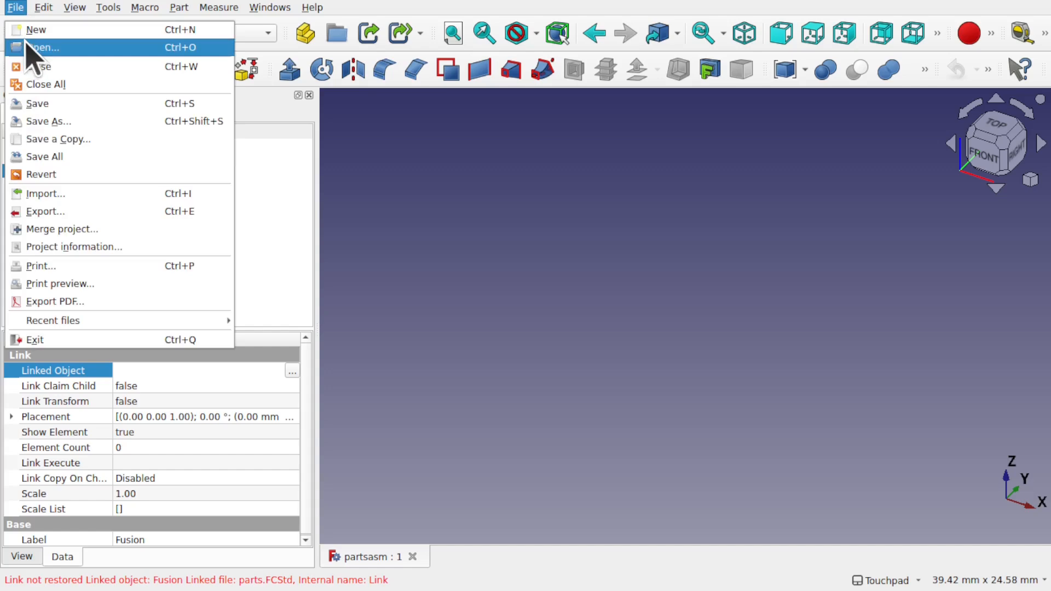
click(44, 47)
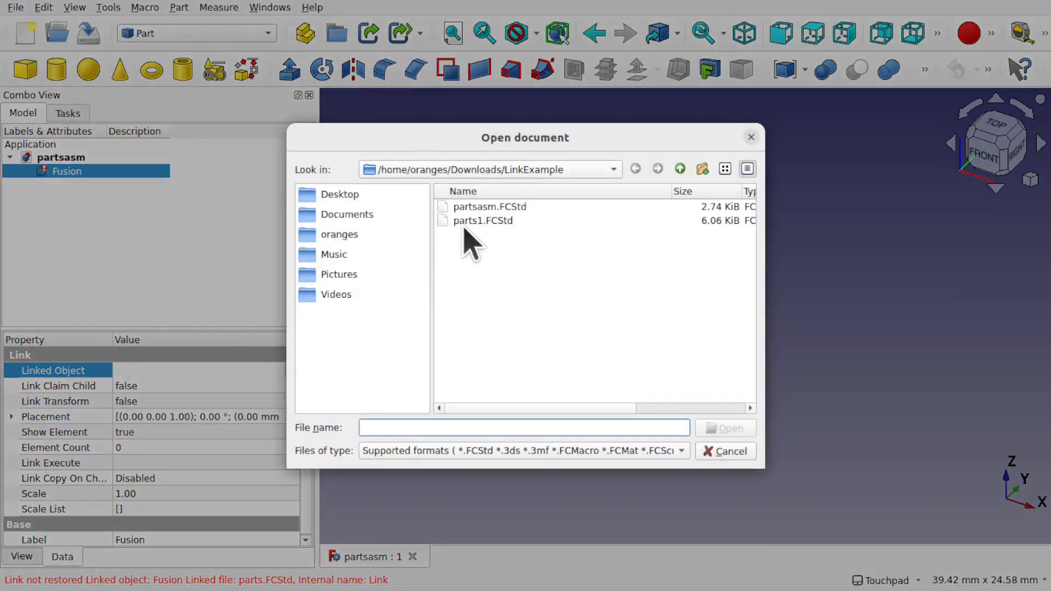
click(483, 220)
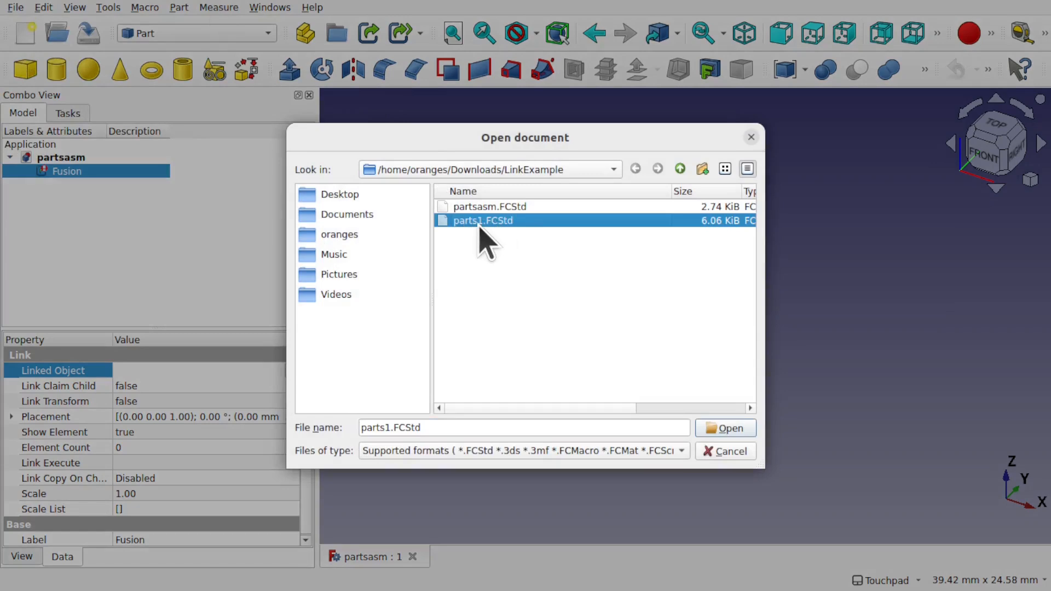
click(725, 428)
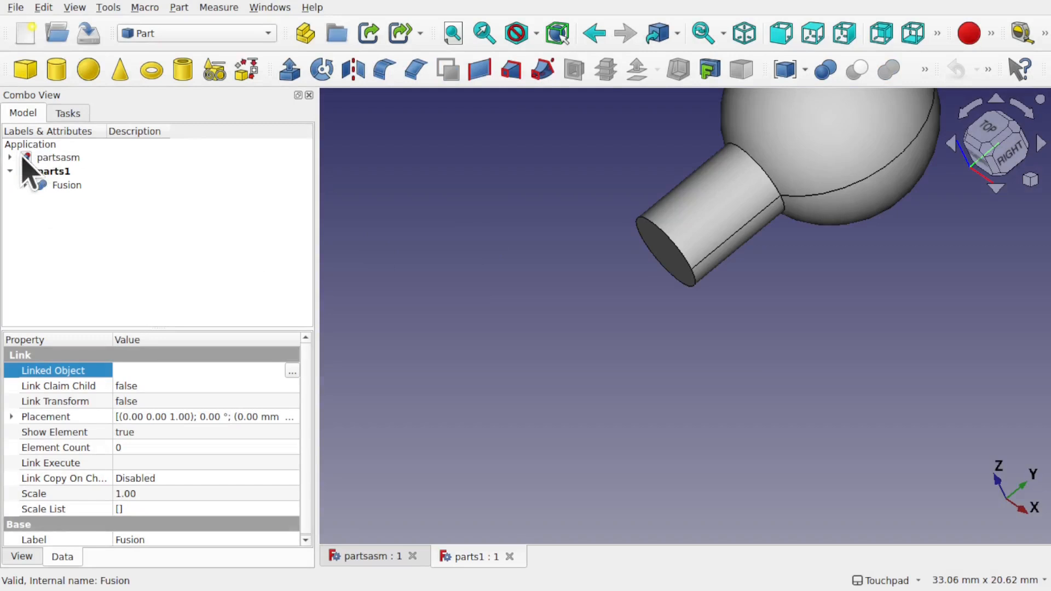
Step: Re-point partsasm's Fusion link to parts1's Fusion, restoring the cylinder-sphere shape
click(66, 170)
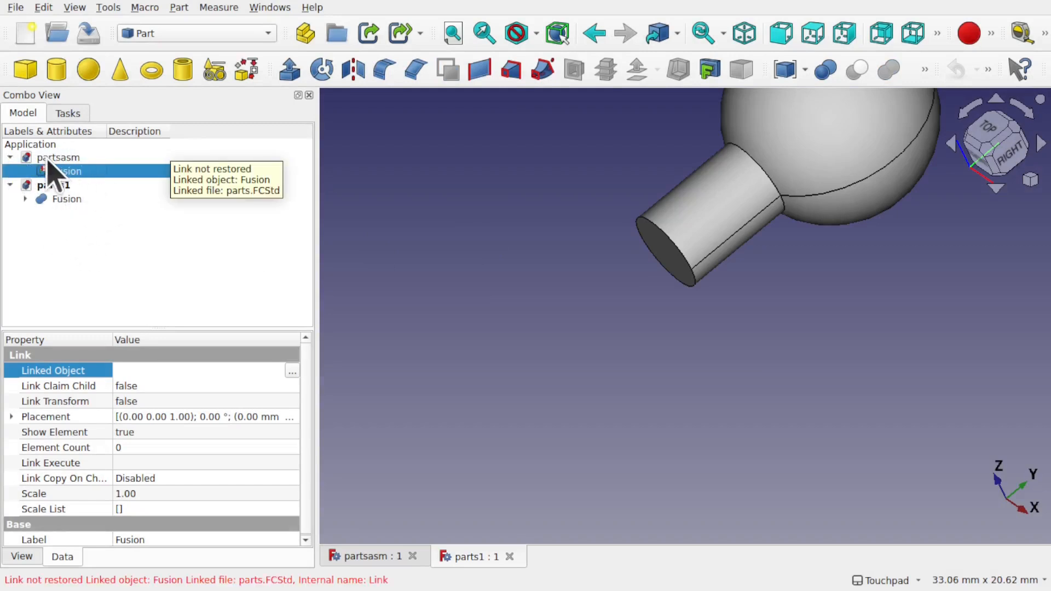
click(60, 156)
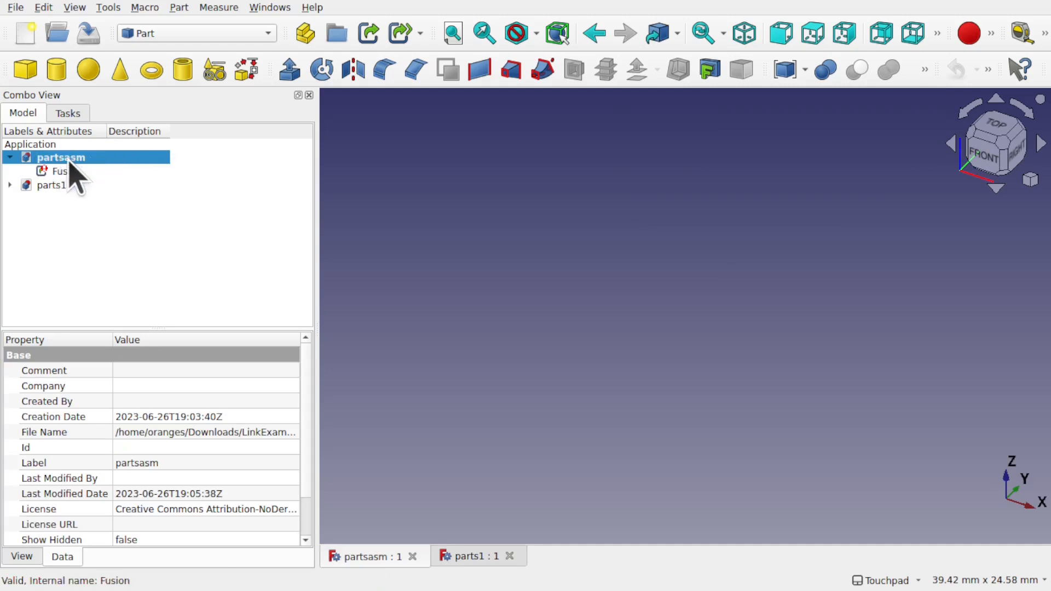
click(66, 171)
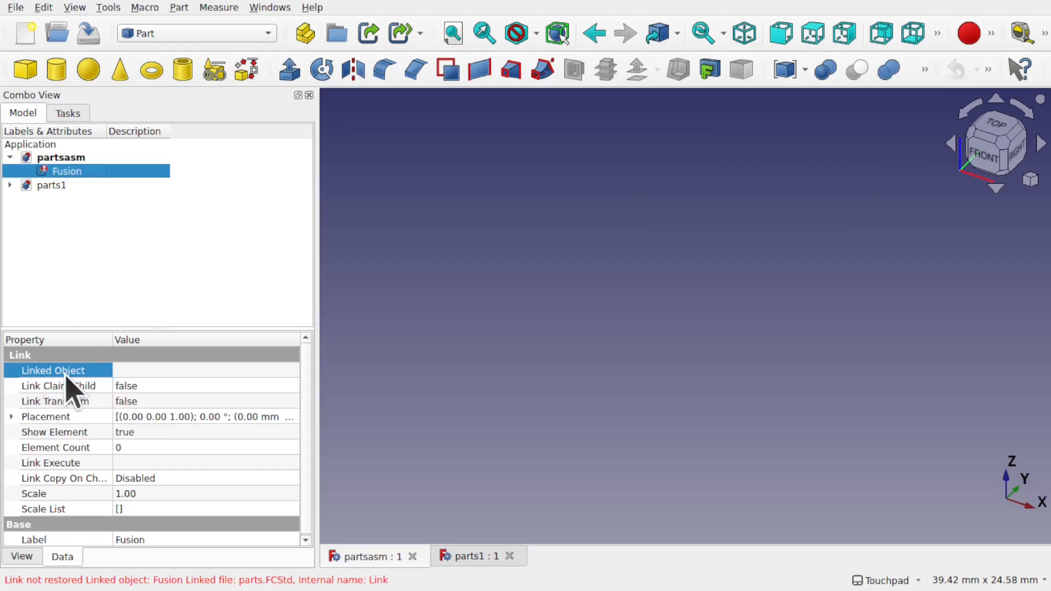
click(289, 370)
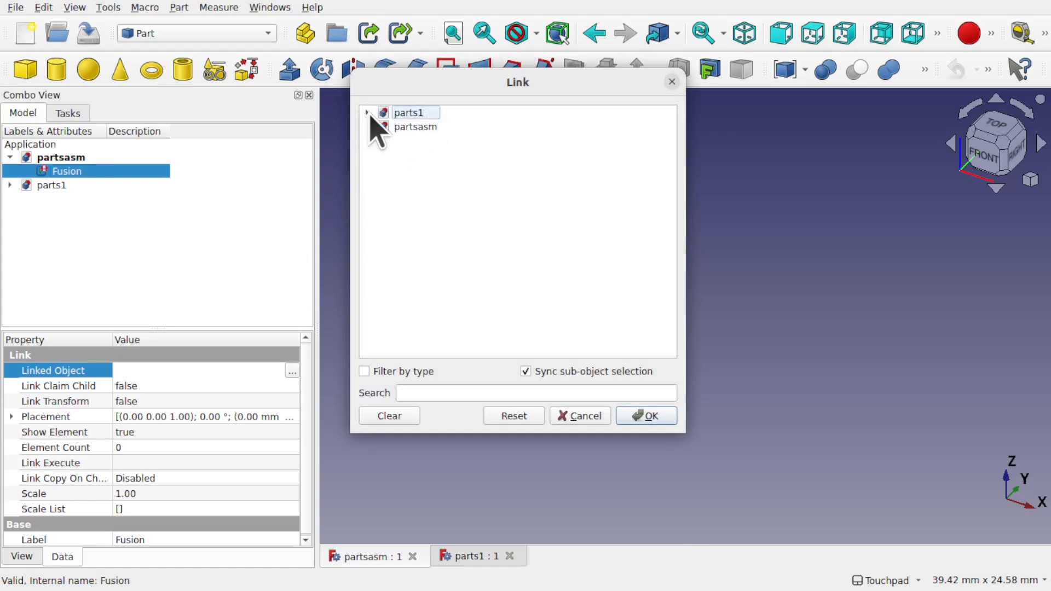
click(368, 112)
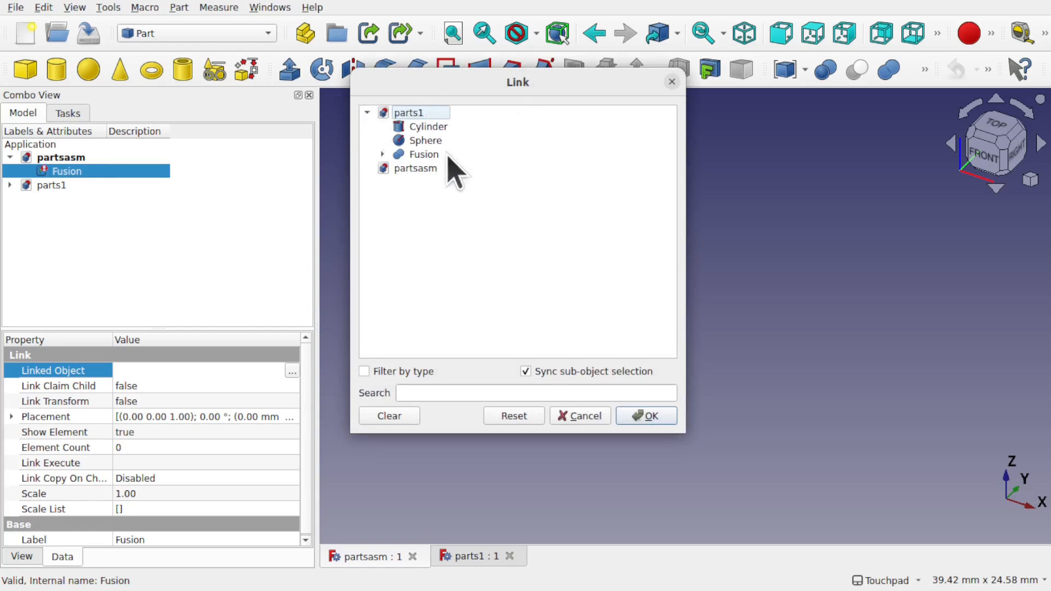
click(422, 154)
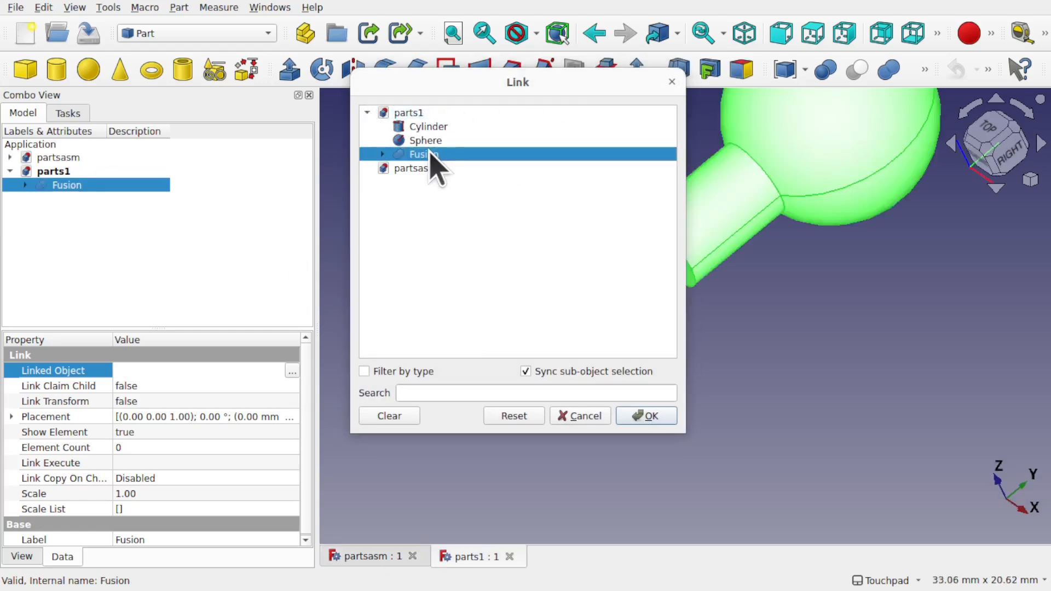
click(645, 416)
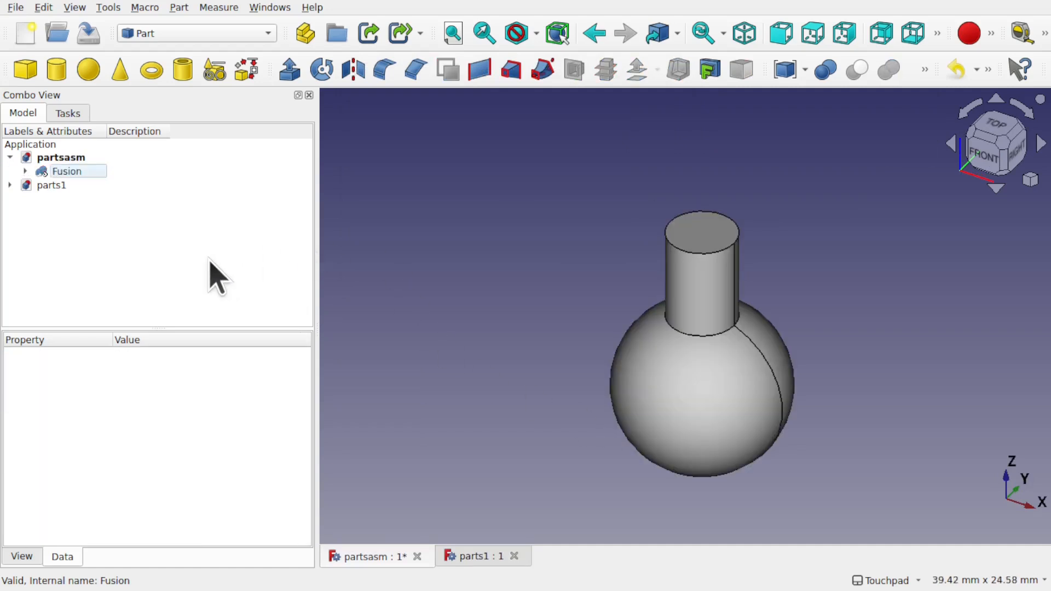
Step: Verify the Fusion link reads parts1#Fusion and browse between the parts1 and partsasm documents
click(67, 170)
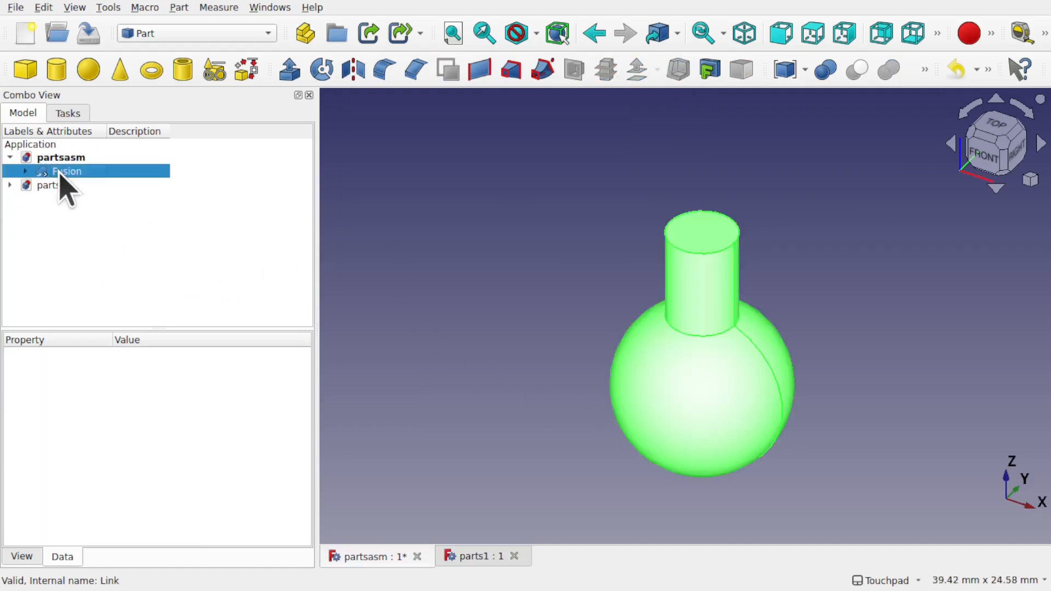
click(67, 171)
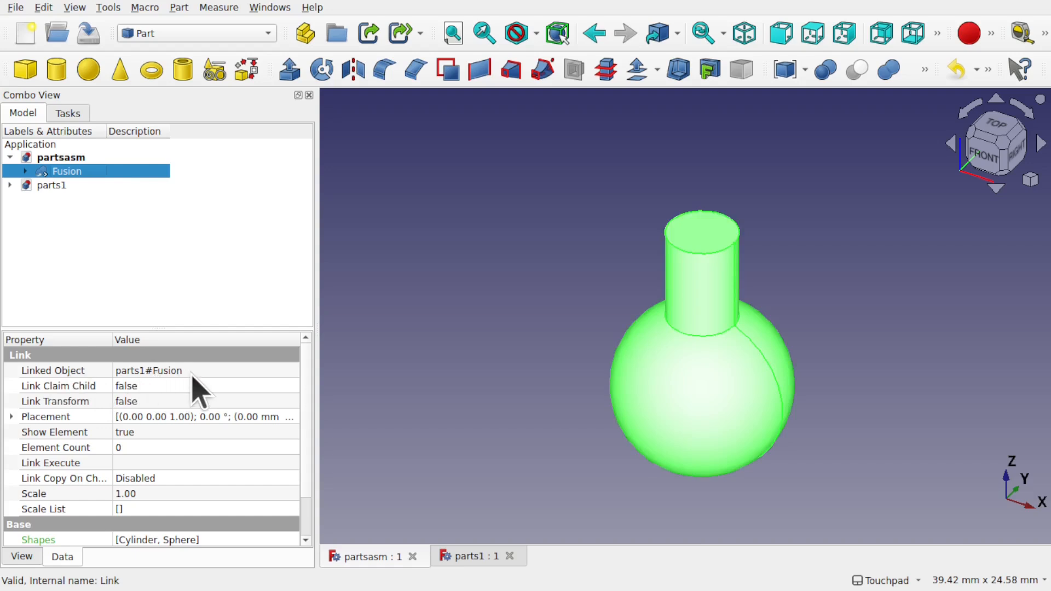
mouse_move(613, 412)
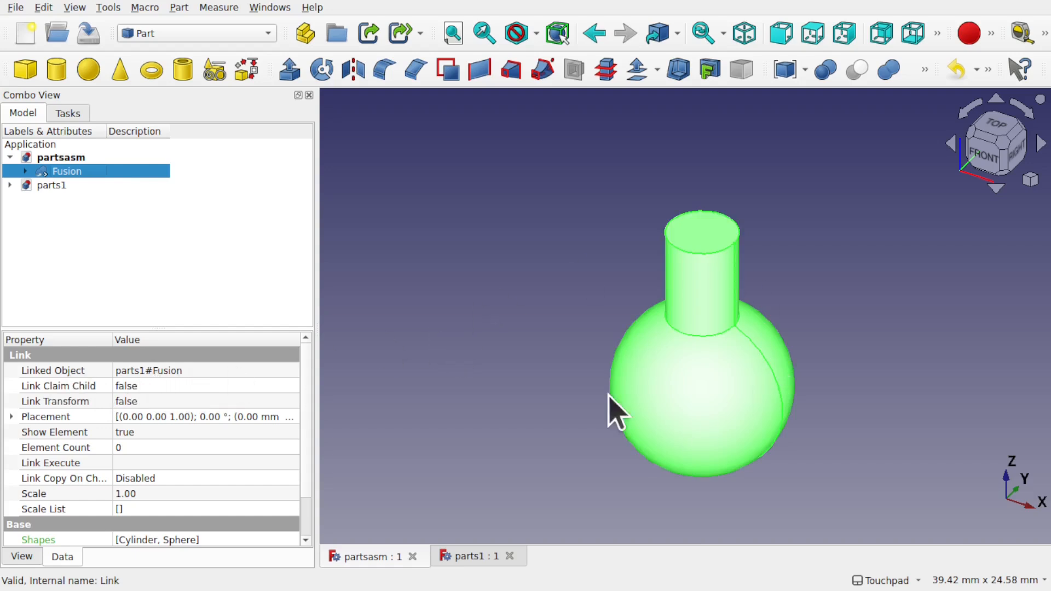
mouse_move(532, 167)
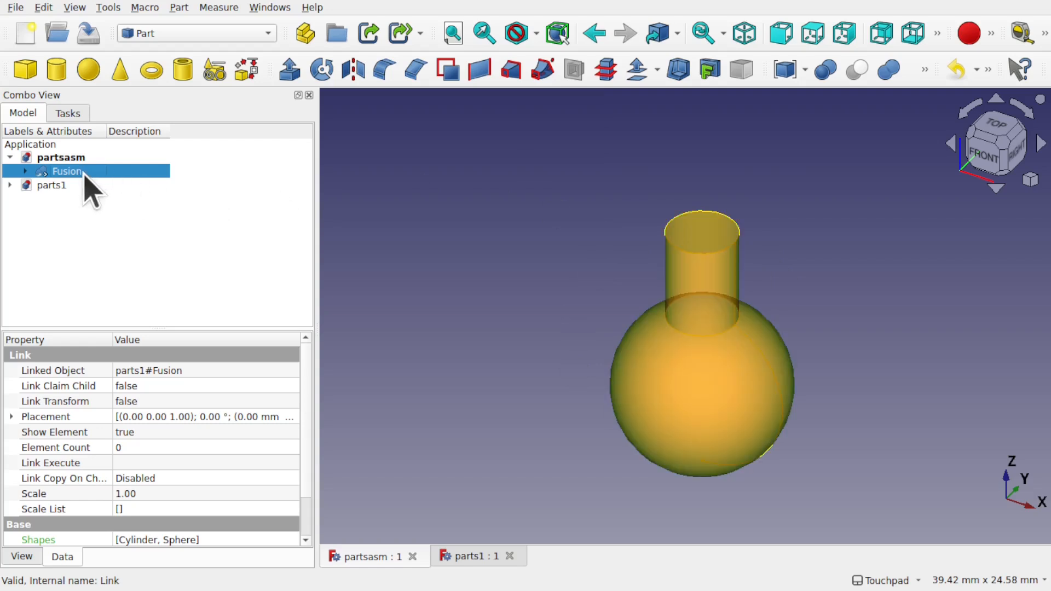
click(52, 171)
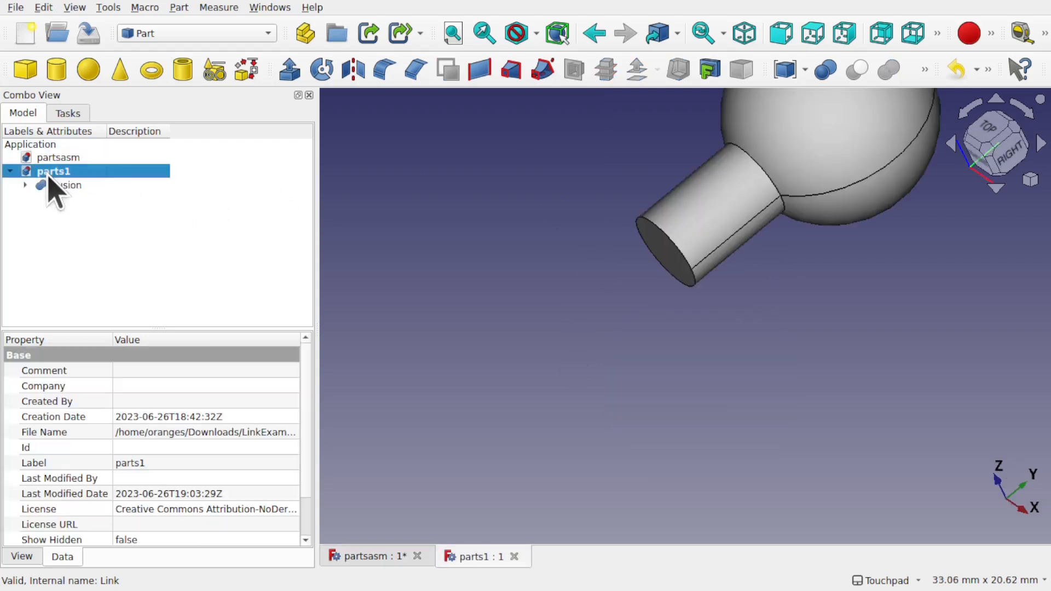
click(67, 185)
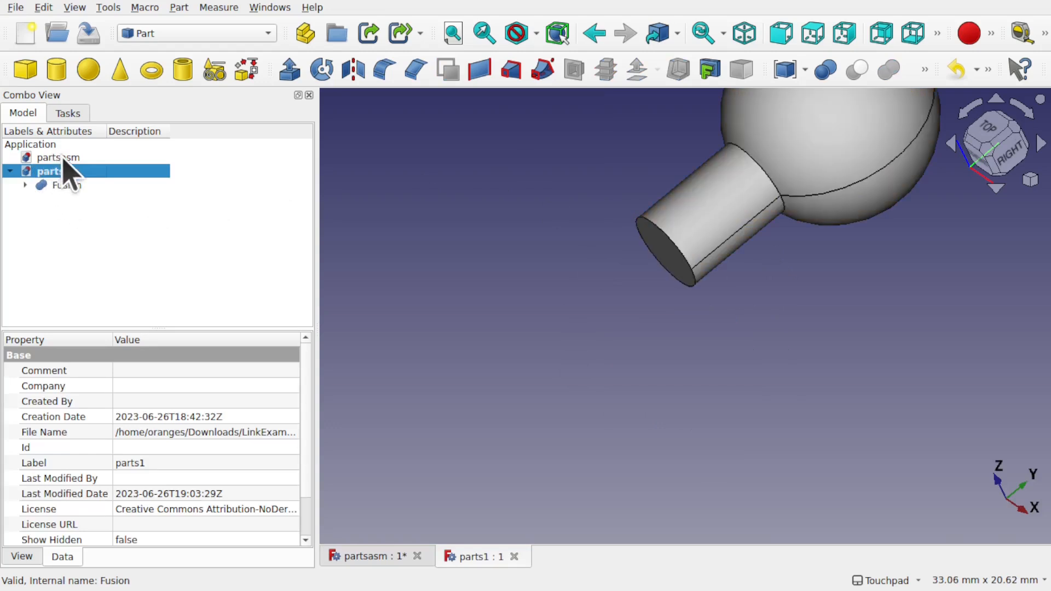
click(61, 157)
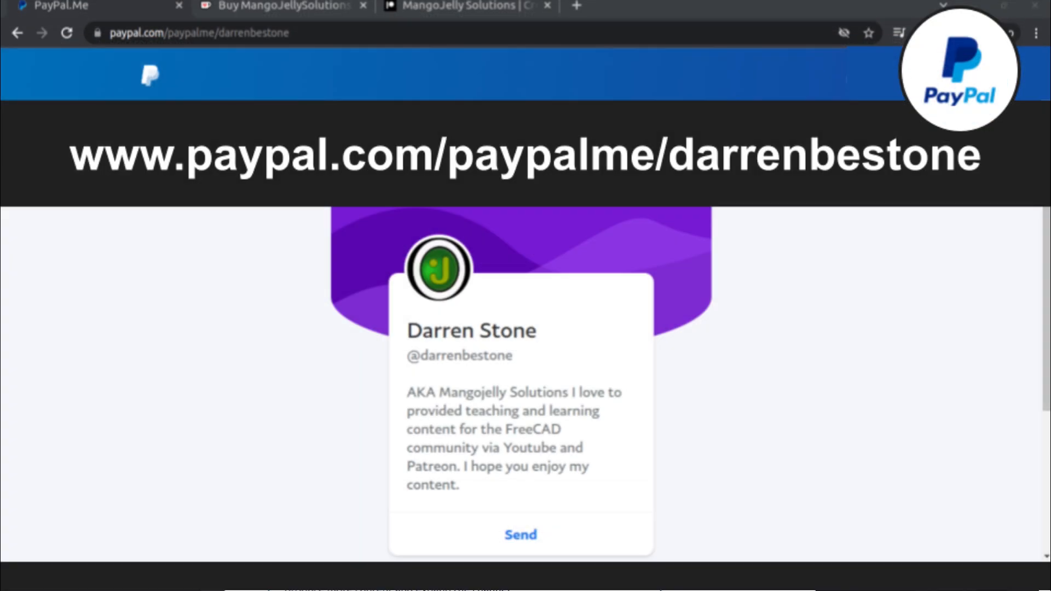
Step: Leave the PayPal.Me donation page for the MangoJelly YouTube channel home page
click(467, 14)
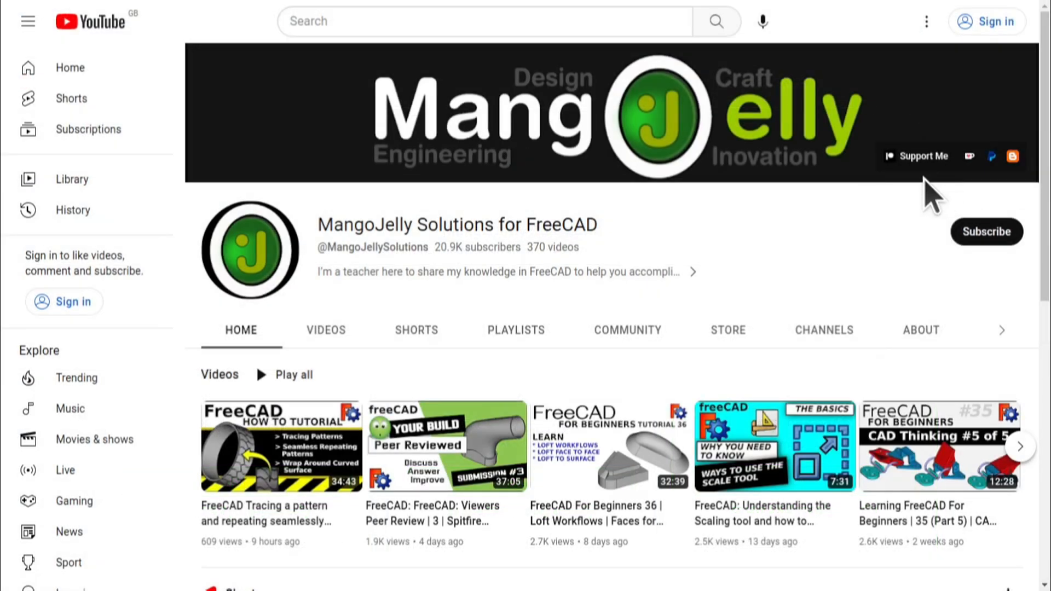
mouse_move(875, 238)
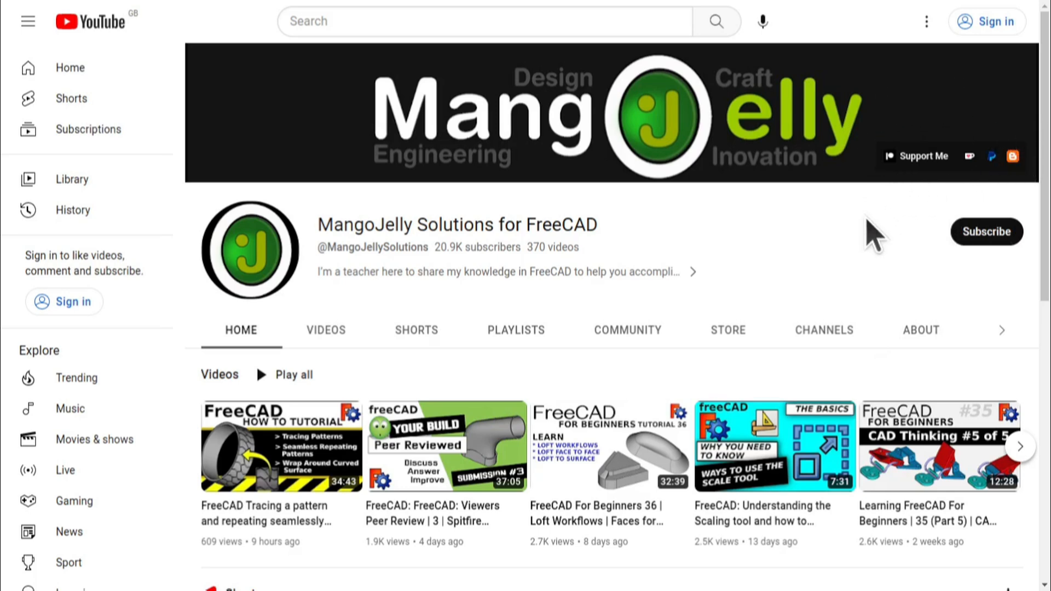
Step: Show the channel's About description with its PayPal, Ko-fi and Patreon donation links
click(921, 330)
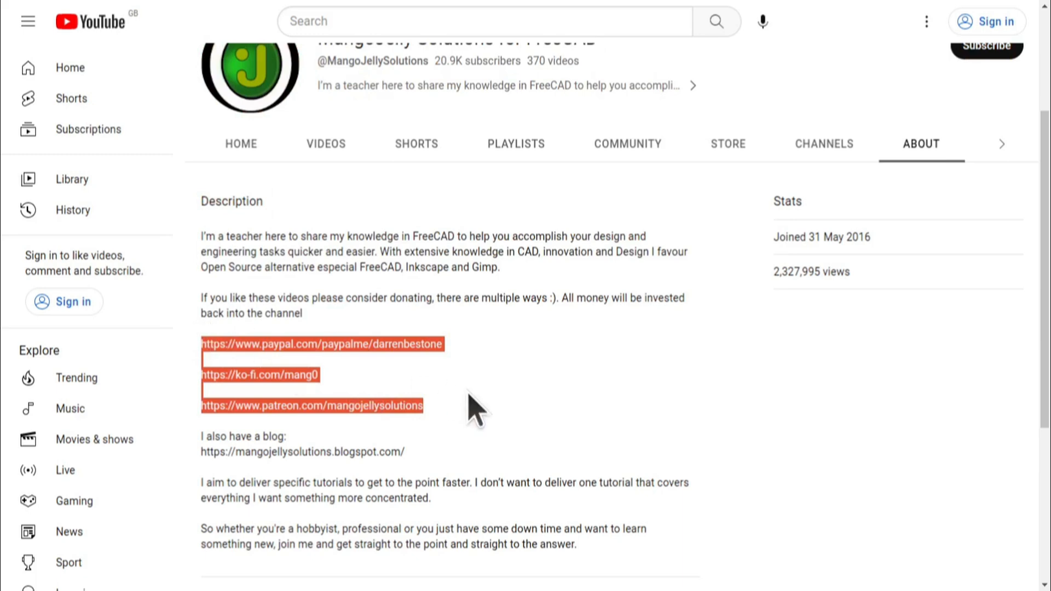
mouse_move(481, 414)
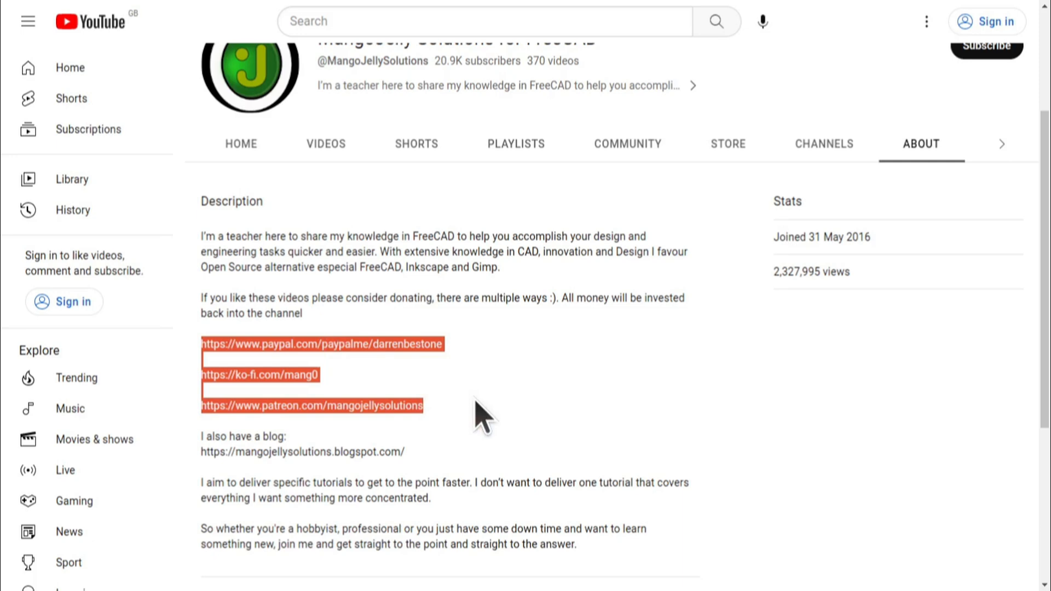
click(480, 413)
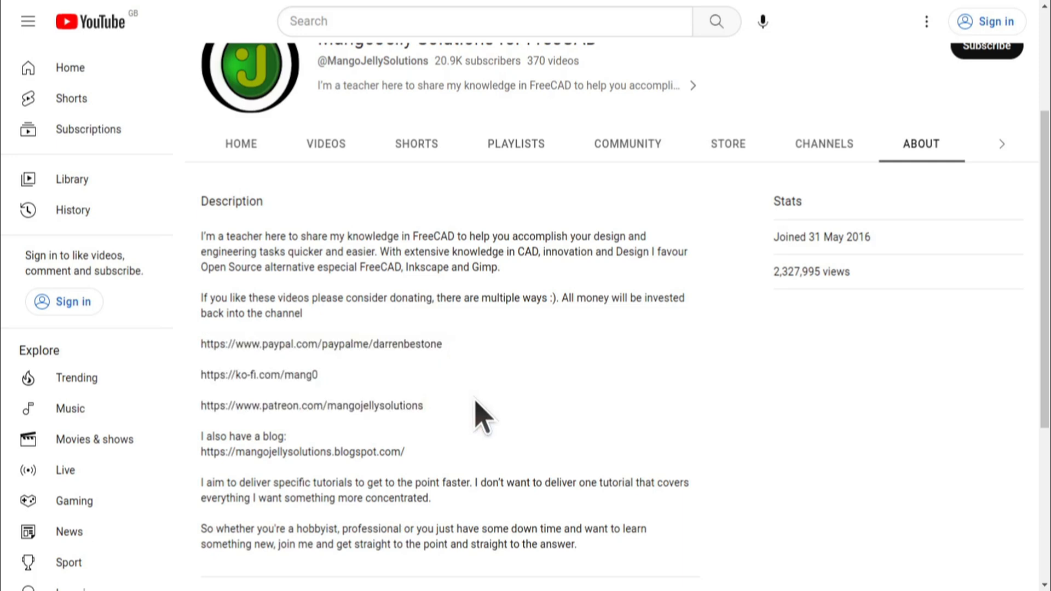